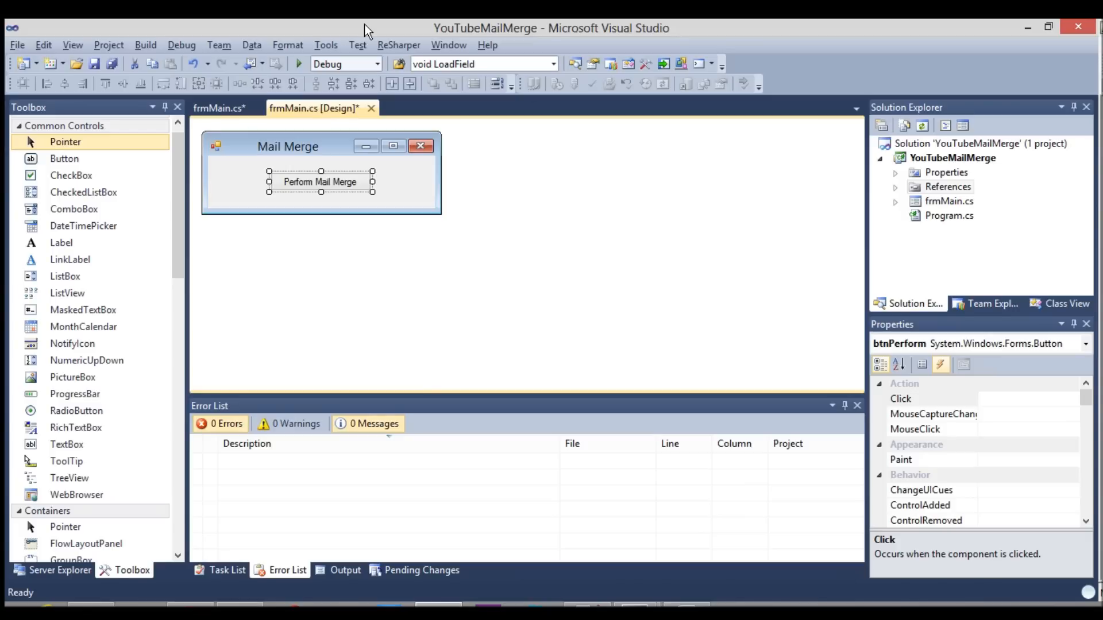
{"action": "mouse_move", "coordinate": [366, 31]}
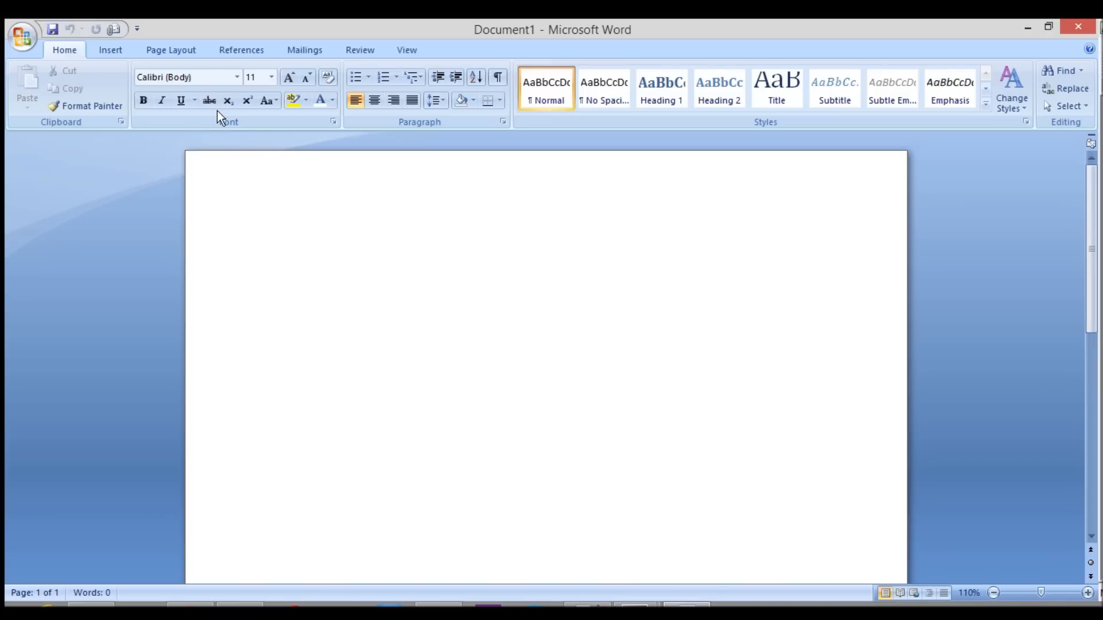
{"action": "mouse_move", "coordinate": [188, 88]}
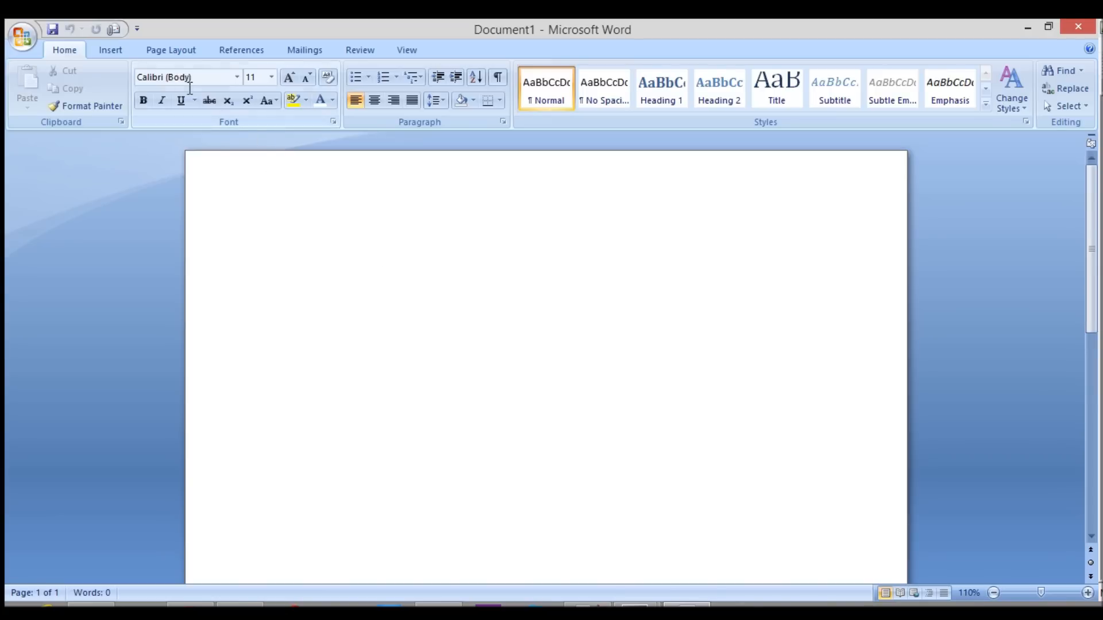
- Insert the FirstName merge field through Quick Parts > Field
{"action": "left_click", "coordinate": [110, 50]}
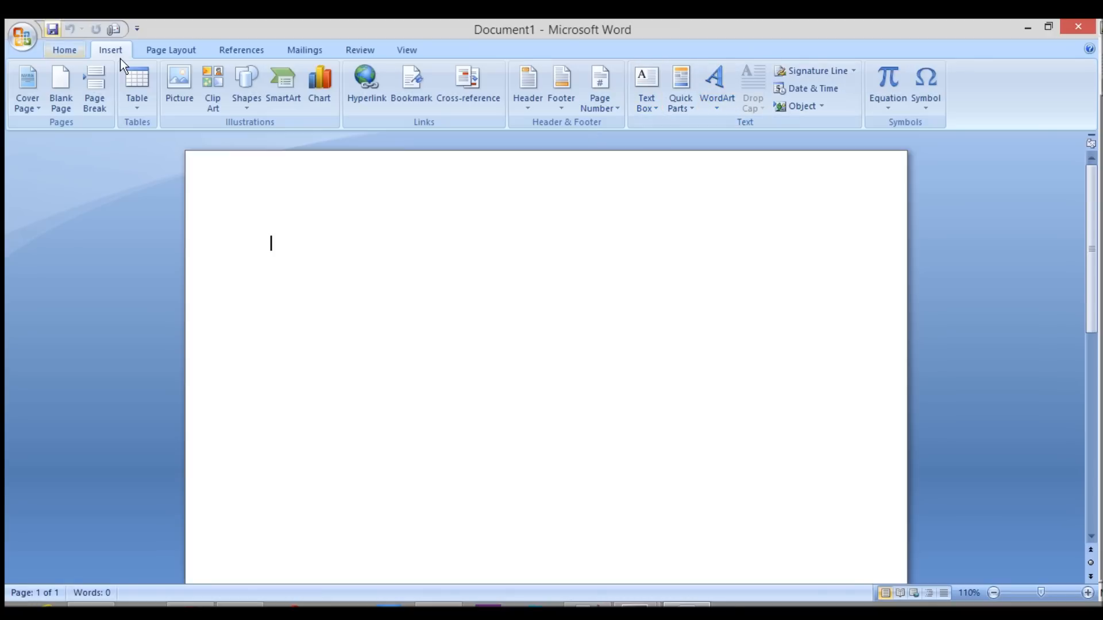
{"action": "mouse_move", "coordinate": [715, 81]}
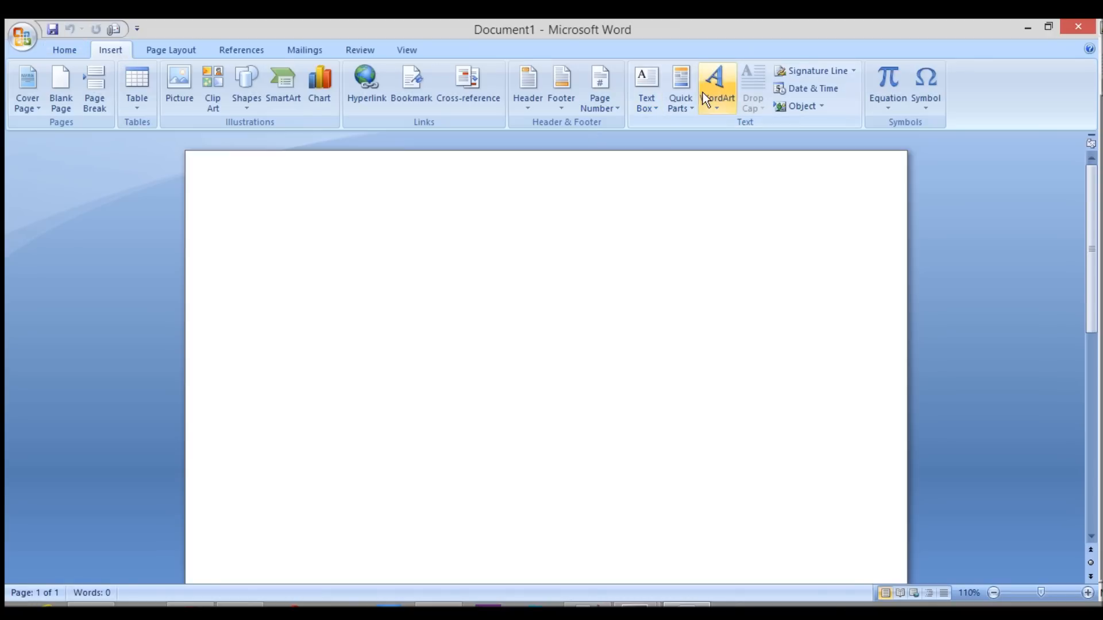
{"action": "left_click", "coordinate": [679, 88]}
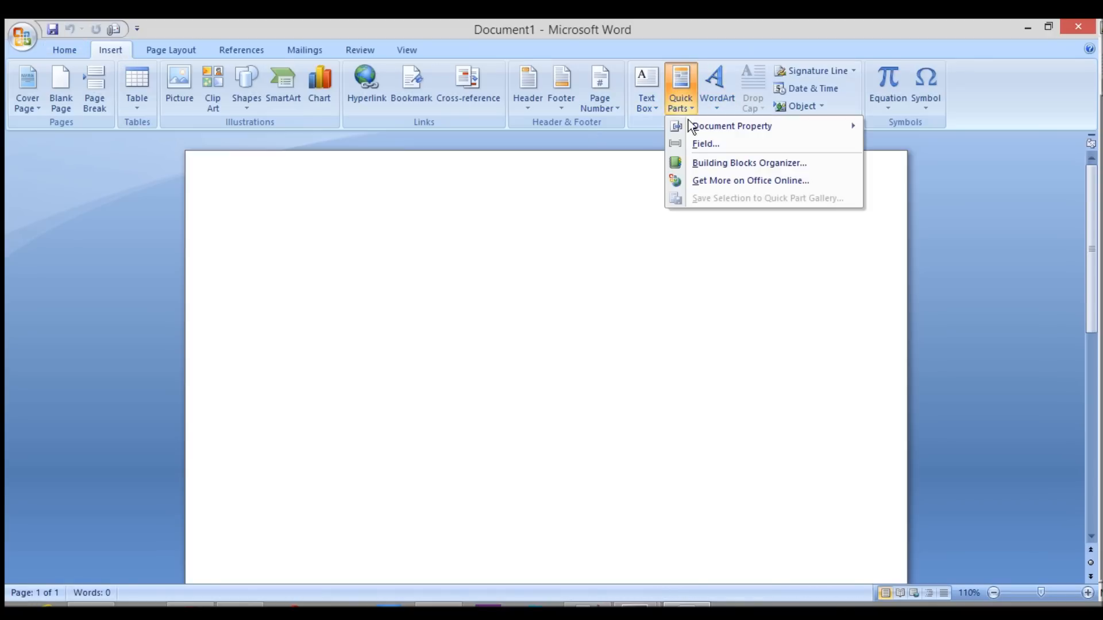
{"action": "left_click", "coordinate": [705, 144]}
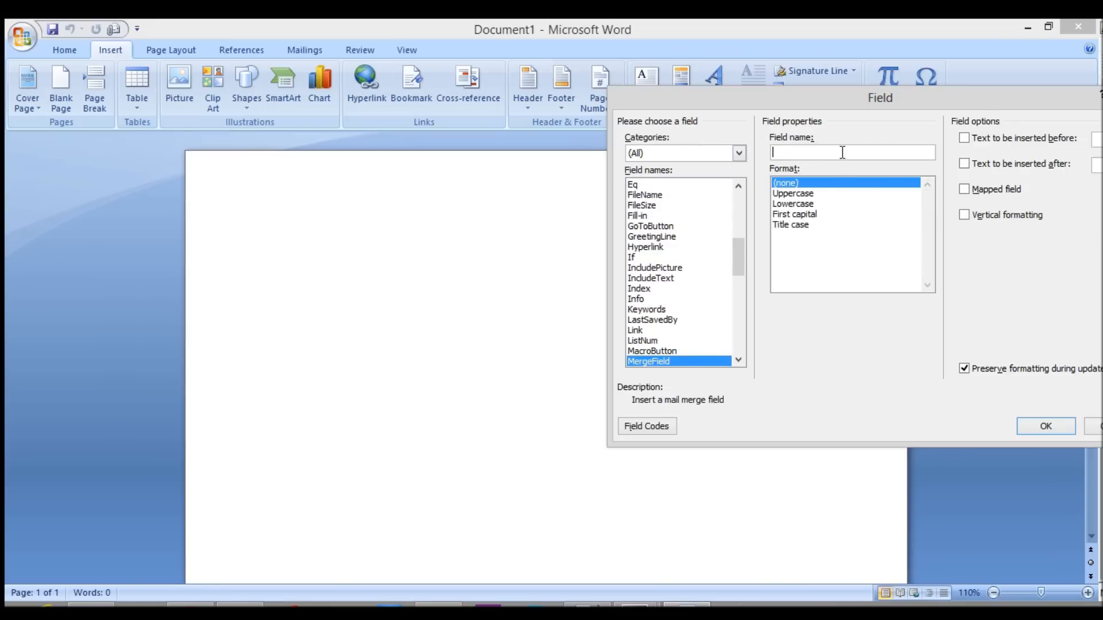
{"action": "type", "text": "FirstNam"}
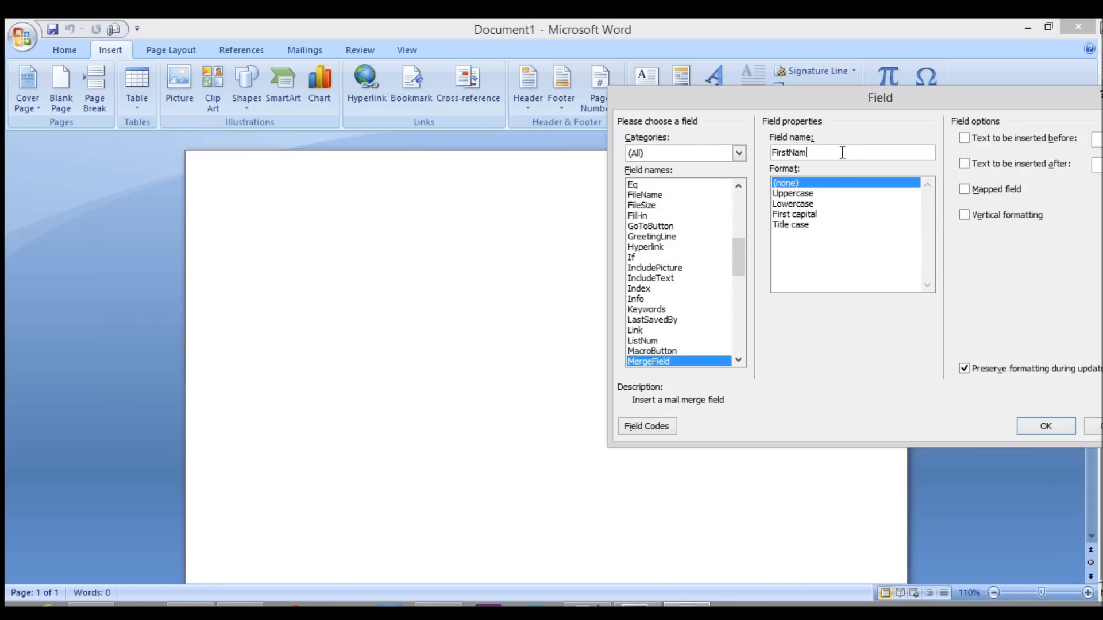
{"action": "left_click", "coordinate": [1044, 427]}
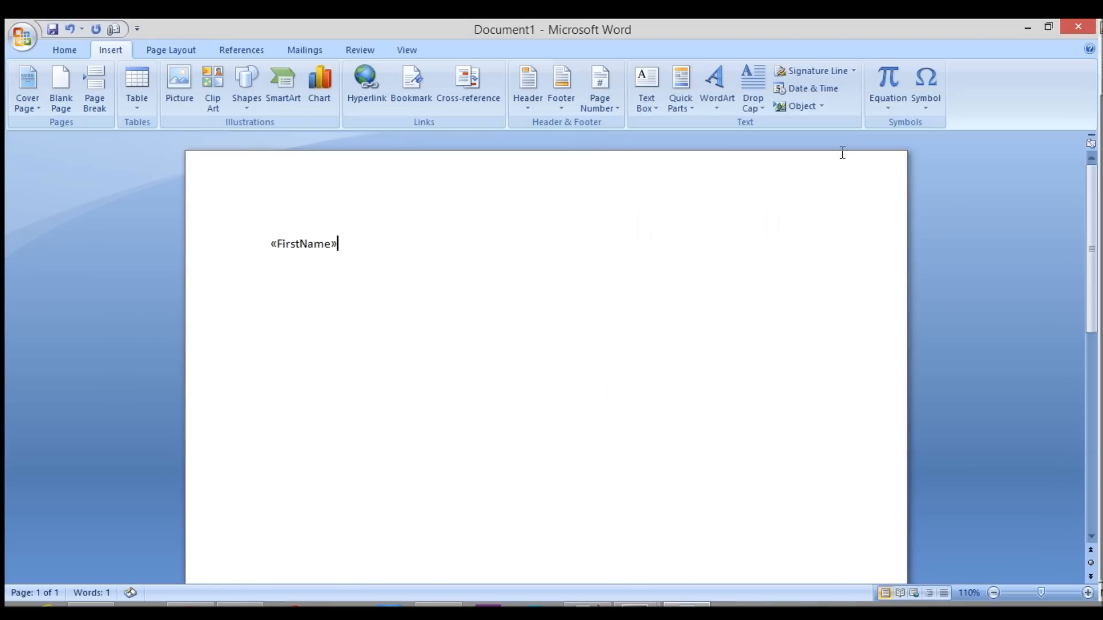
- Insert the LastName and Amount merge fields on their own lines
{"action": "left_click", "coordinate": [679, 84]}
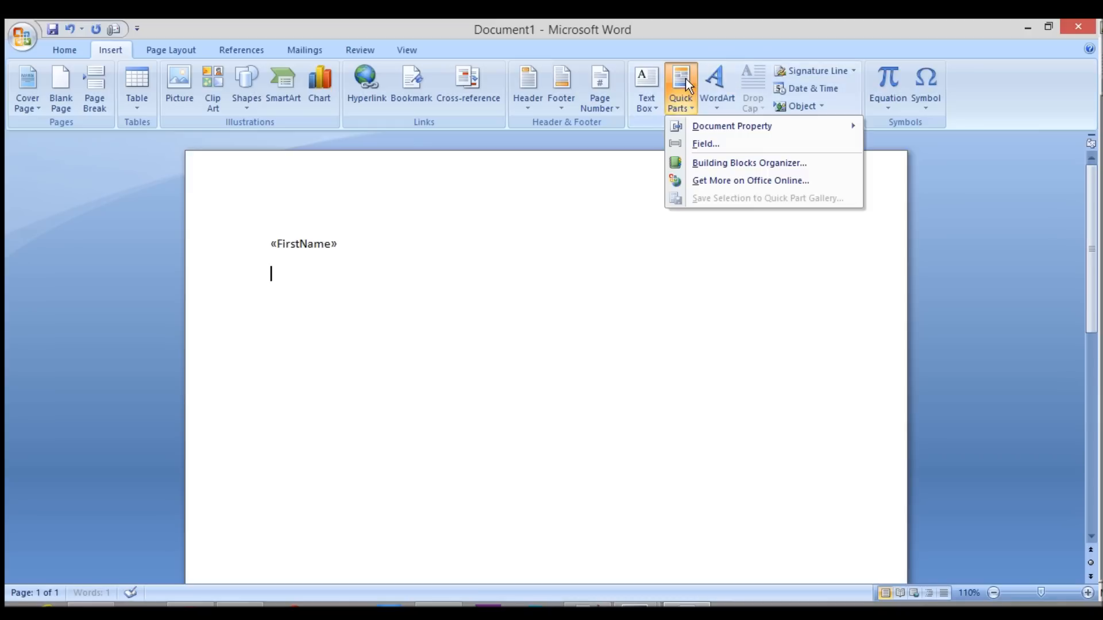
{"action": "left_click", "coordinate": [705, 144]}
{"action": "type", "text": "LastName"}
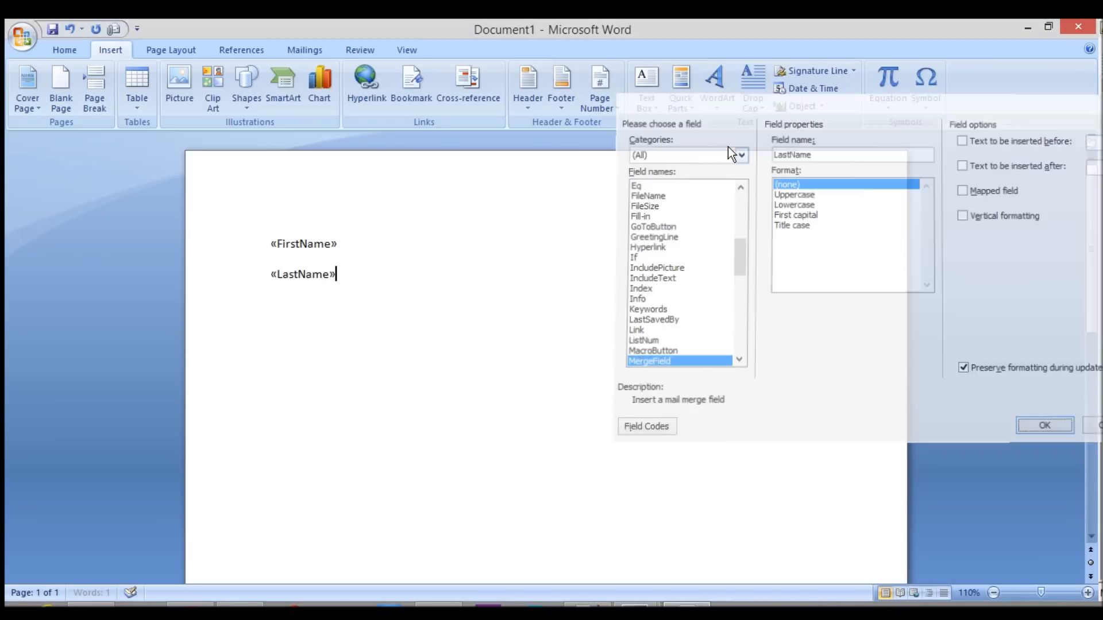
{"action": "left_click", "coordinate": [680, 84]}
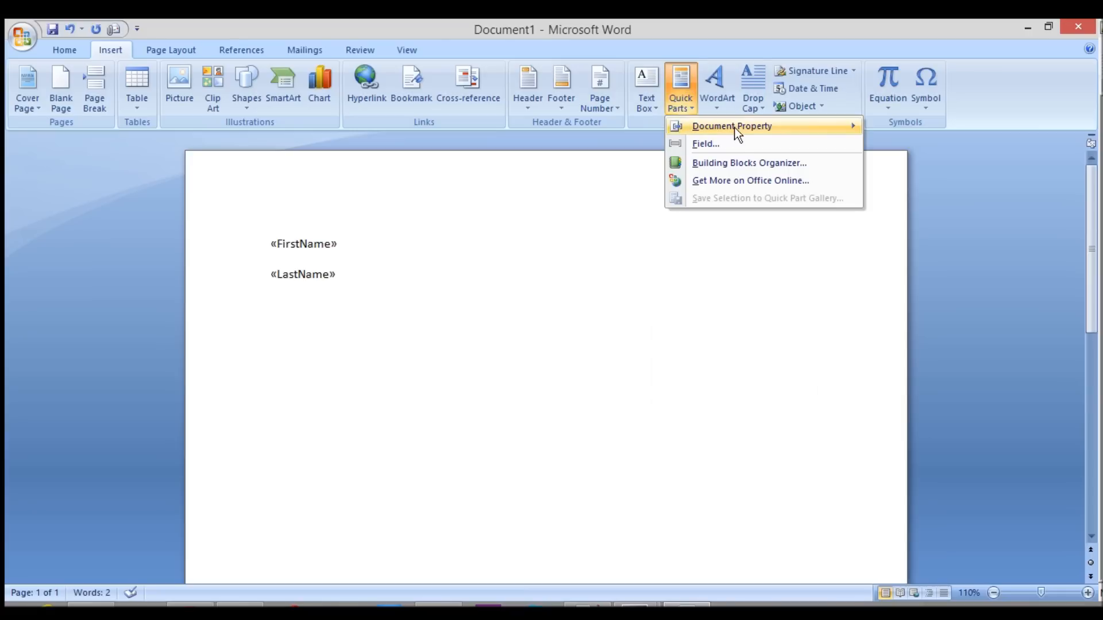
{"action": "left_click", "coordinate": [379, 285]}
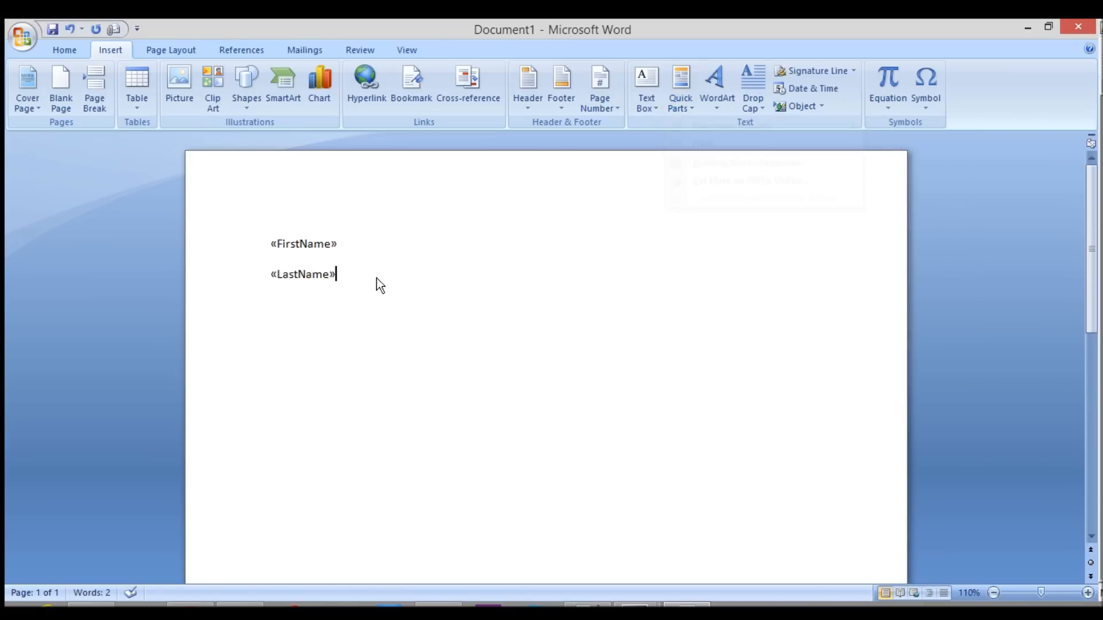
{"action": "left_click", "coordinate": [680, 87]}
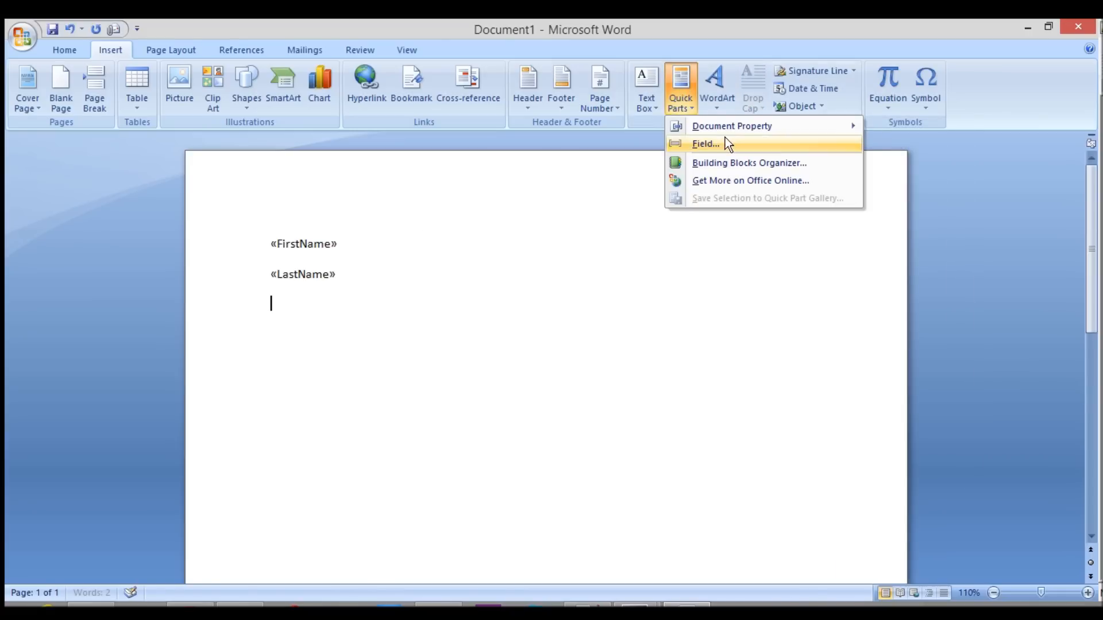
{"action": "left_click", "coordinate": [706, 144]}
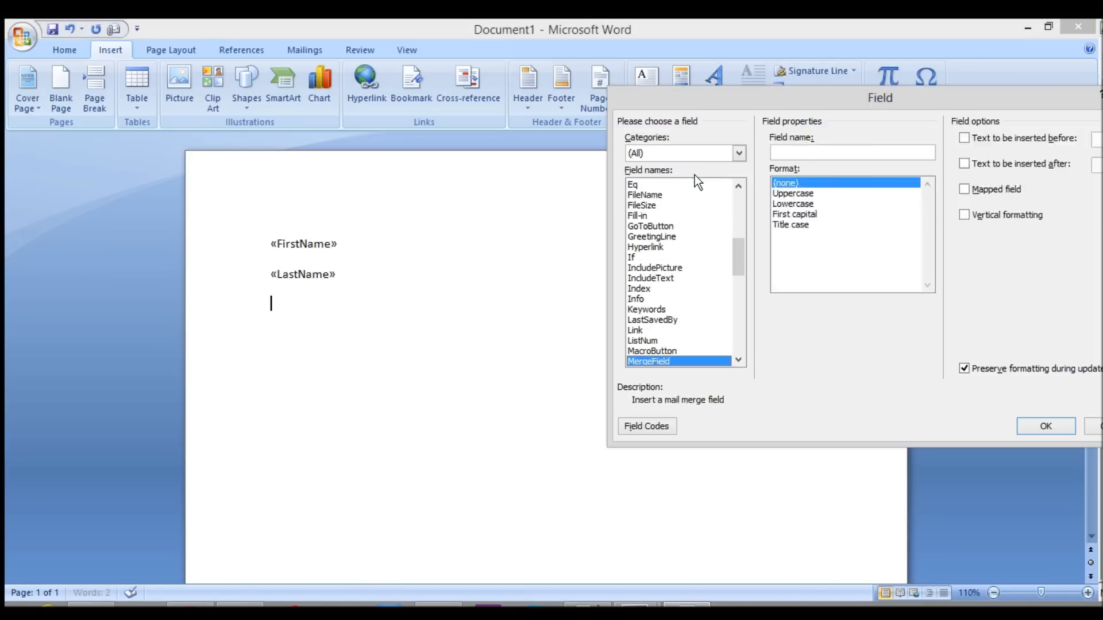
{"action": "type", "text": "Tot"}
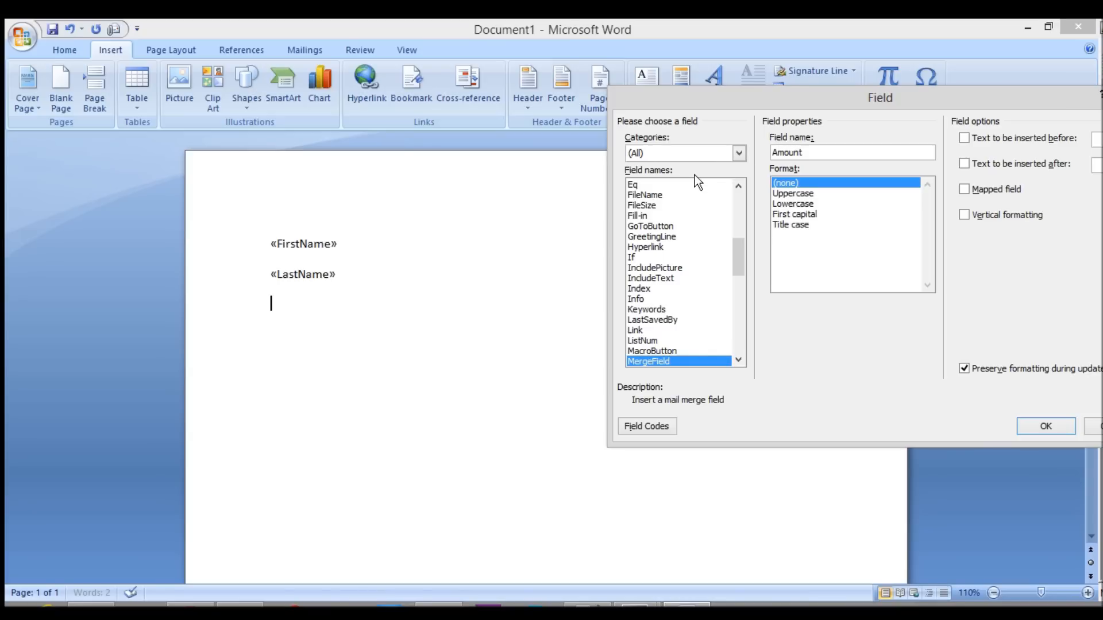
{"action": "left_click", "coordinate": [1044, 426]}
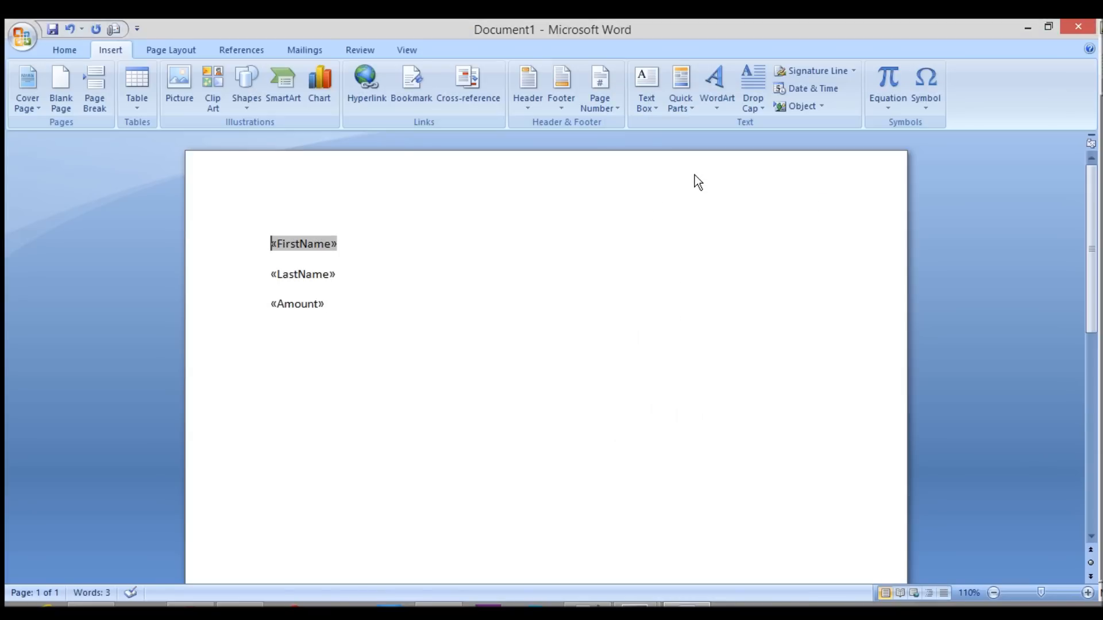
- Type 'First Name:', 'Last Name:' and 'Amount Outstanding:' labels before the tab-aligned fields
{"action": "type", "text": "First name:"}
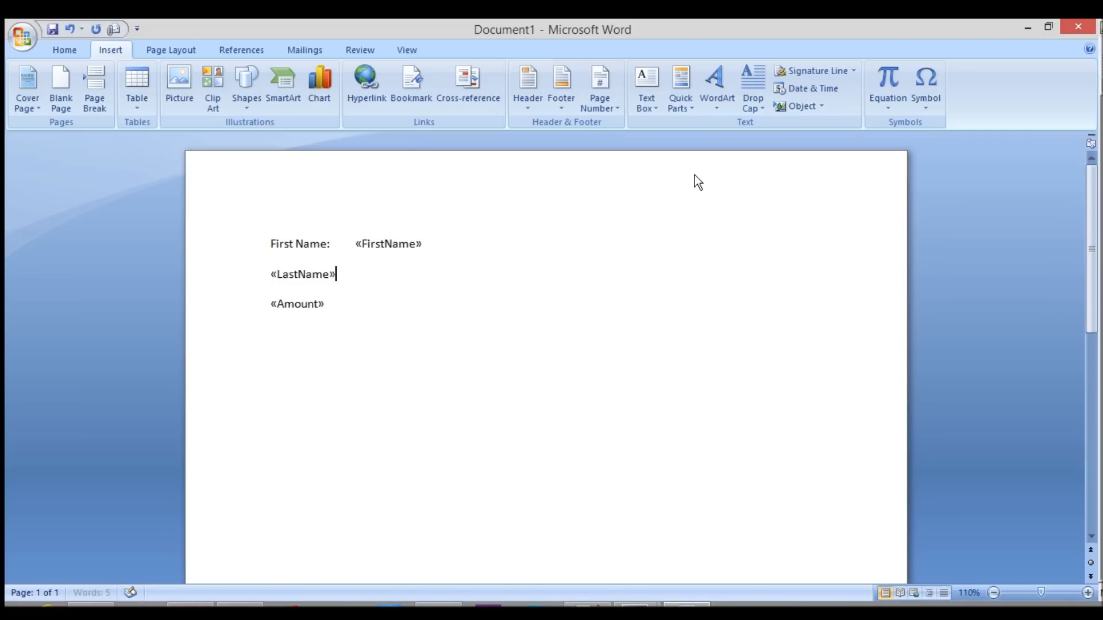
{"action": "type", "text": "Last Name:"}
{"action": "left_click", "coordinate": [298, 303]}
{"action": "type", "text": "Total "}
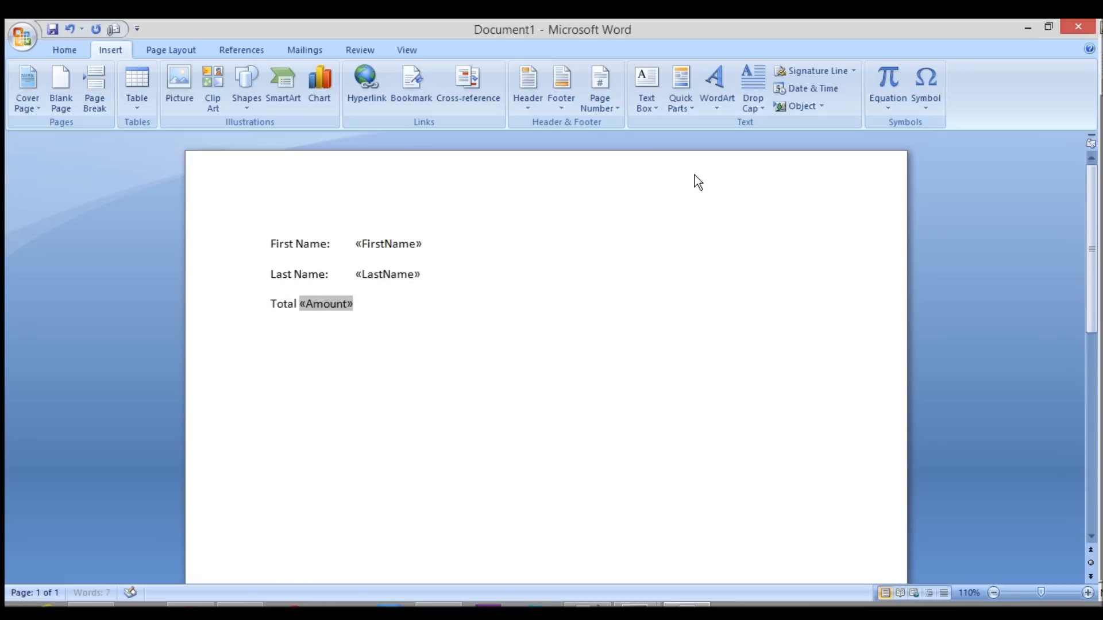
{"action": "type", "text": "Amount"}
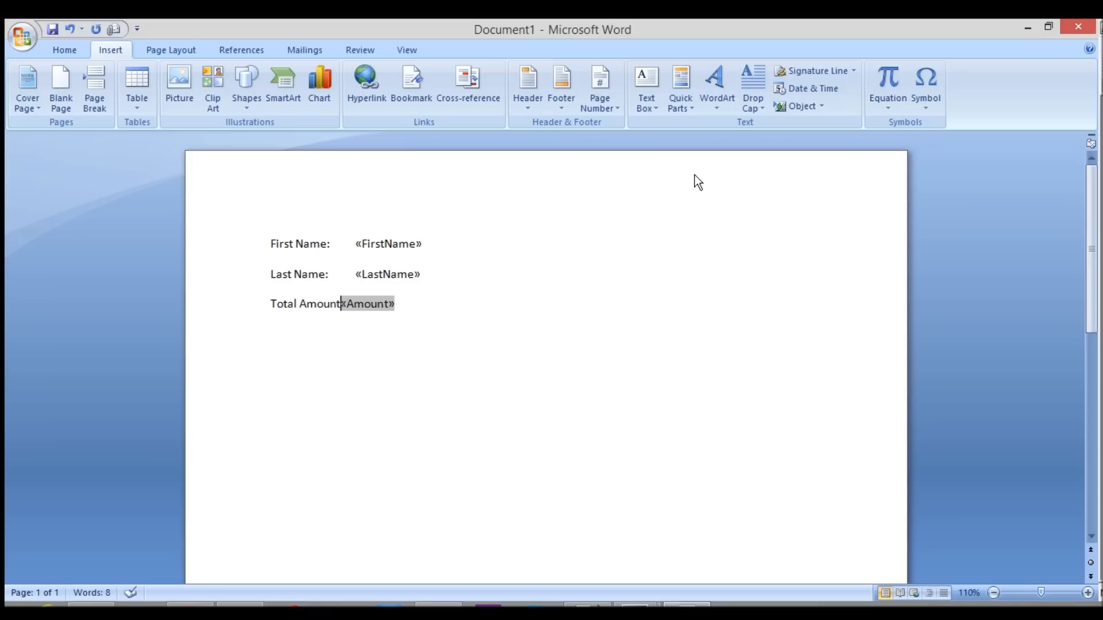
{"action": "key", "text": "Backspace"}
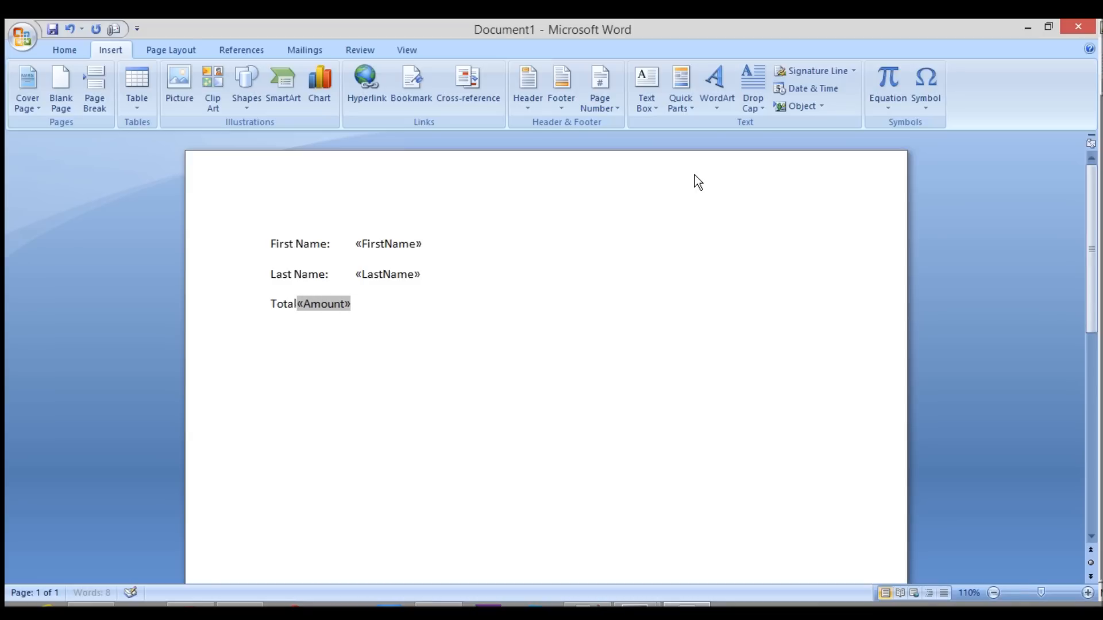
{"action": "type", "text": "Amount"}
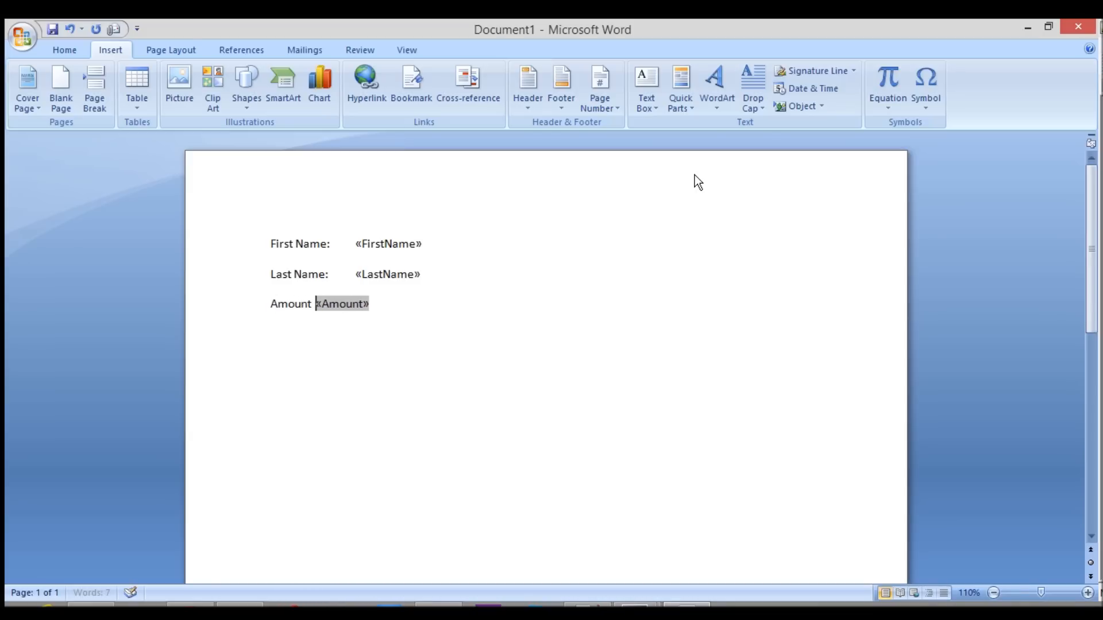
{"action": "type", "text": "Outstanding:"}
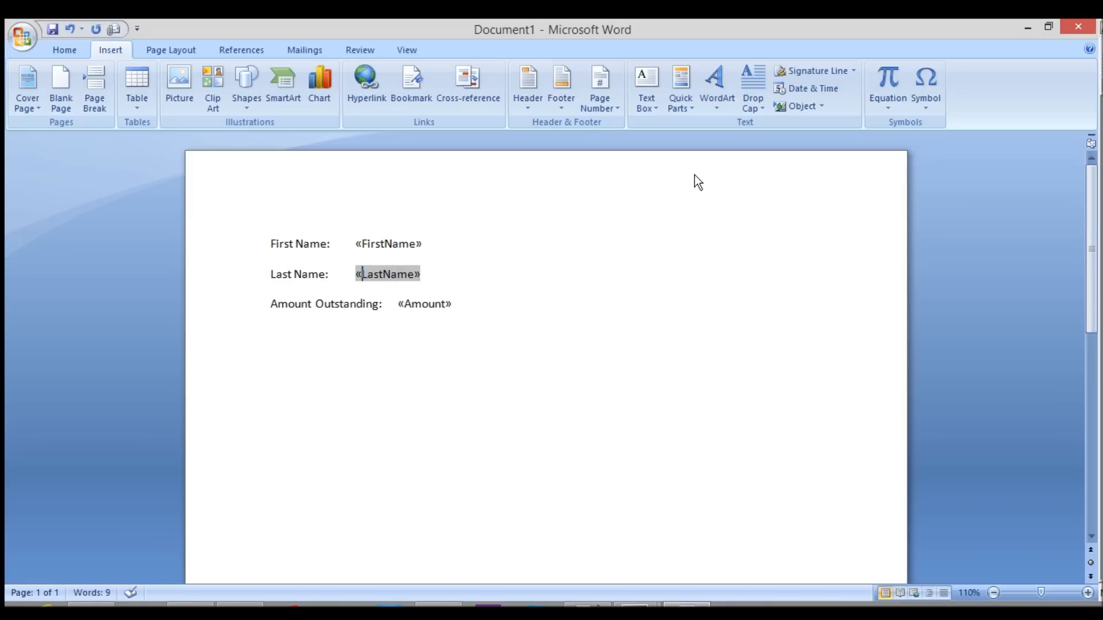
{"action": "left_click", "coordinate": [388, 243]}
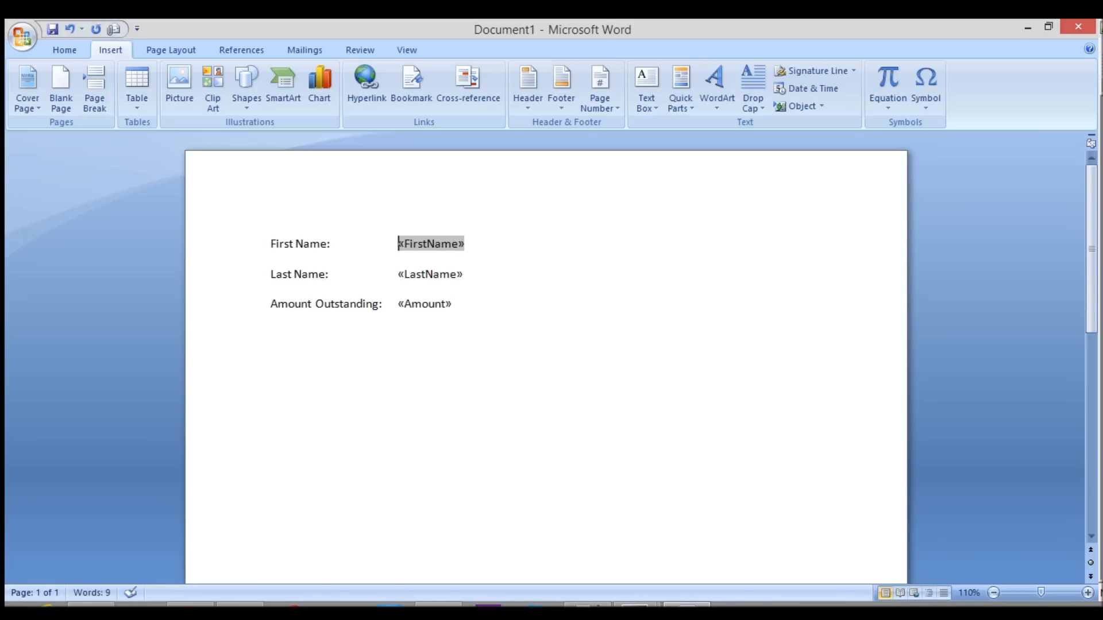
- Save the document as 'template' in the c:\test folder
{"action": "left_click", "coordinate": [22, 37]}
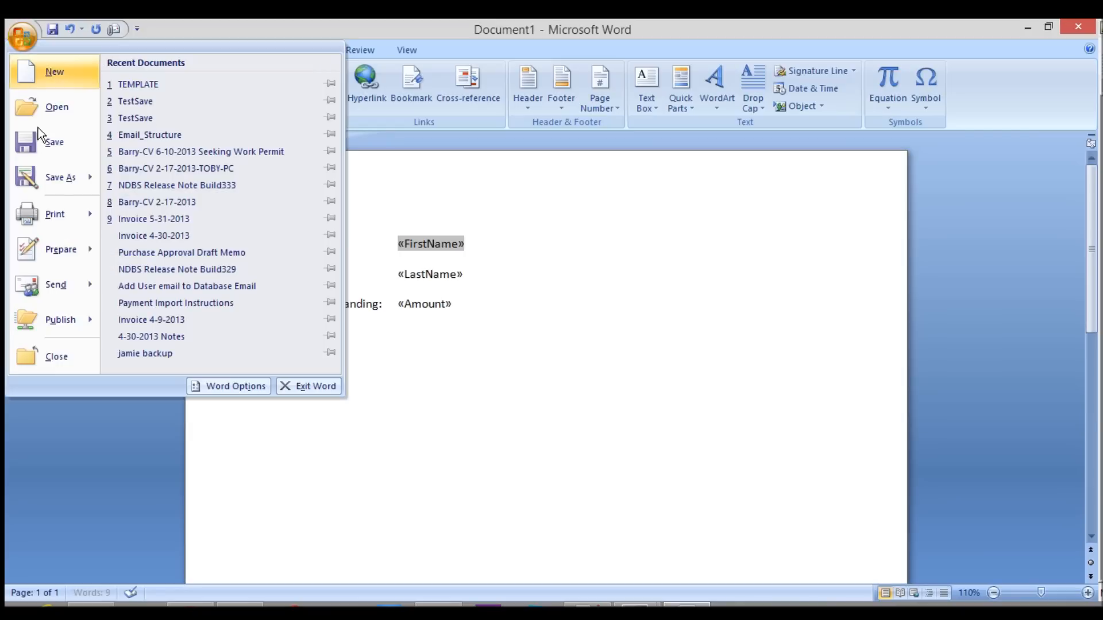
{"action": "left_click", "coordinate": [60, 178]}
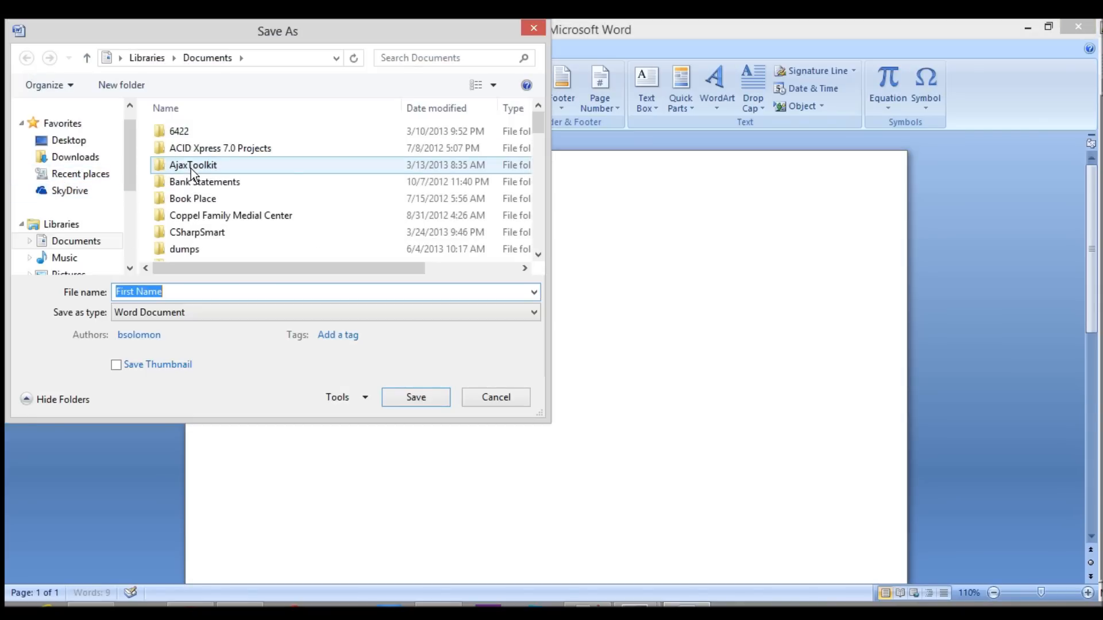
{"action": "type", "text": "c:\\test"}
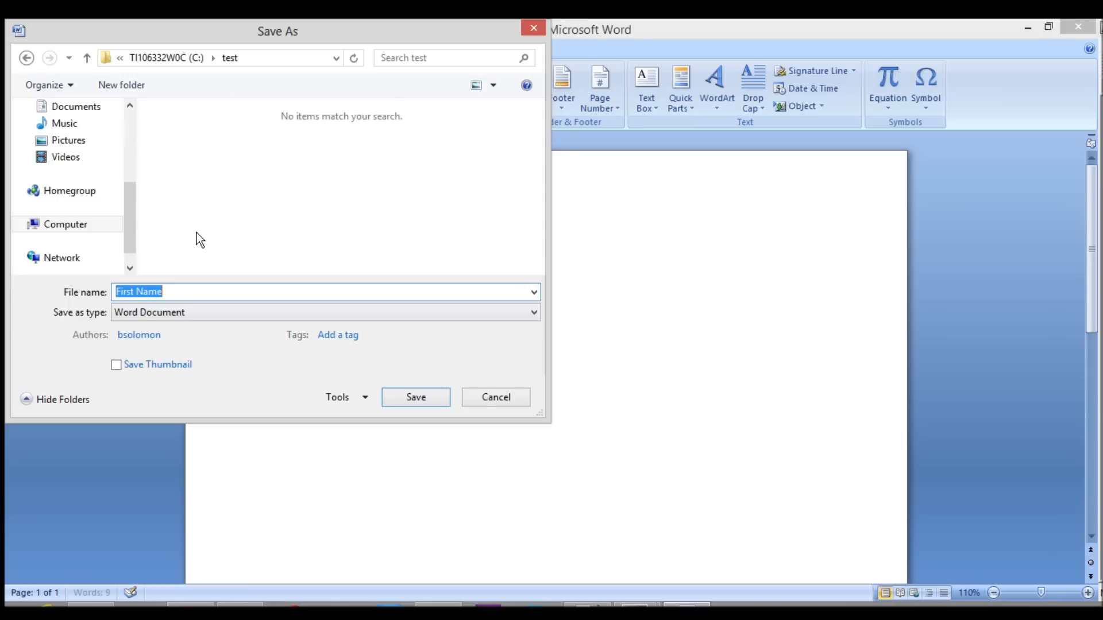
{"action": "type", "text": "t"}
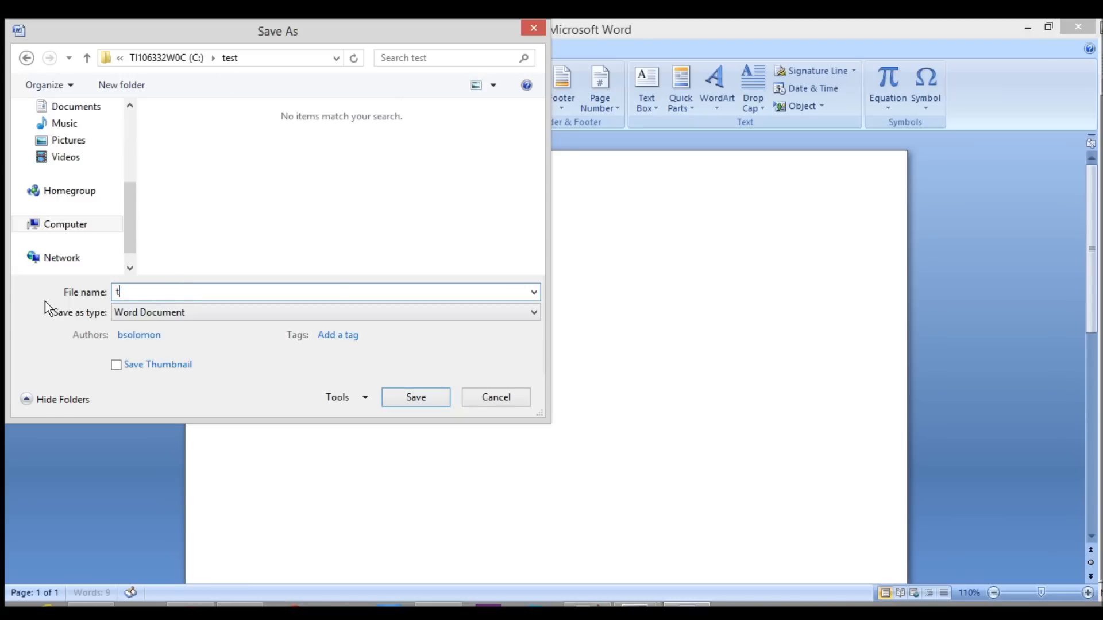
{"action": "type", "text": "emplate"}
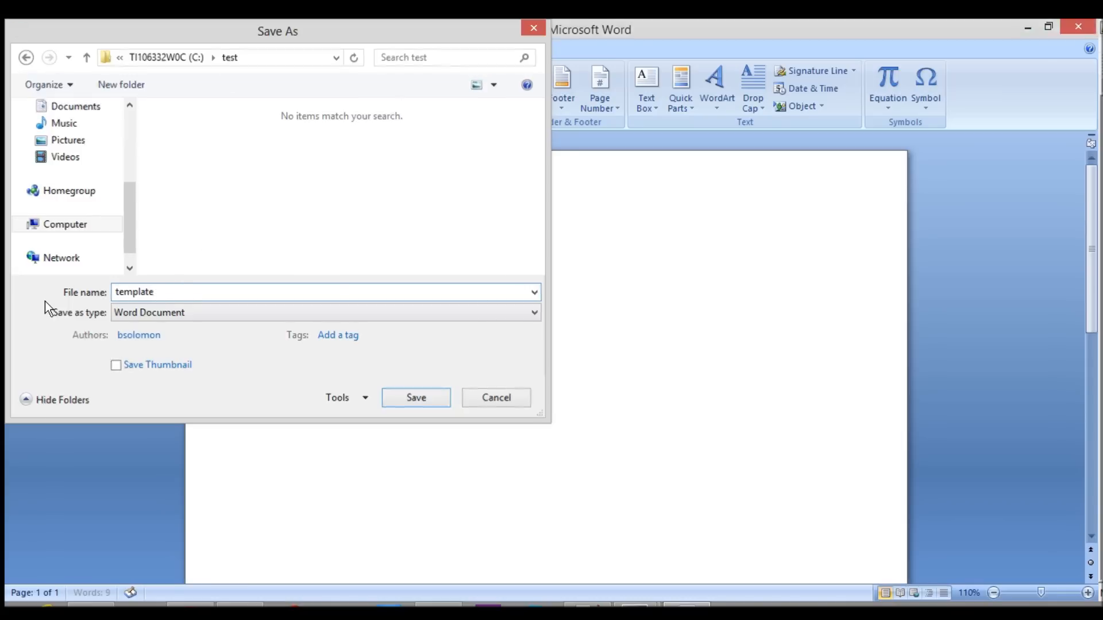
{"action": "left_click", "coordinate": [415, 398]}
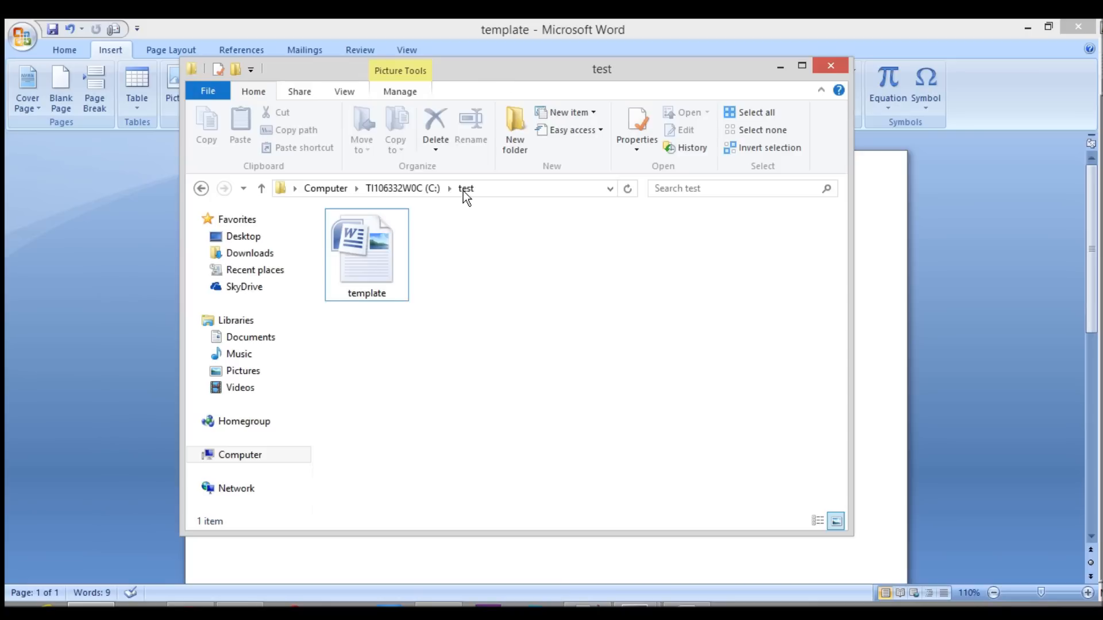
{"action": "left_click", "coordinate": [366, 253]}
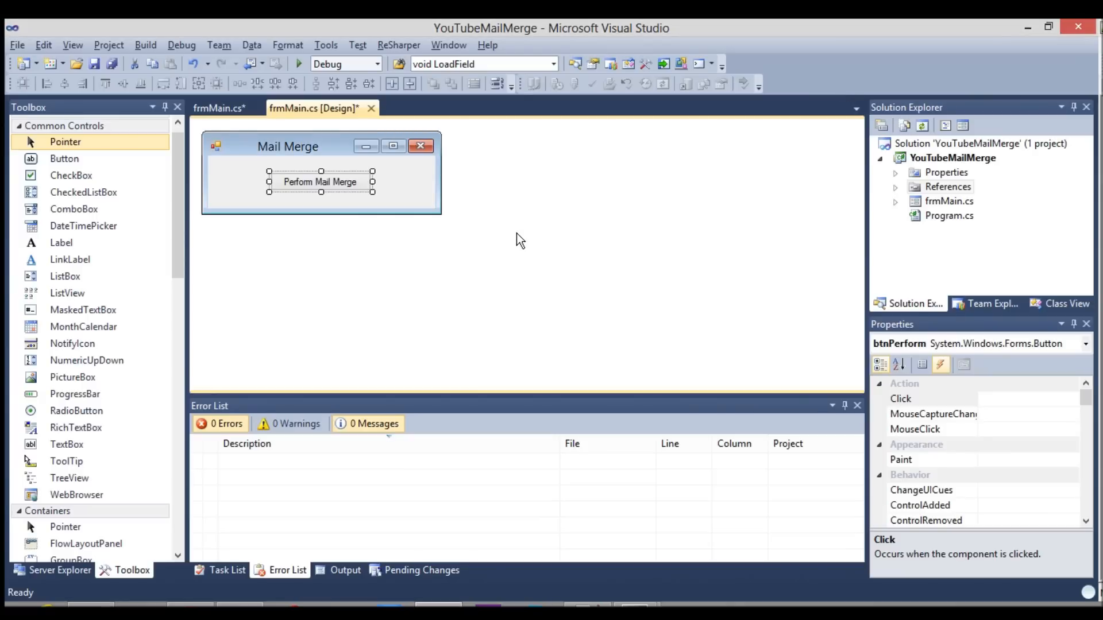
{"action": "mouse_move", "coordinate": [490, 242]}
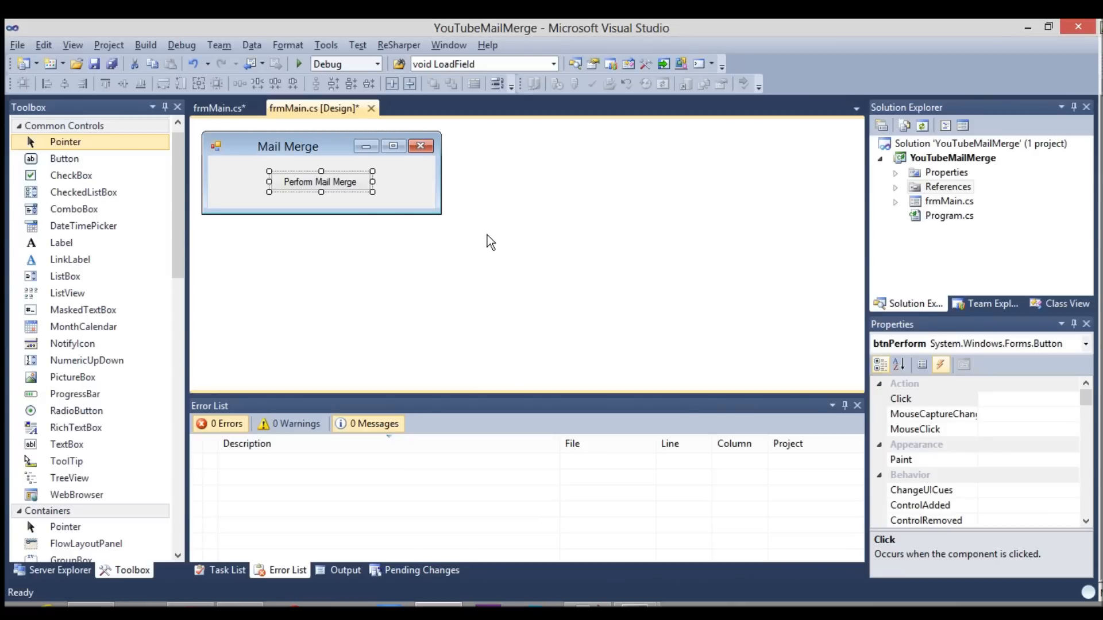
{"action": "left_click", "coordinate": [320, 200]}
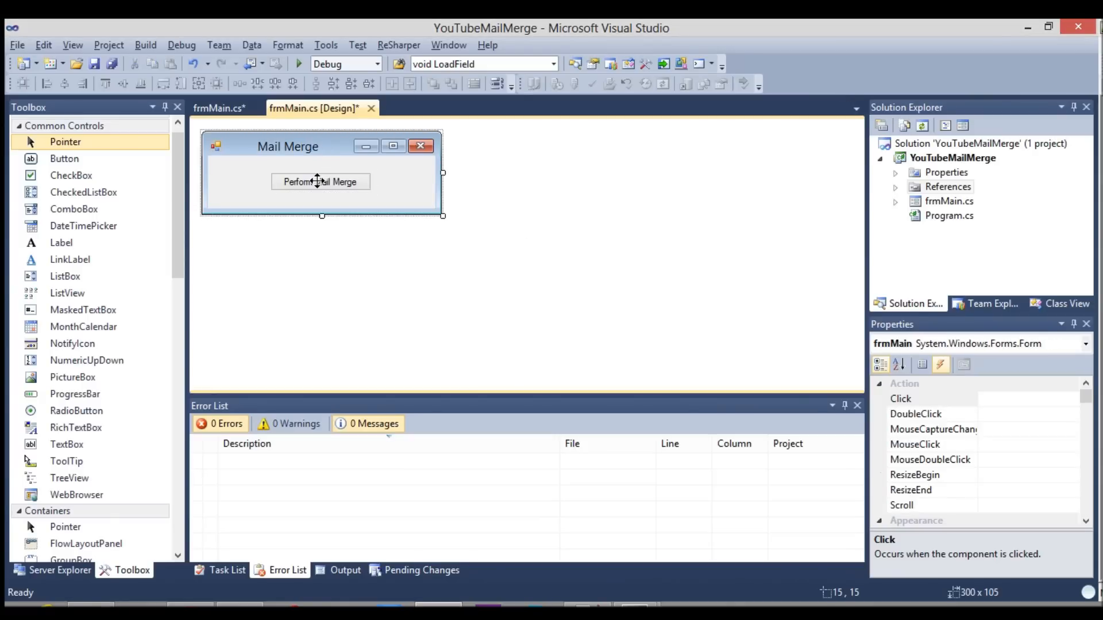
{"action": "left_click", "coordinate": [321, 181]}
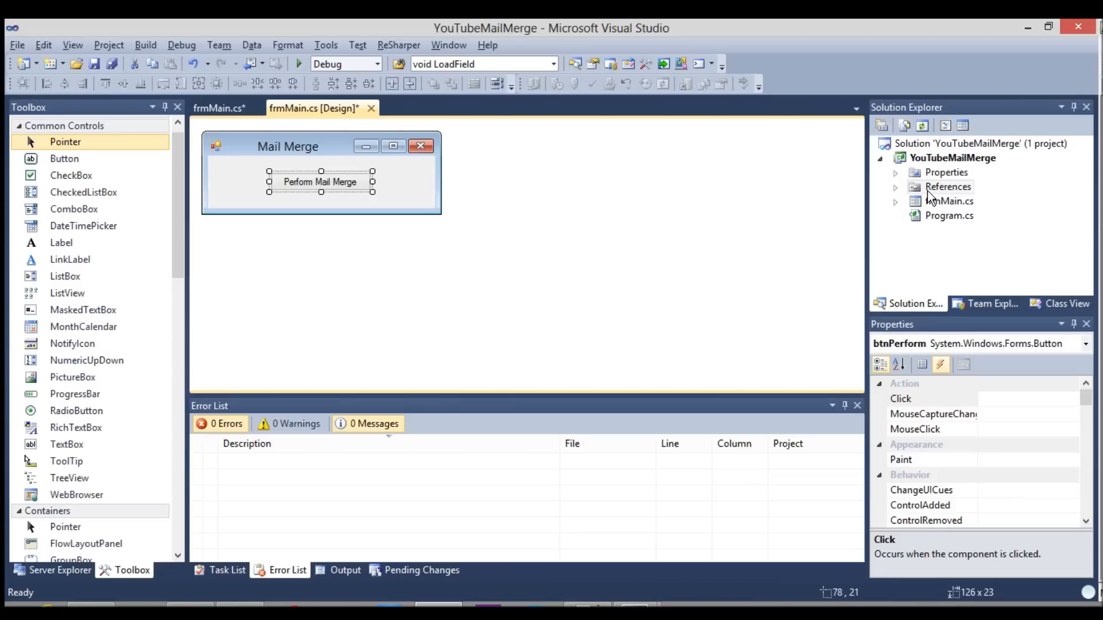
{"action": "left_click", "coordinate": [949, 186]}
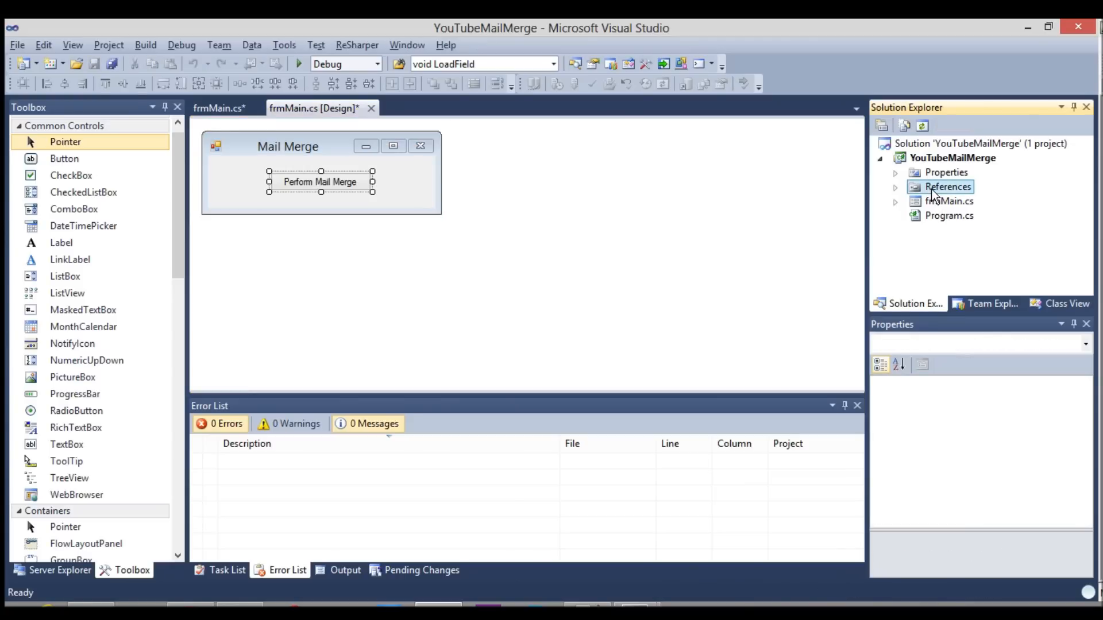
- Add the Microsoft.Office.Interop.Word 14.0.0.0 reference from the .NET tab
{"action": "right_click", "coordinate": [949, 186]}
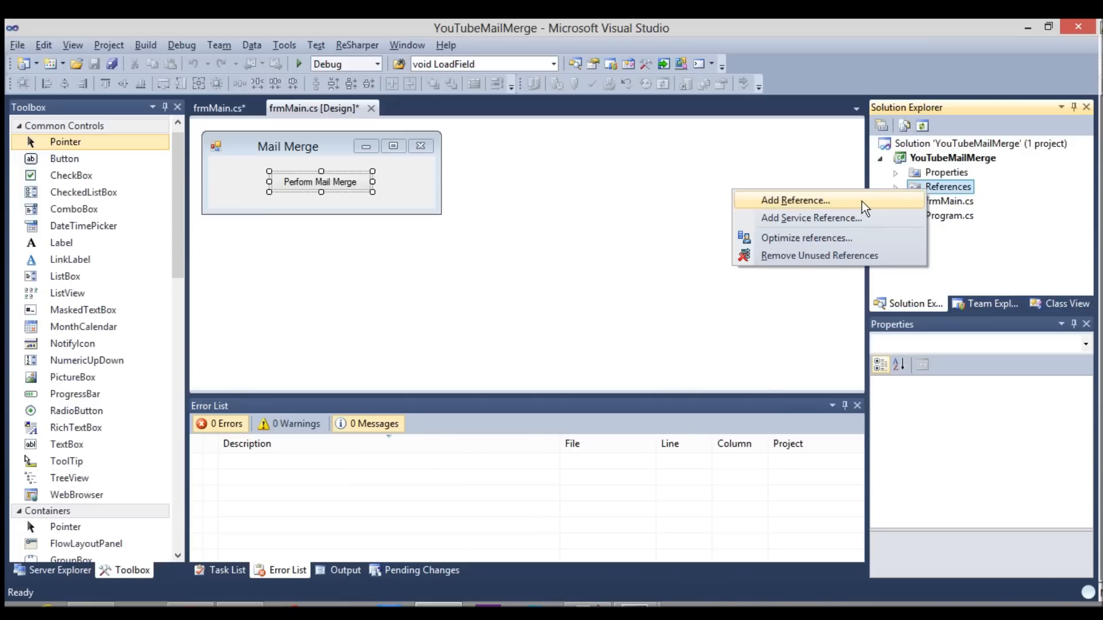
{"action": "left_click", "coordinate": [795, 201]}
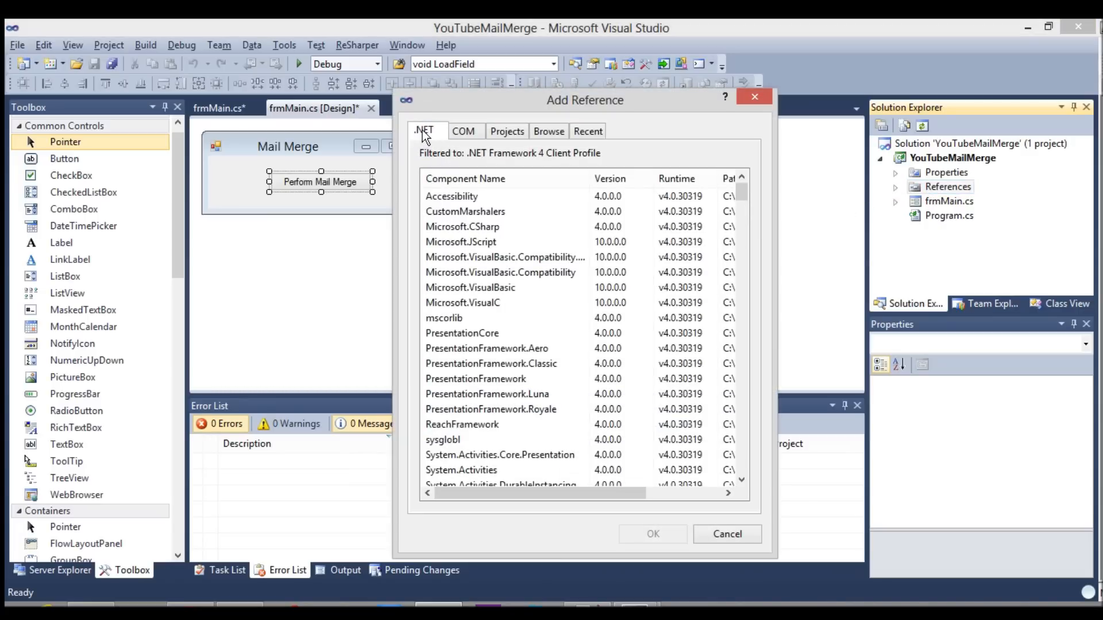
{"action": "mouse_move", "coordinate": [739, 190]}
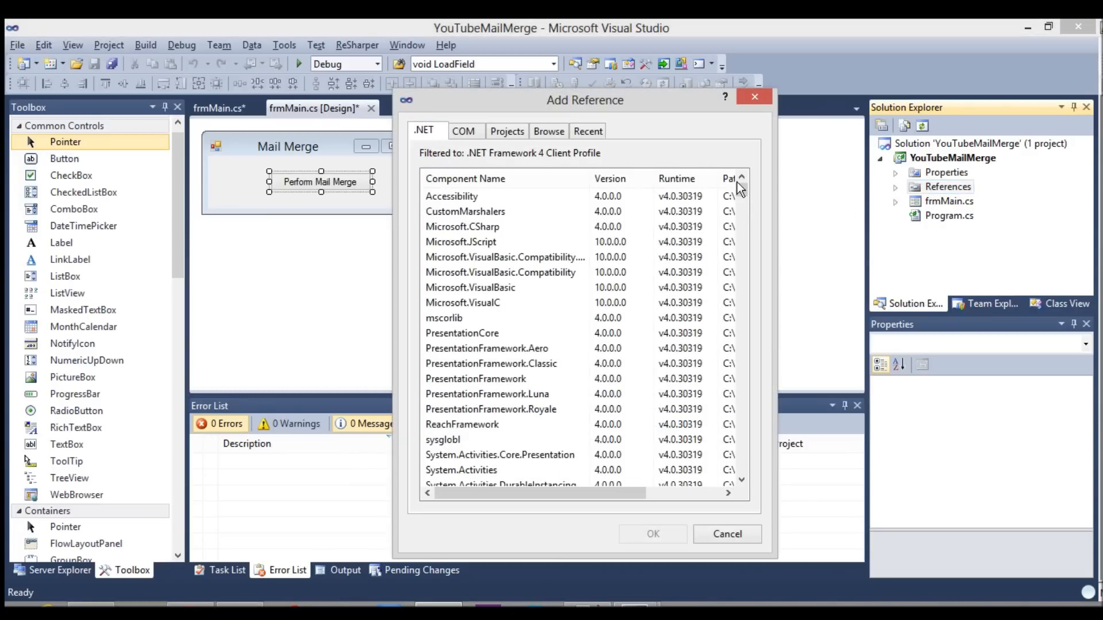
{"action": "mouse_move", "coordinate": [555, 188]}
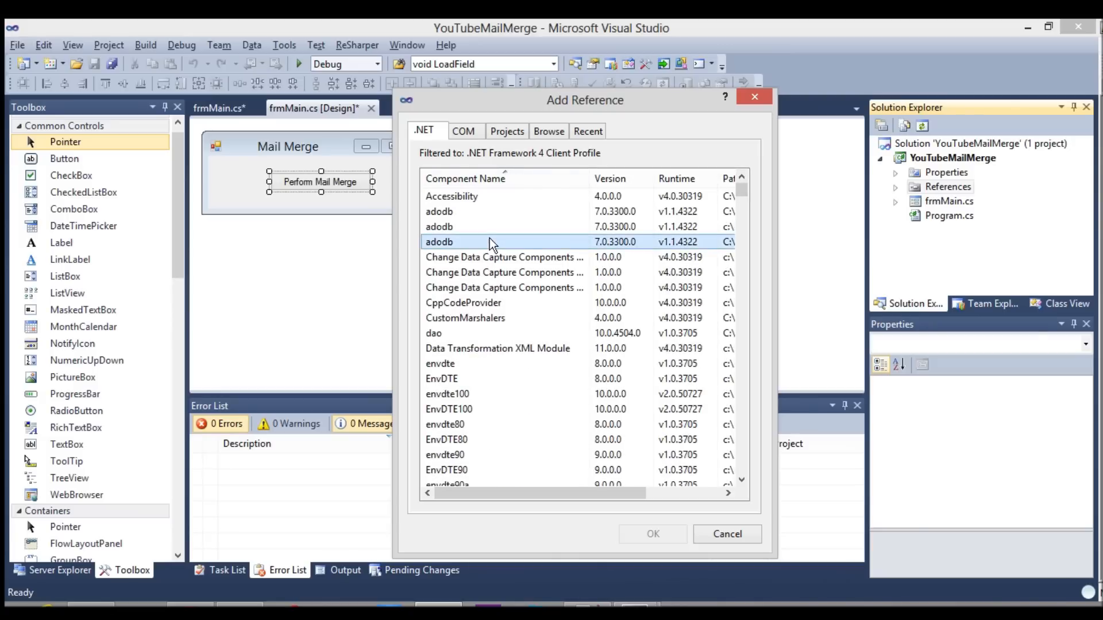
{"action": "scroll", "scroll_direction": "down", "scroll_amount": 3}
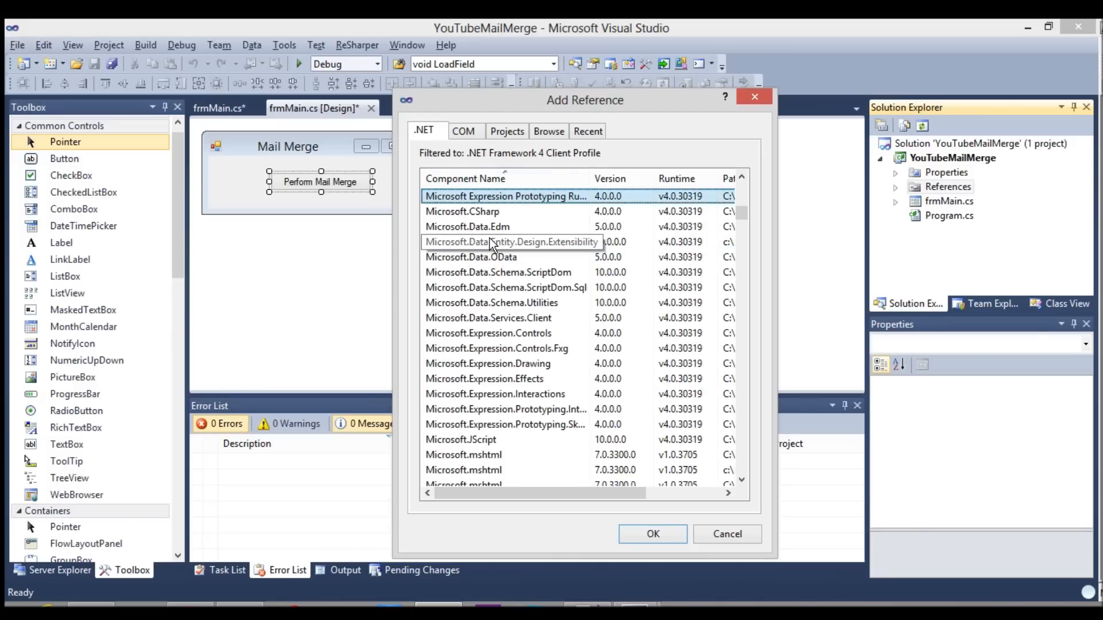
{"action": "scroll", "scroll_direction": "down", "scroll_amount": 3}
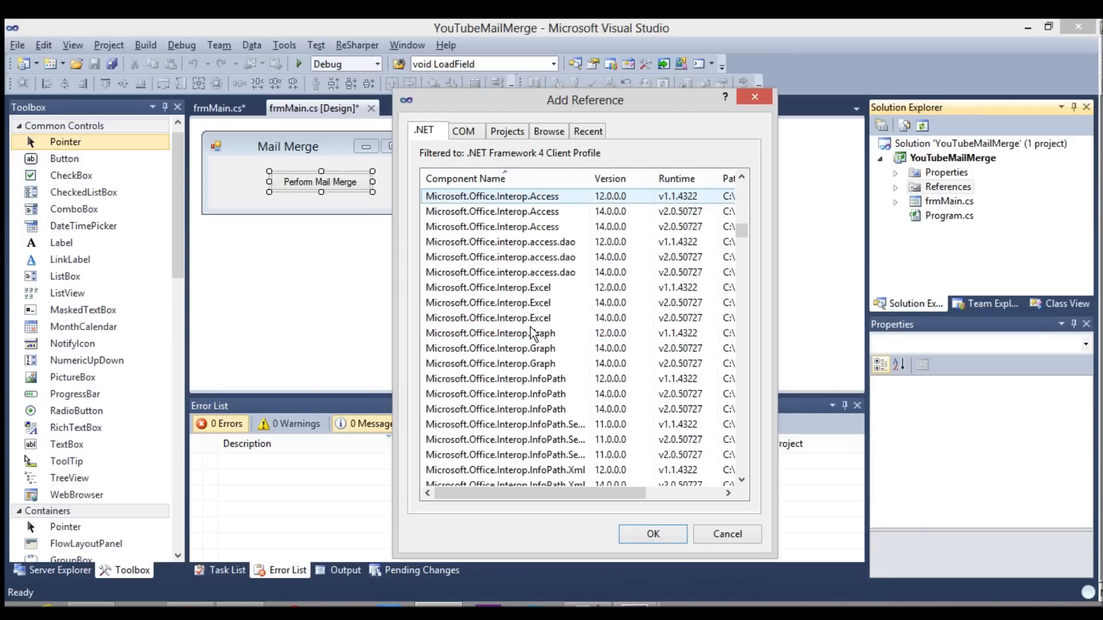
{"action": "scroll", "scroll_direction": "down", "scroll_amount": 3}
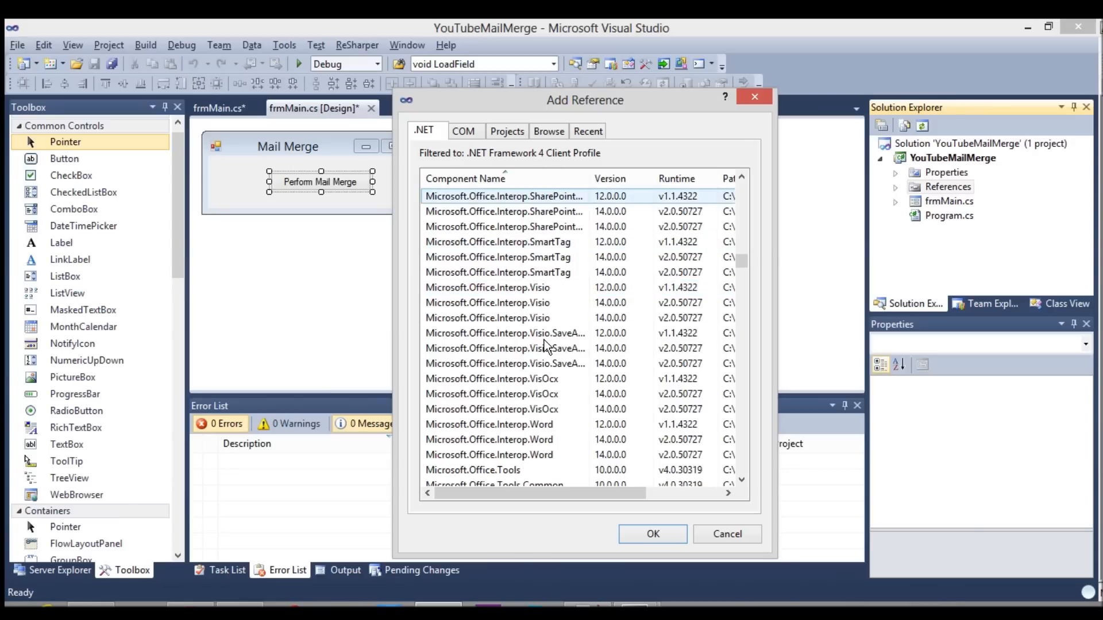
{"action": "left_click", "coordinate": [490, 440]}
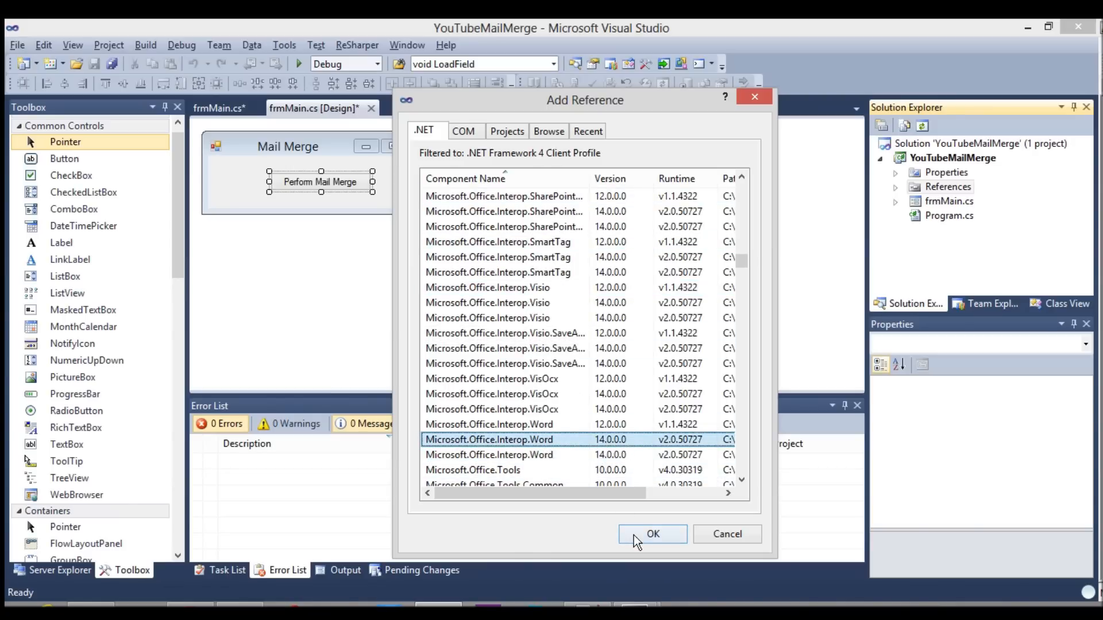
{"action": "left_click", "coordinate": [651, 534]}
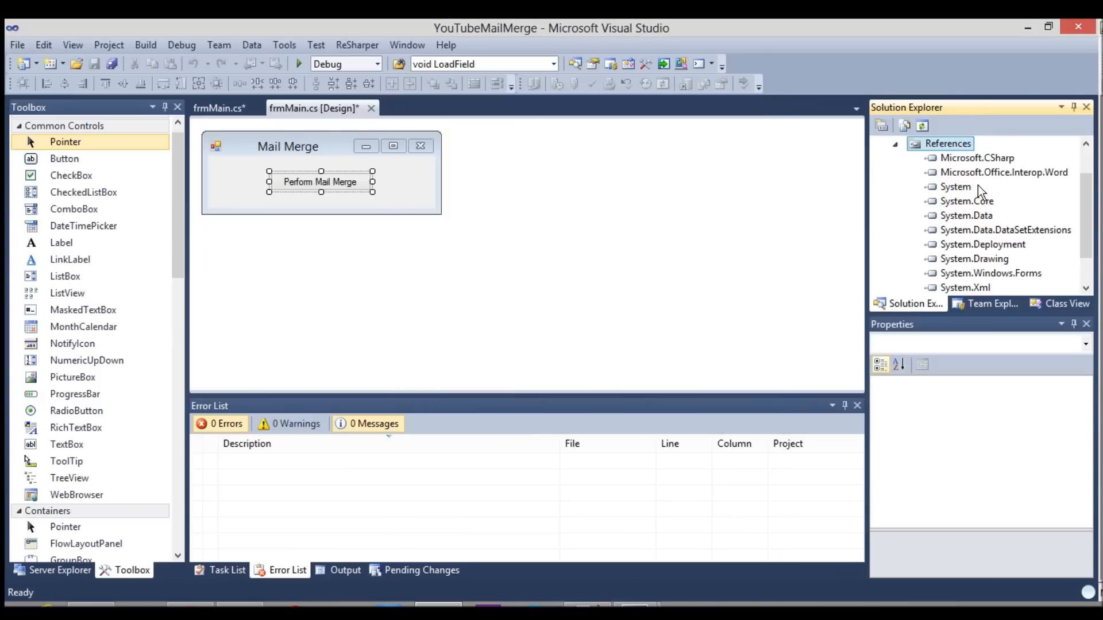
{"action": "left_click", "coordinate": [1004, 172]}
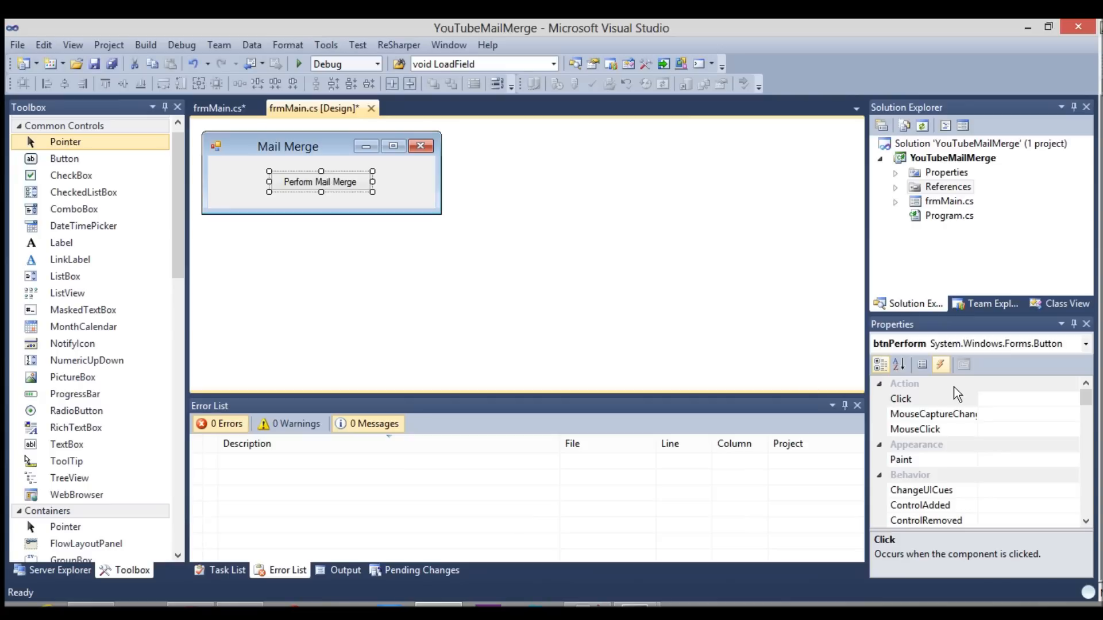
- Create btnPerform_Click declaring new Interop.Word Application and Document variables
{"action": "left_click", "coordinate": [900, 398]}
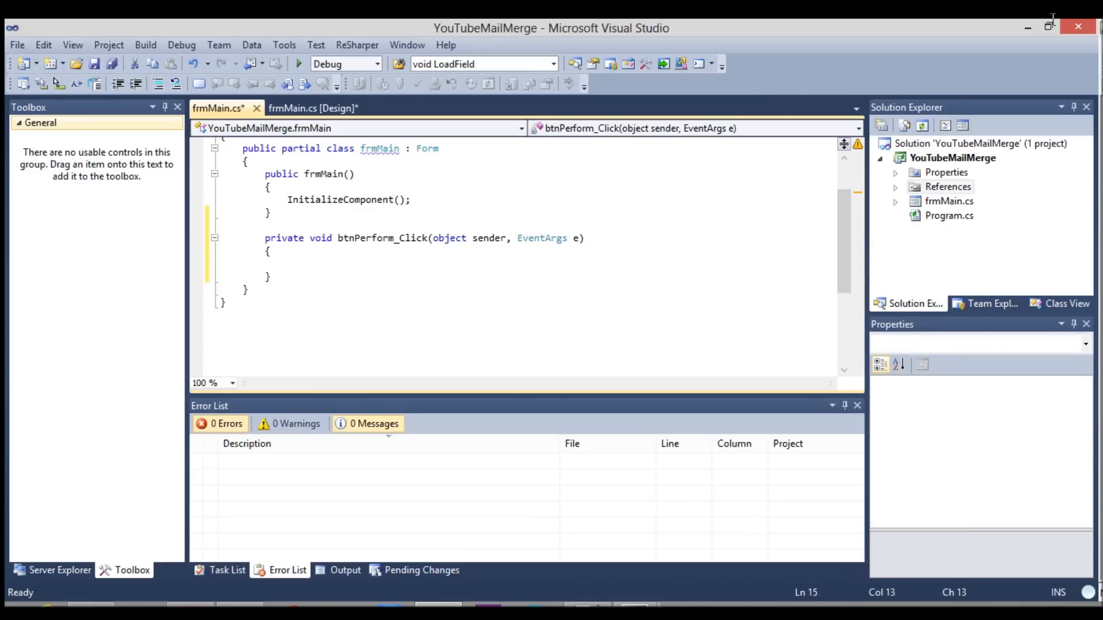
{"action": "mouse_move", "coordinate": [7, 415]}
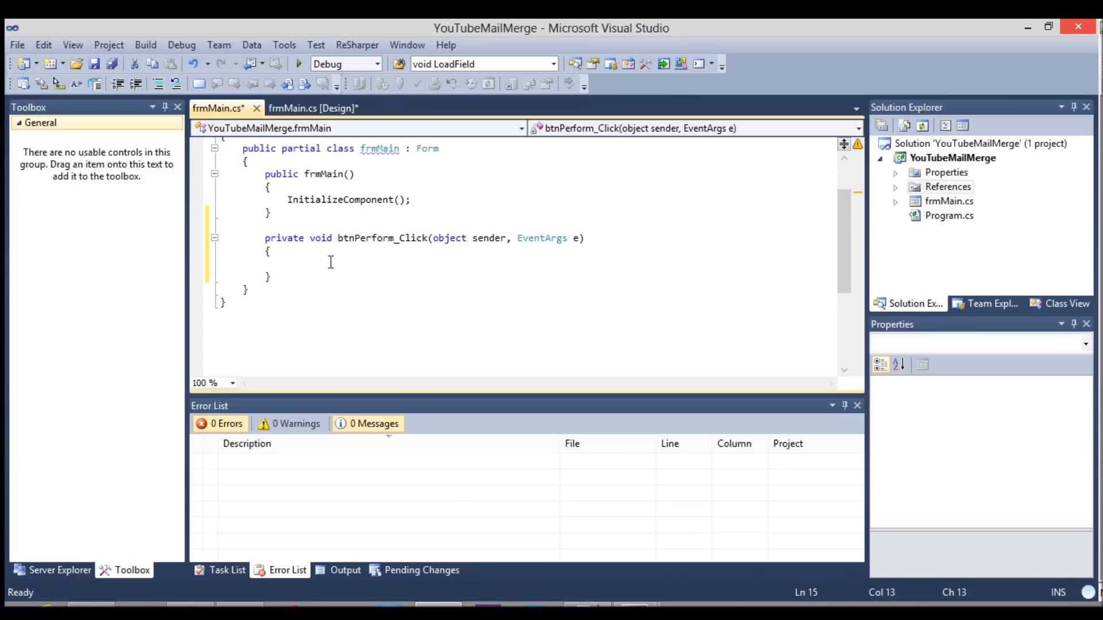
{"action": "left_click", "coordinate": [287, 262]}
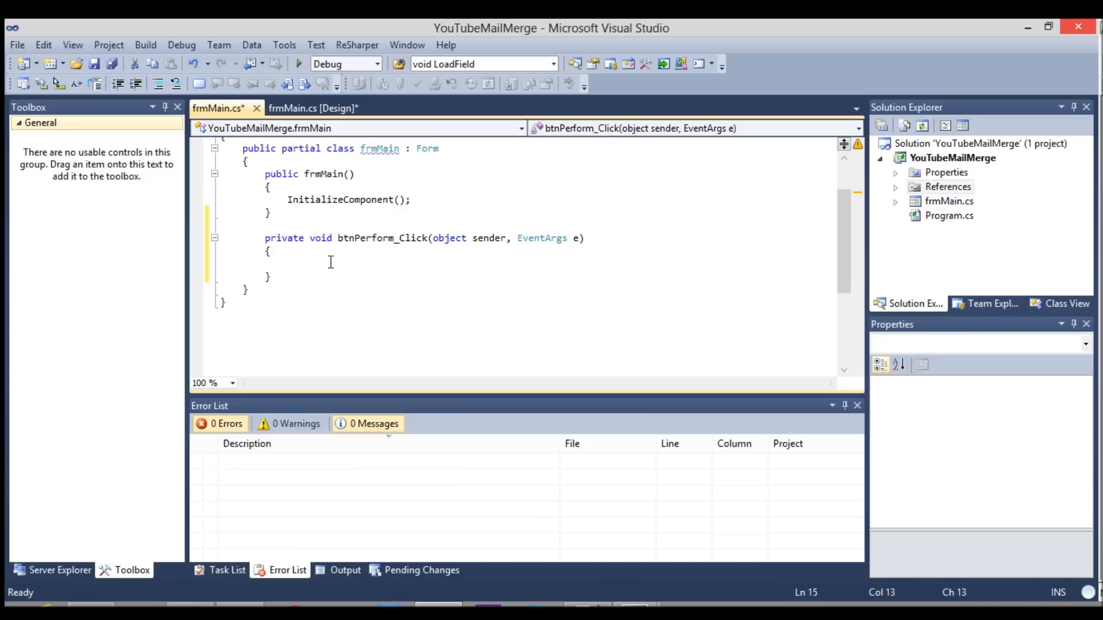
{"action": "type", "text": "var app"}
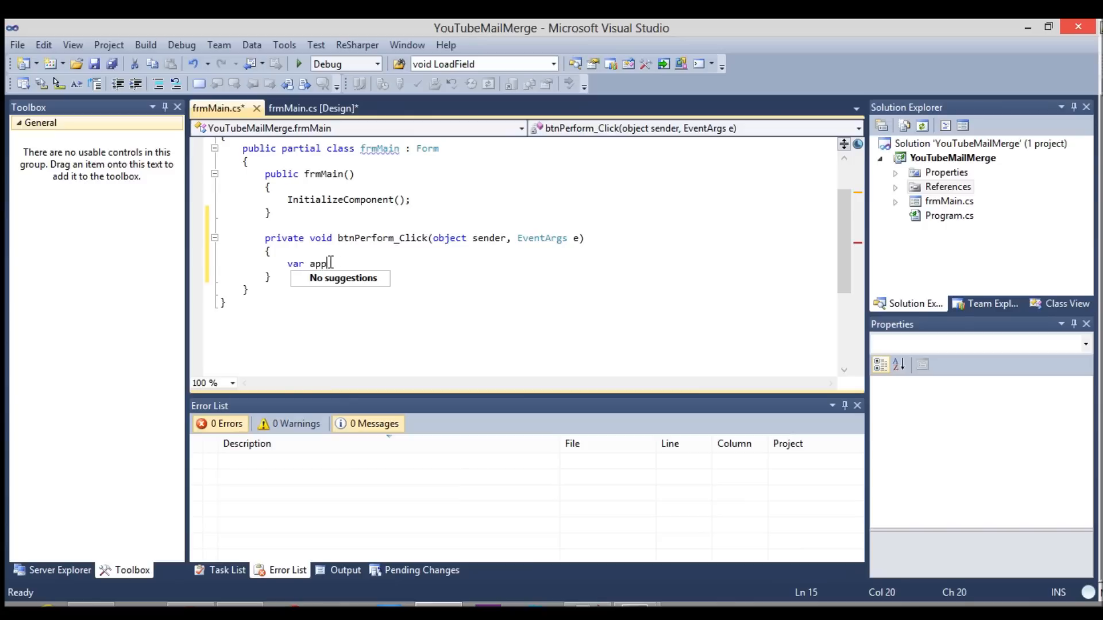
{"action": "type", "text": "lication ="}
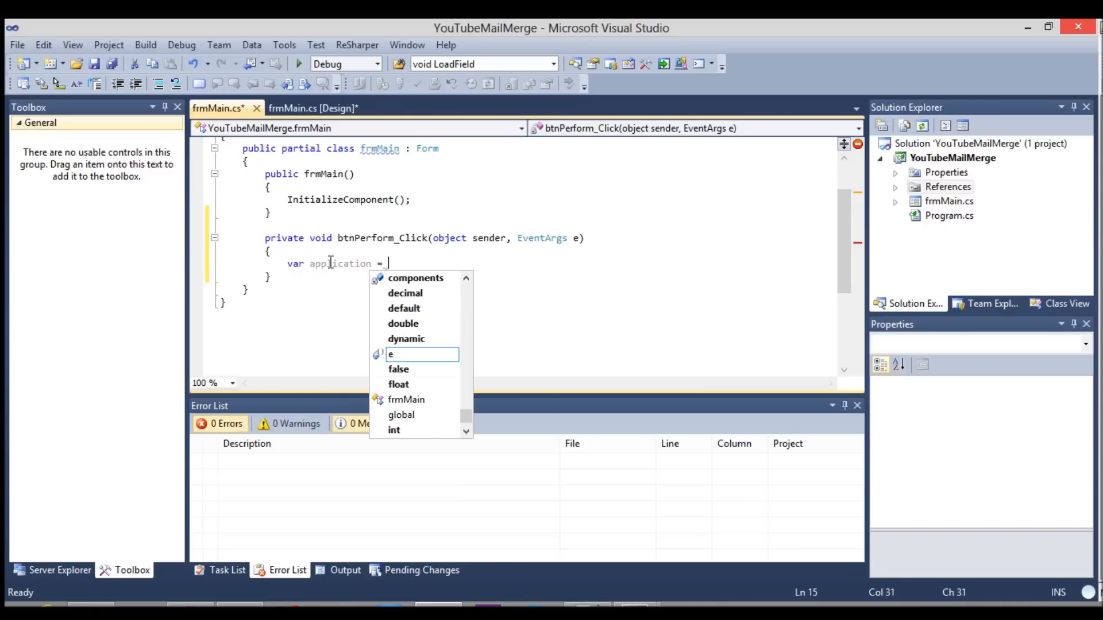
{"action": "type", "text": "Microsoft."}
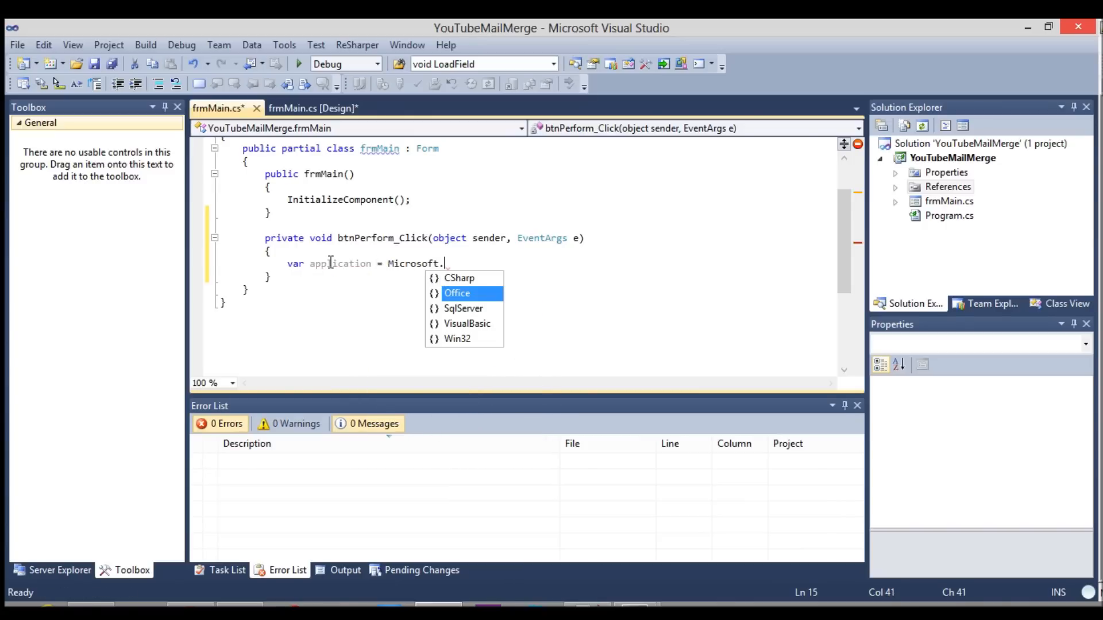
{"action": "type", "text": "Office.Interop.Word."}
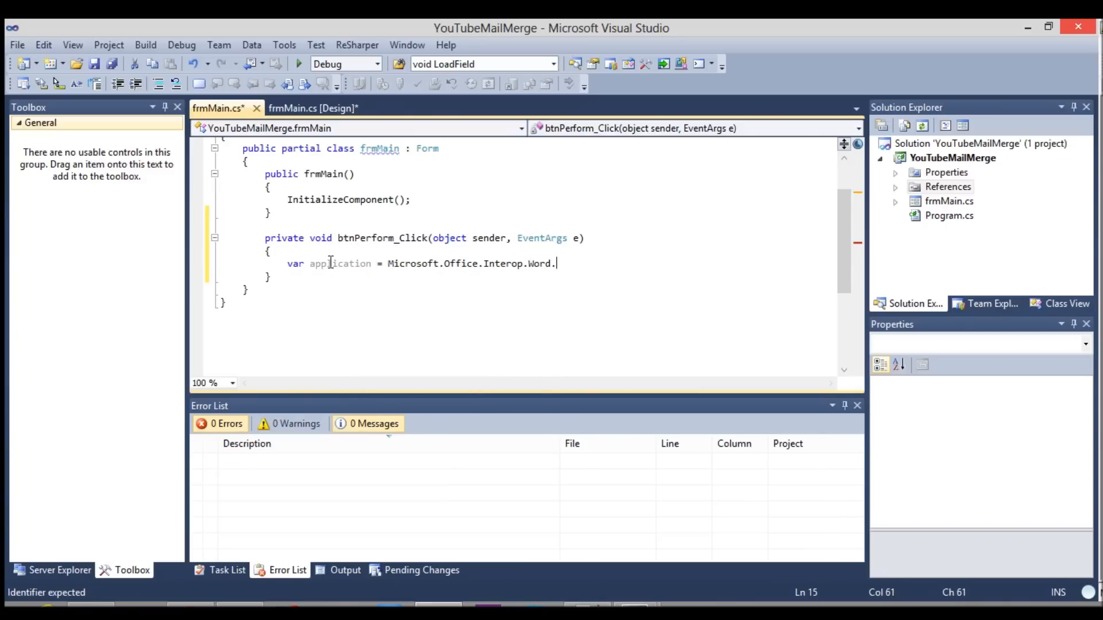
{"action": "type", "text": "Application("}
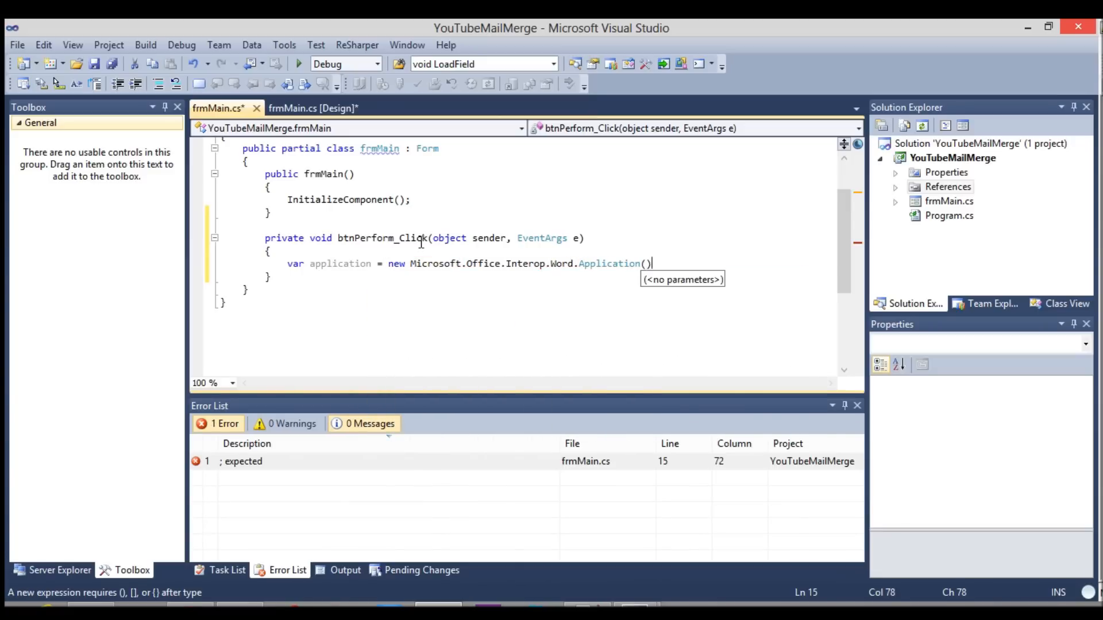
{"action": "type", "text": ";"}
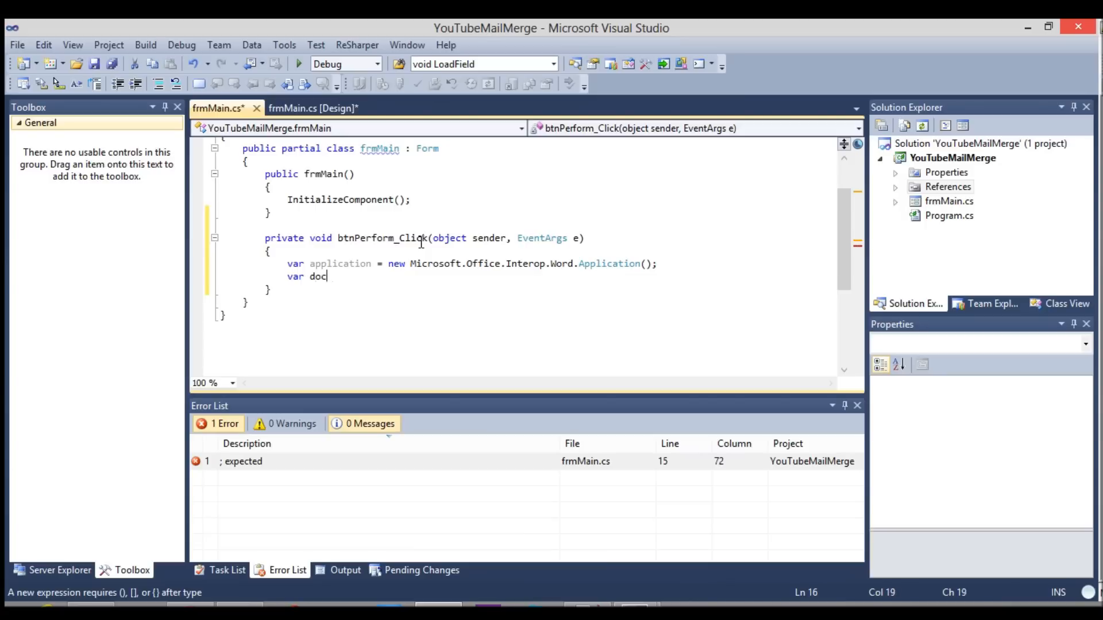
{"action": "type", "text": "ument"}
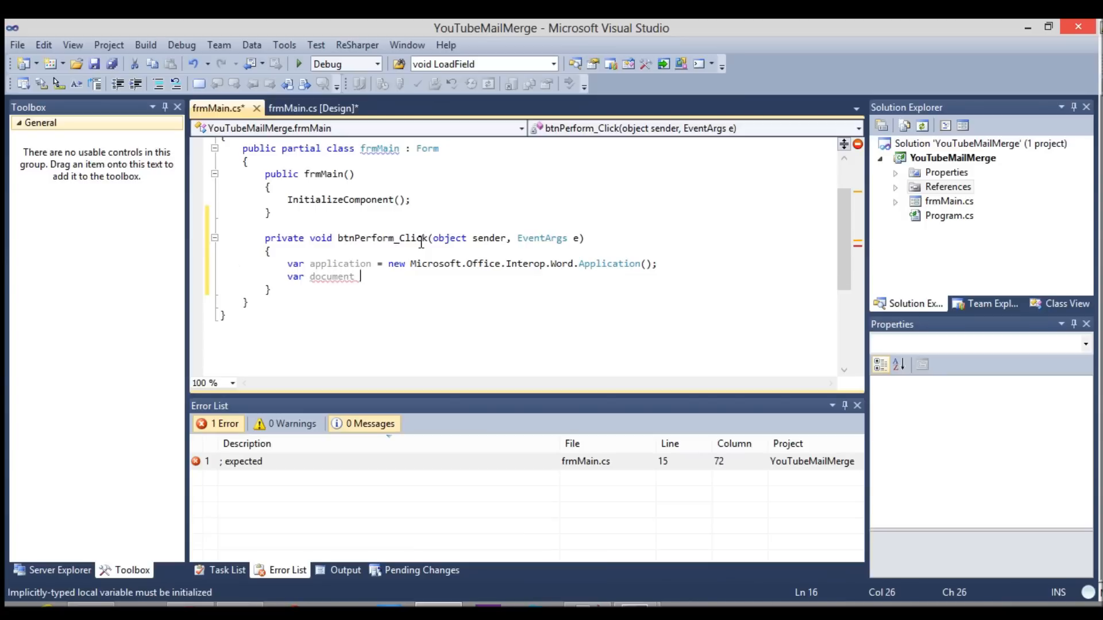
{"action": "type", "text": "= new m"}
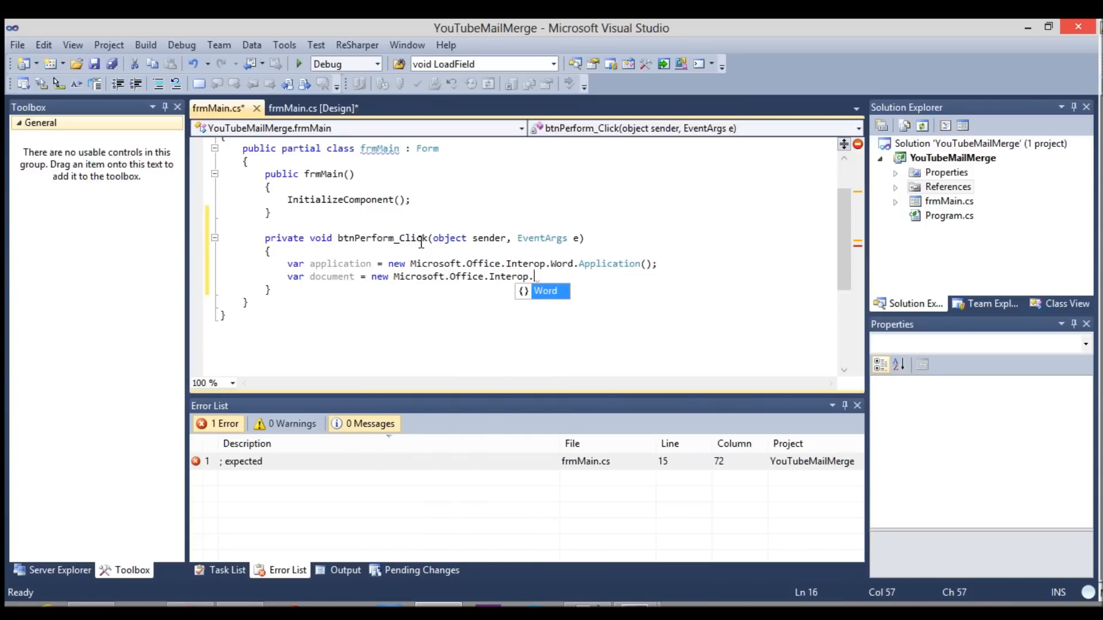
{"action": "type", "text": "Word.Document();"}
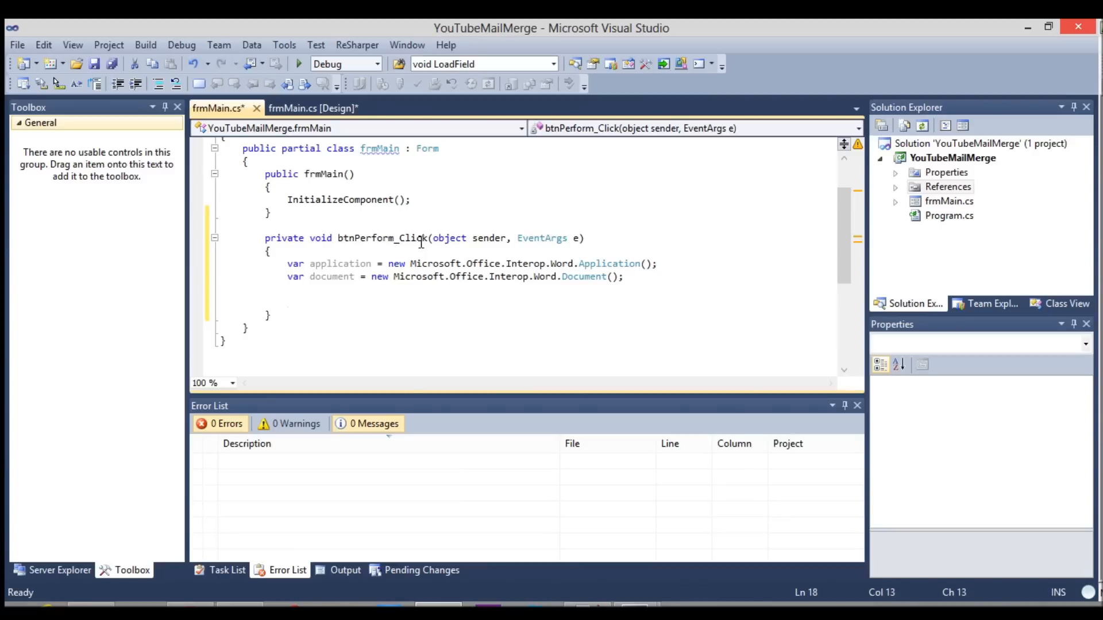
- Set document to application.Documents.Add(Template: @"c:\test\template.docx")
{"action": "left_click", "coordinate": [287, 301]}
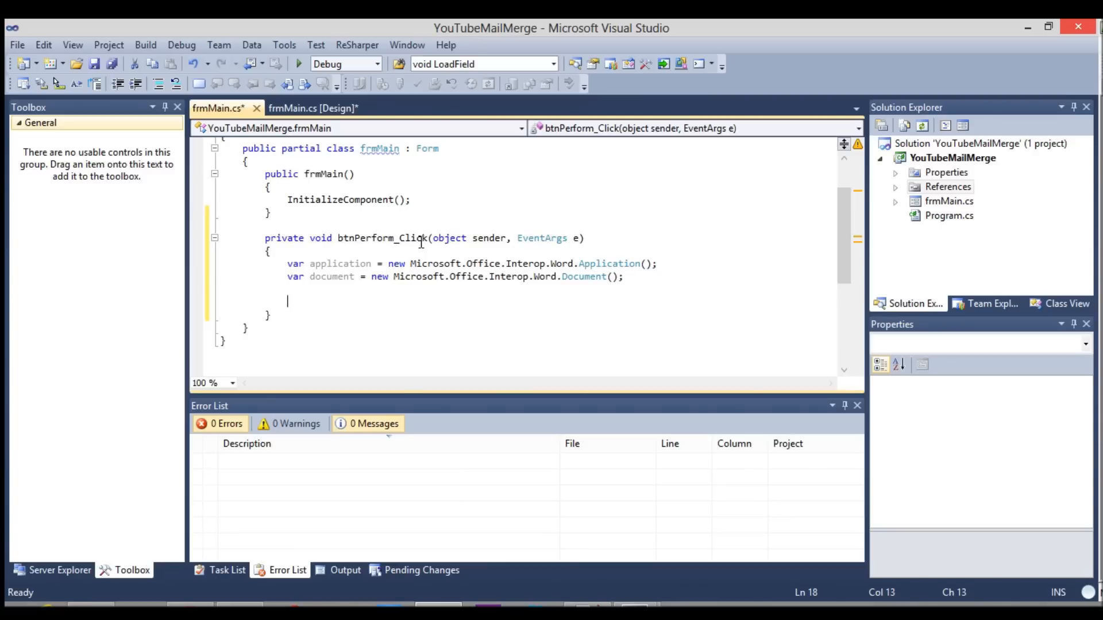
{"action": "type", "text": "document"}
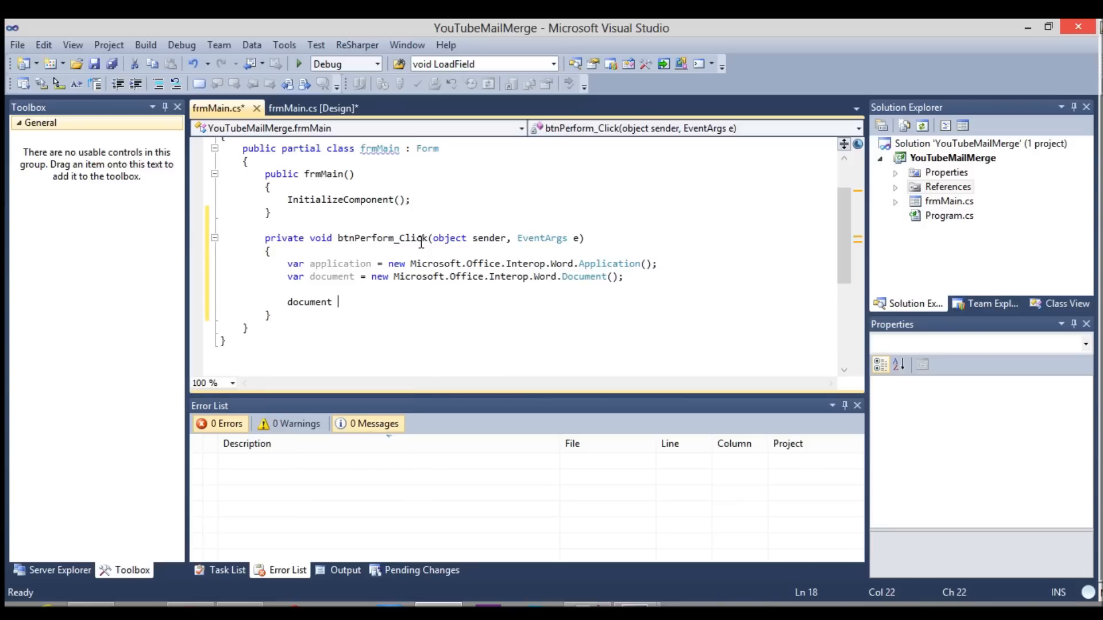
{"action": "type", "text": "= application.Documents.Add("}
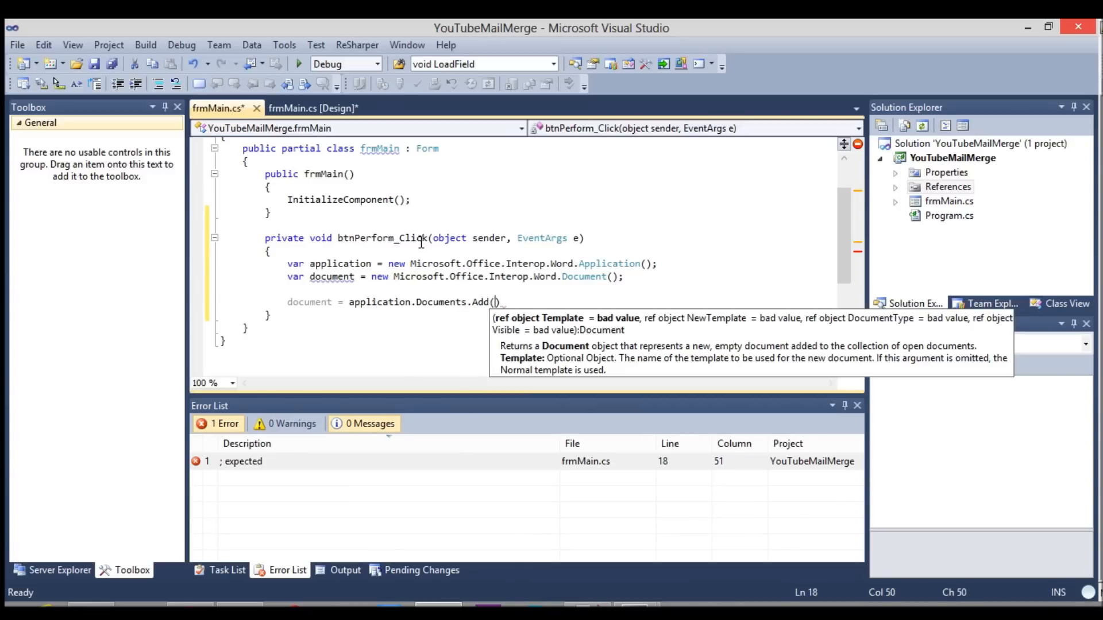
{"action": "type", "text": "Template:"}
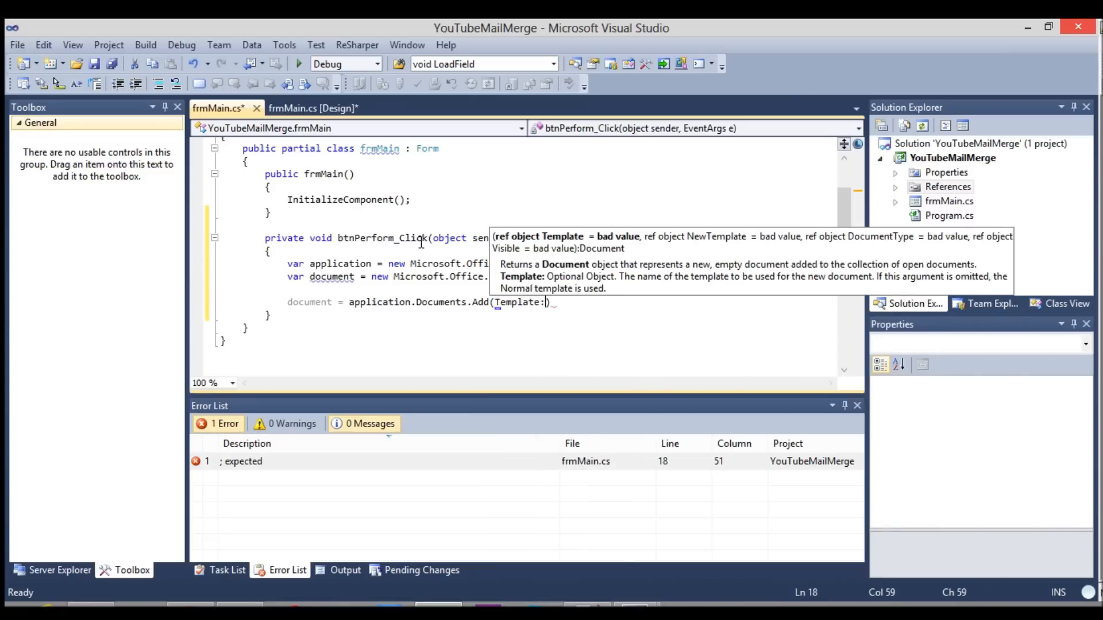
{"action": "type", "text": "@\"\""}
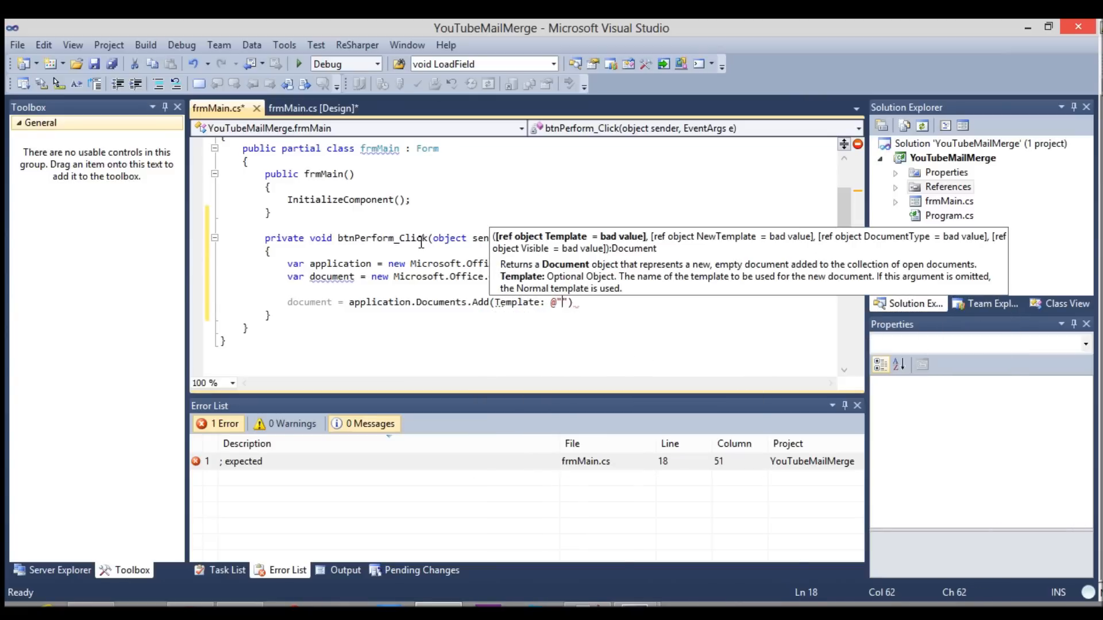
{"action": "type", "text": "c:\\test\\"}
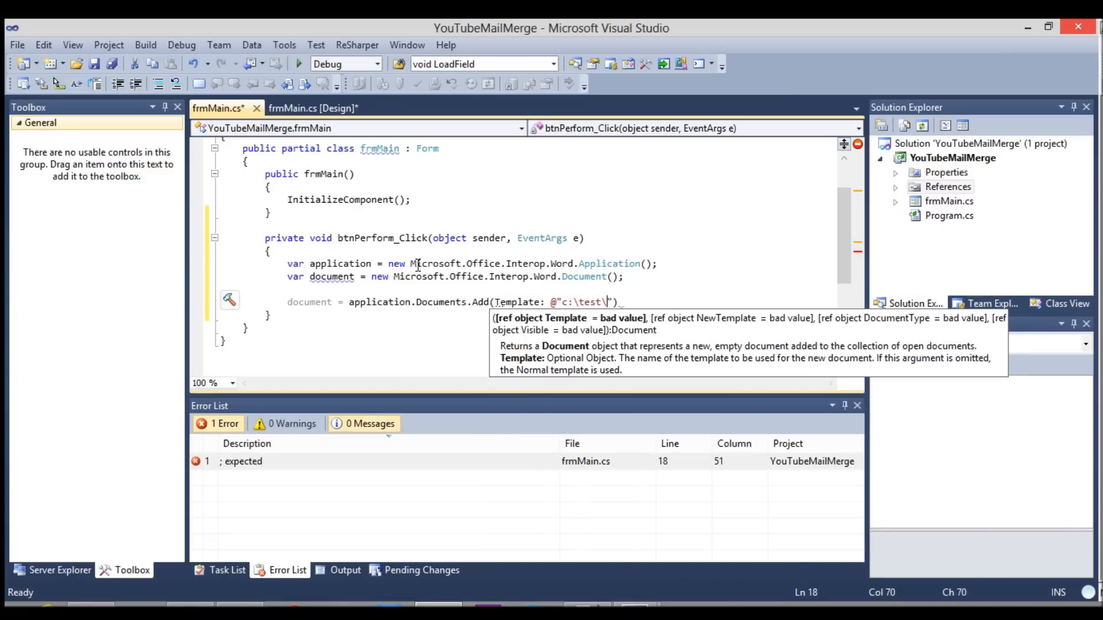
{"action": "type", "text": "template.x"}
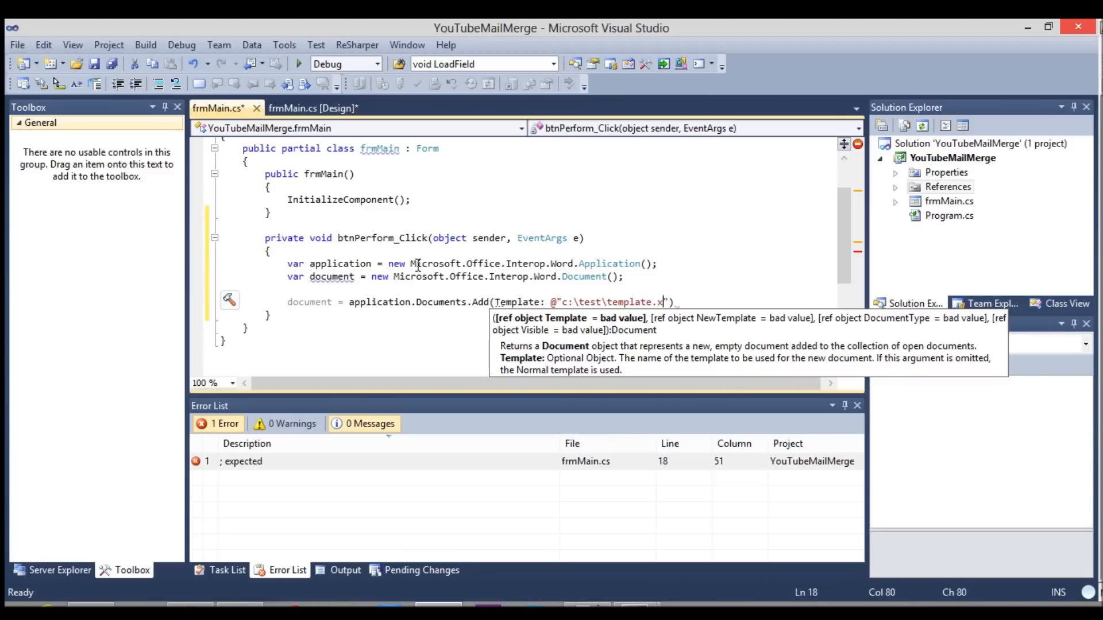
{"action": "type", "text": "oc"}
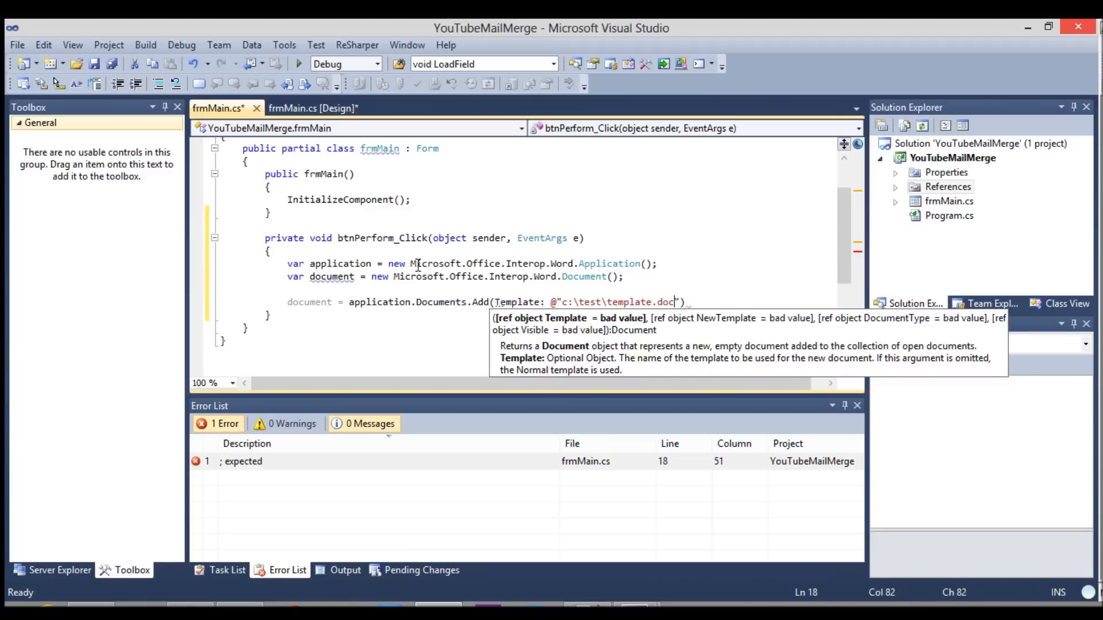
{"action": "type", "text": "x"}
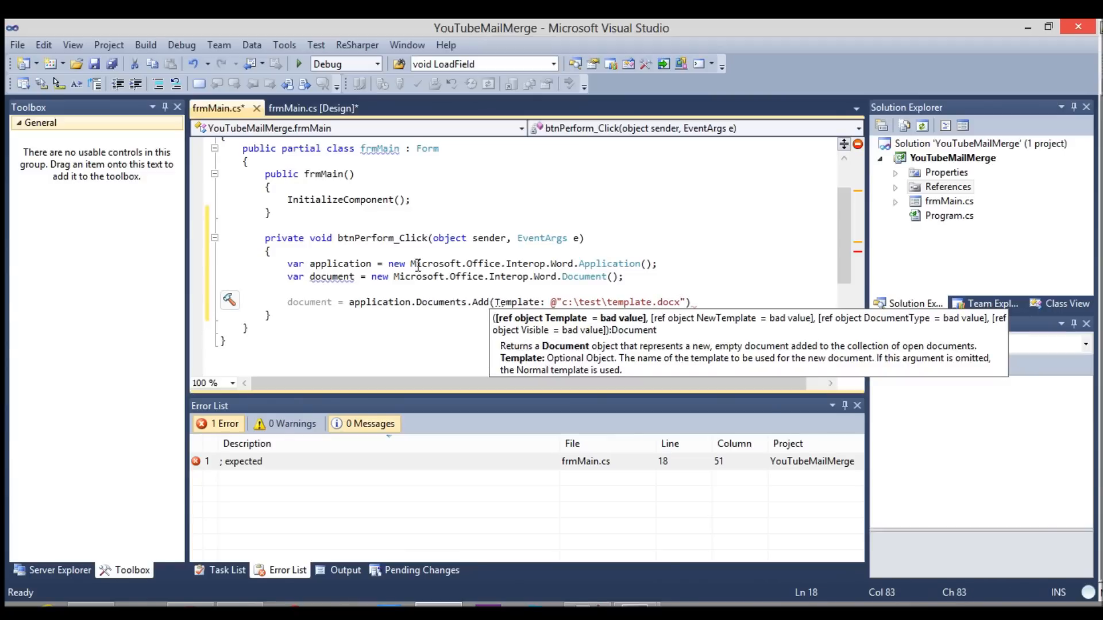
{"action": "type", "text": ");"}
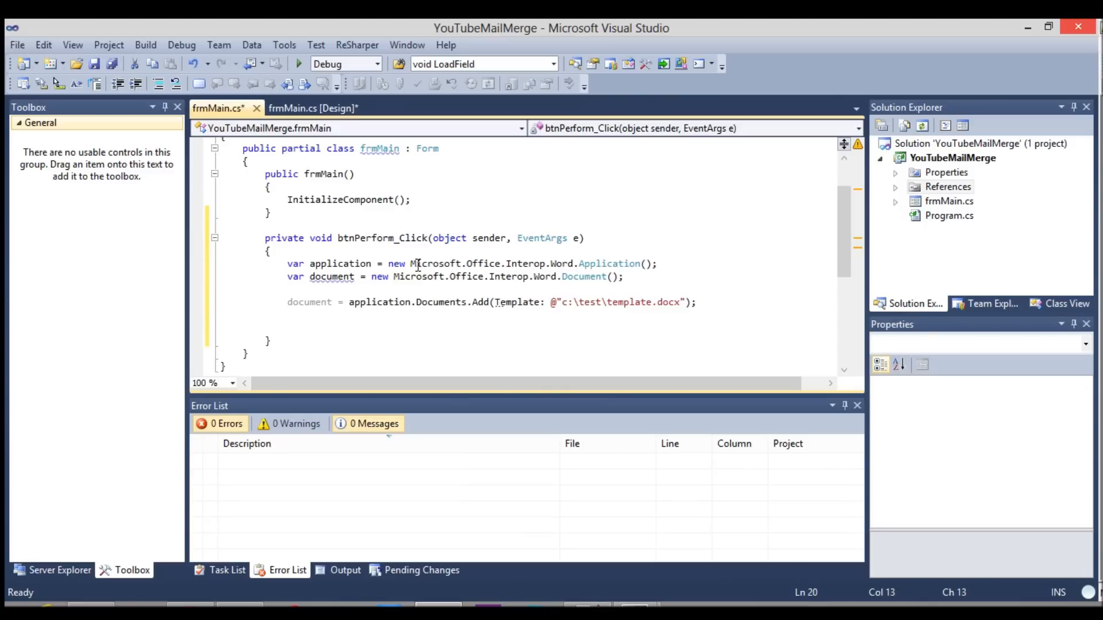
- Set application.Visible to true and run the app
{"action": "type", "text": "application."}
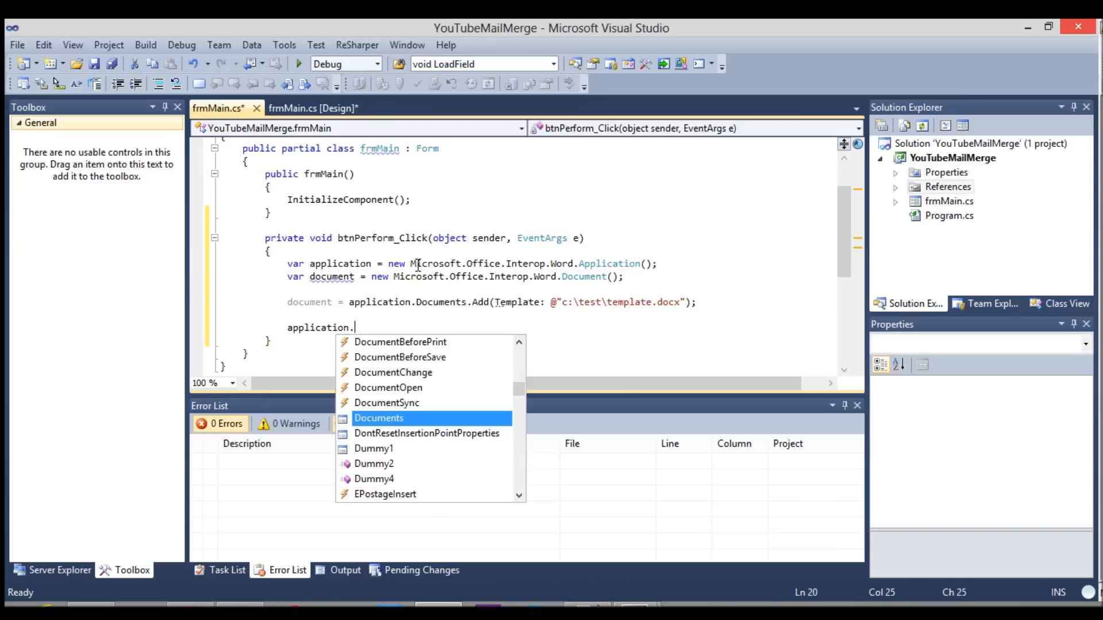
{"action": "type", "text": "vis"}
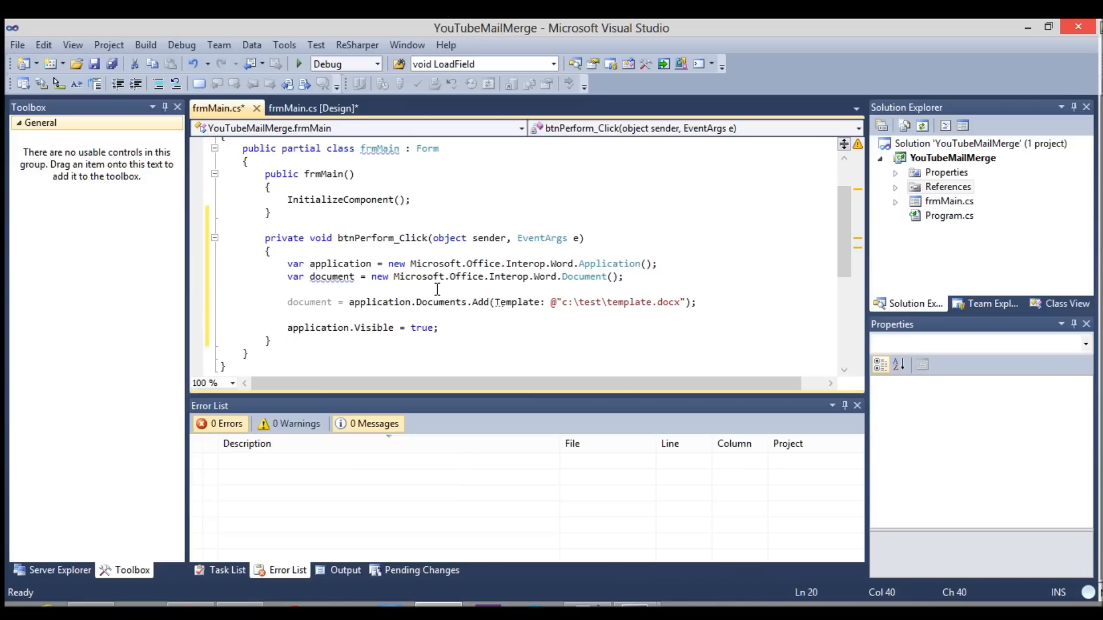
{"action": "left_click", "coordinate": [298, 63]}
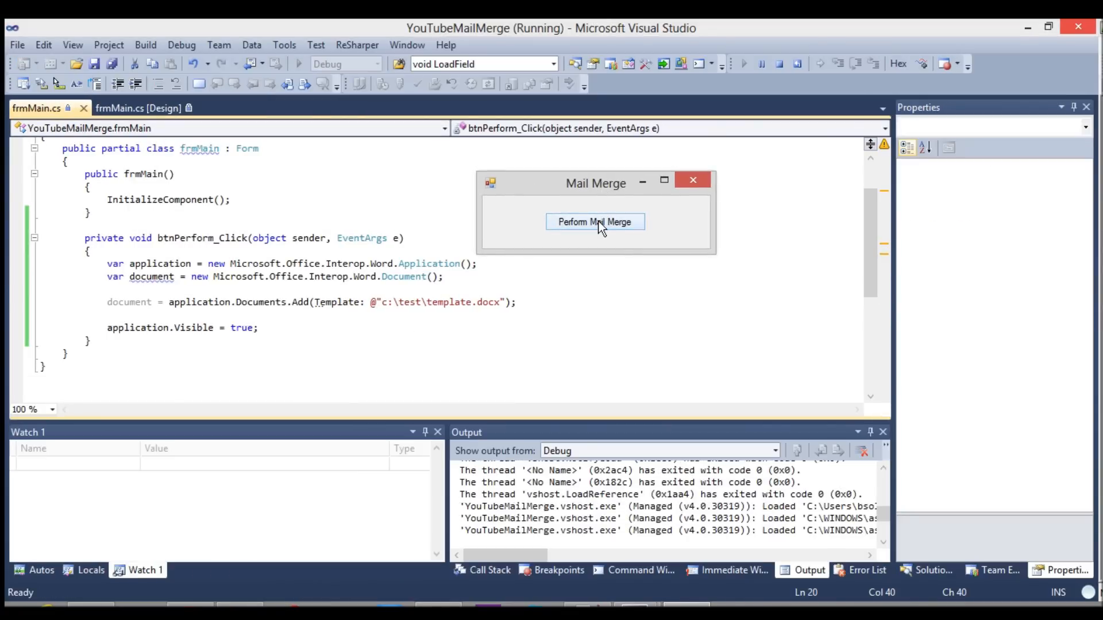
- Run Perform Mail Merge, inspect the template-based Document1 in Word, then close Word
{"action": "left_click", "coordinate": [594, 221]}
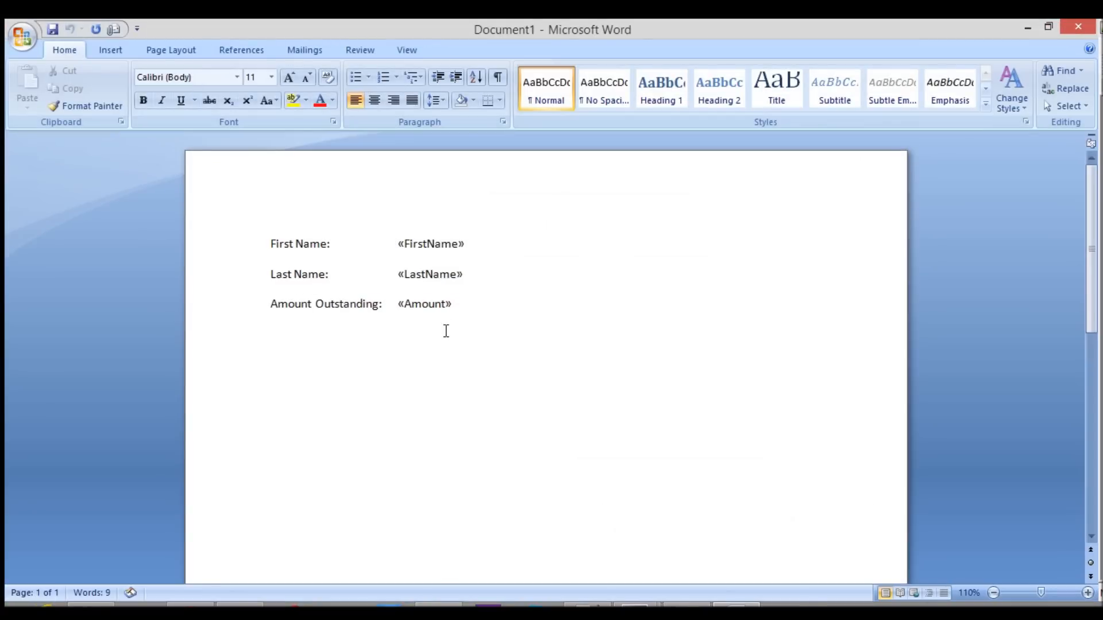
{"action": "left_click", "coordinate": [271, 244]}
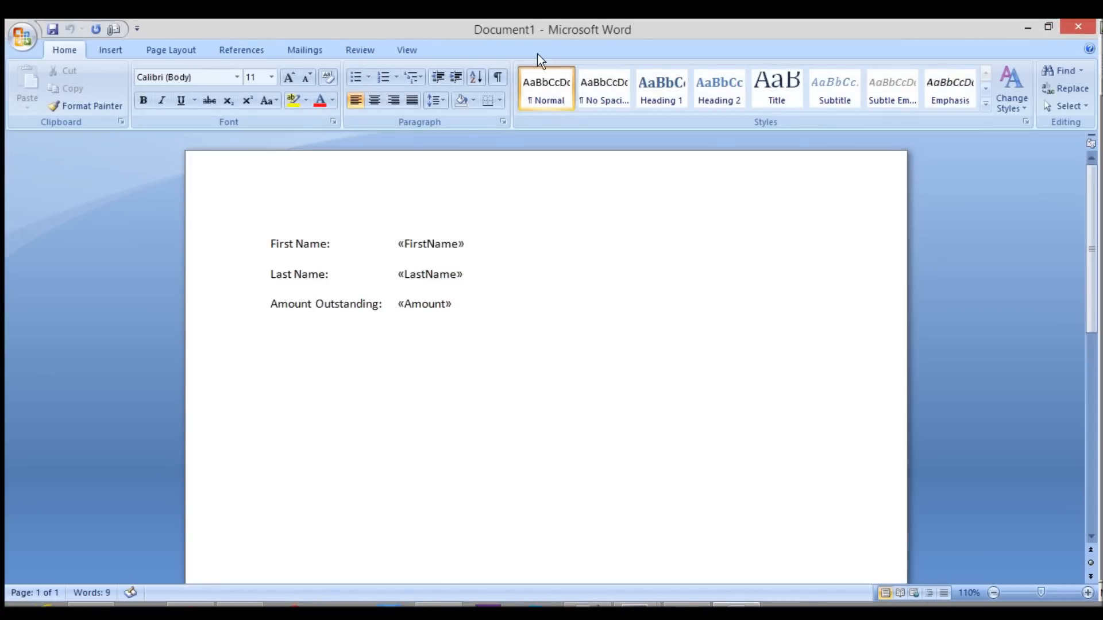
{"action": "mouse_move", "coordinate": [545, 29]}
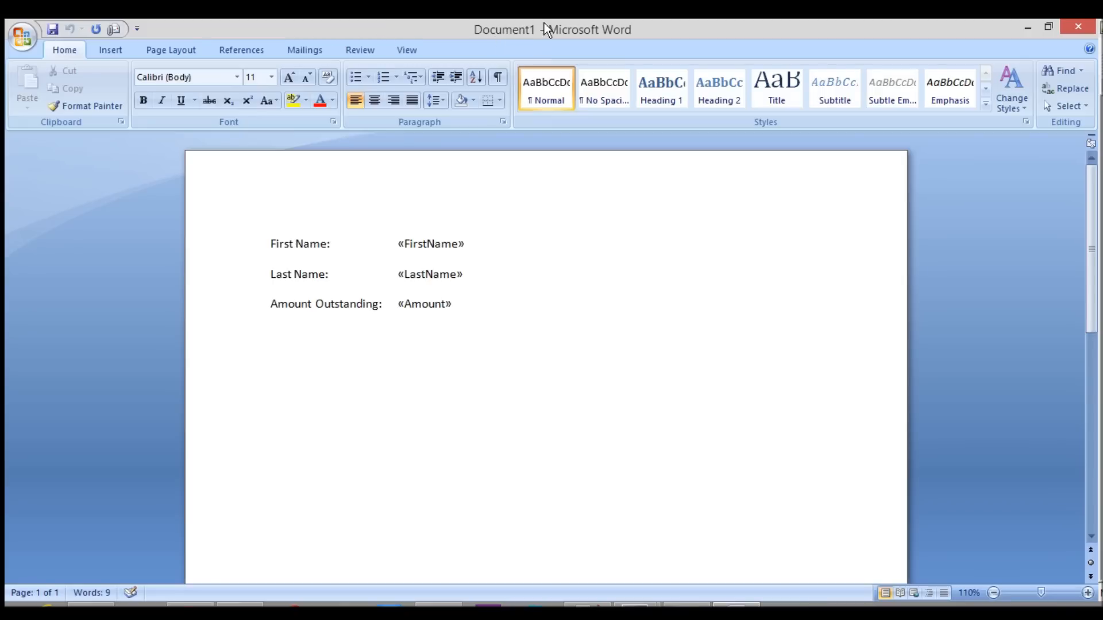
{"action": "left_click", "coordinate": [270, 244]}
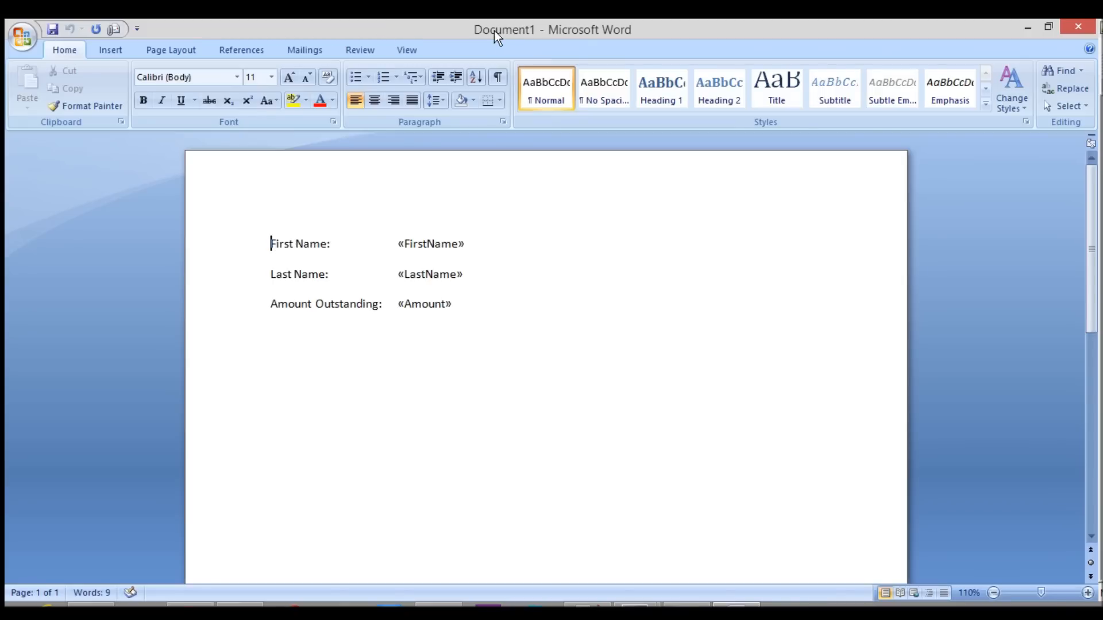
{"action": "mouse_move", "coordinate": [1077, 28]}
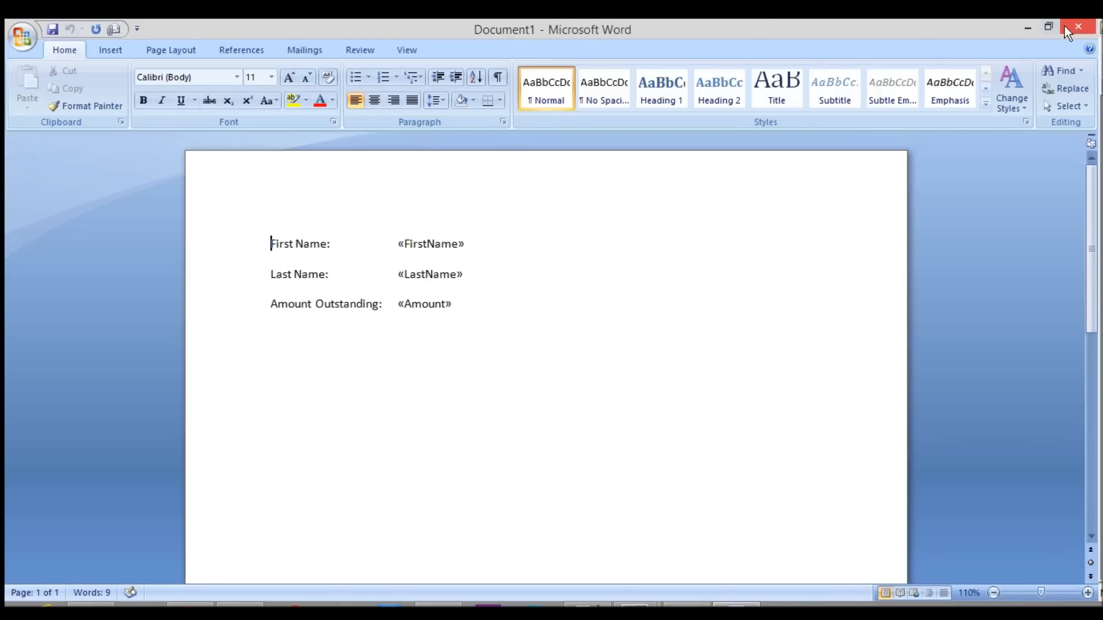
{"action": "mouse_move", "coordinate": [1078, 28]}
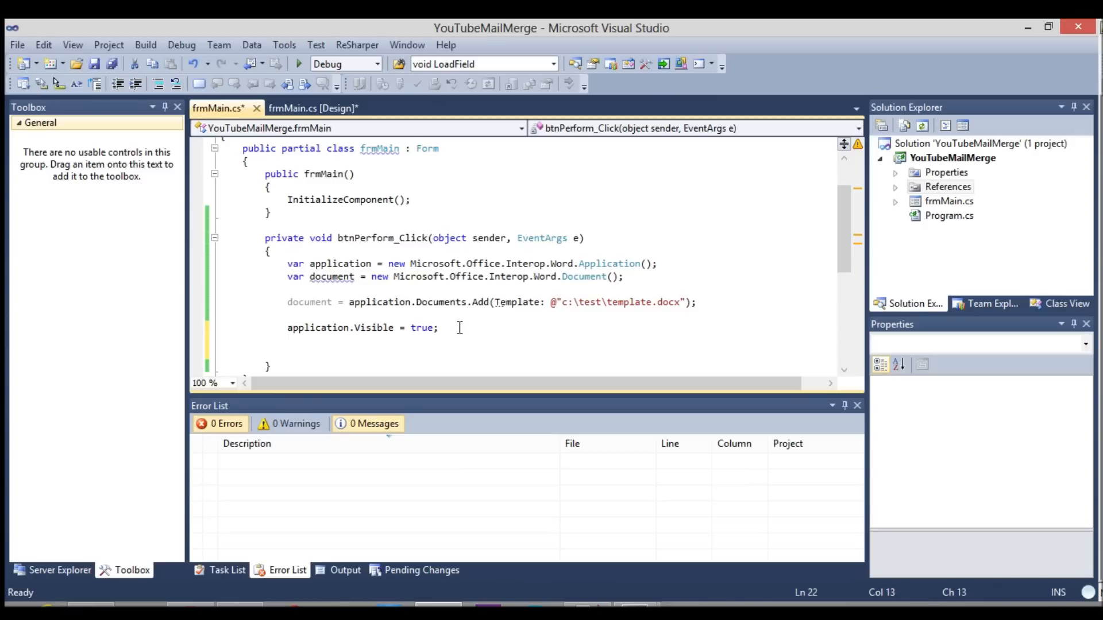
- Add an empty foreach over document.Fields, renaming myMergeField to field
{"action": "type", "text": "foreach"}
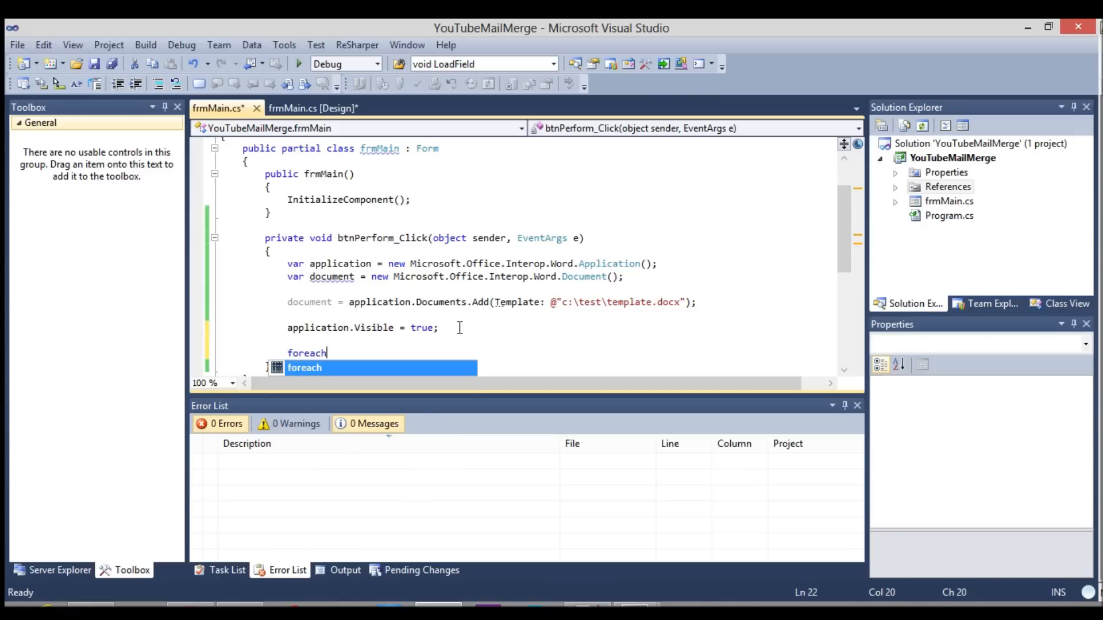
{"action": "type", "text": "(Fi"}
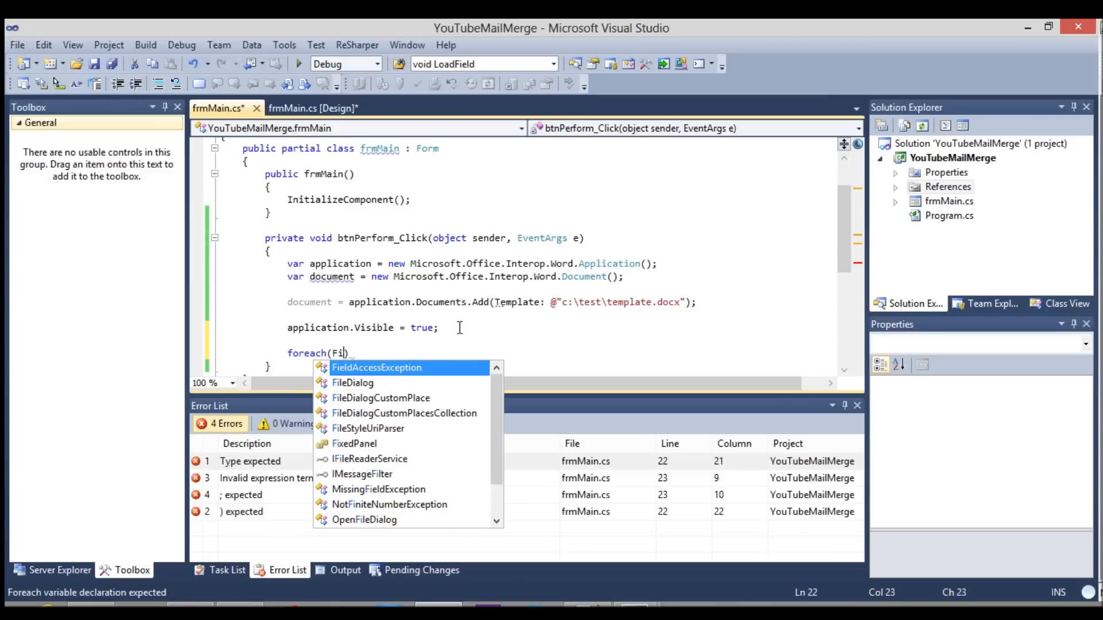
{"action": "key", "text": "Backspace"}
{"action": "type", "text": "Microsoft.Office."}
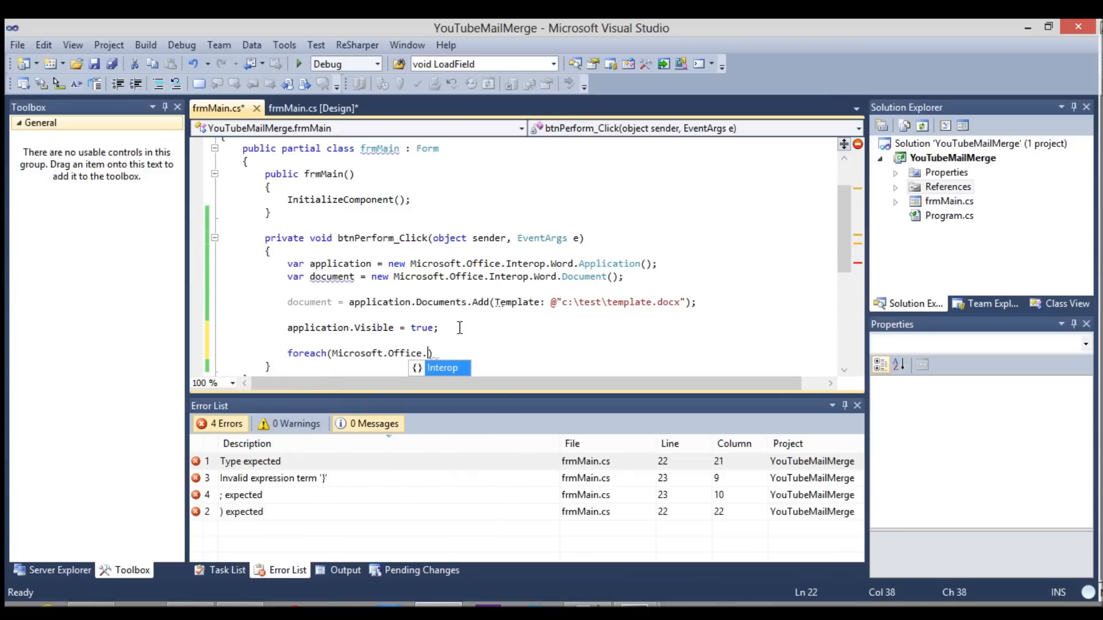
{"action": "type", "text": "Interop.Word.field"}
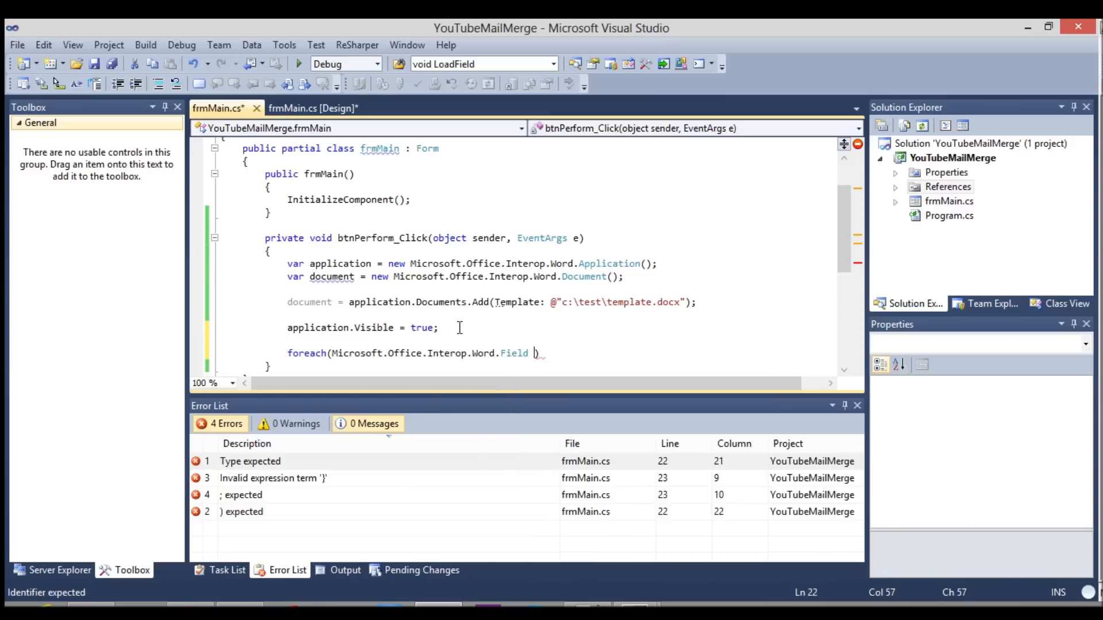
{"action": "type", "text": "myMergeField in document."}
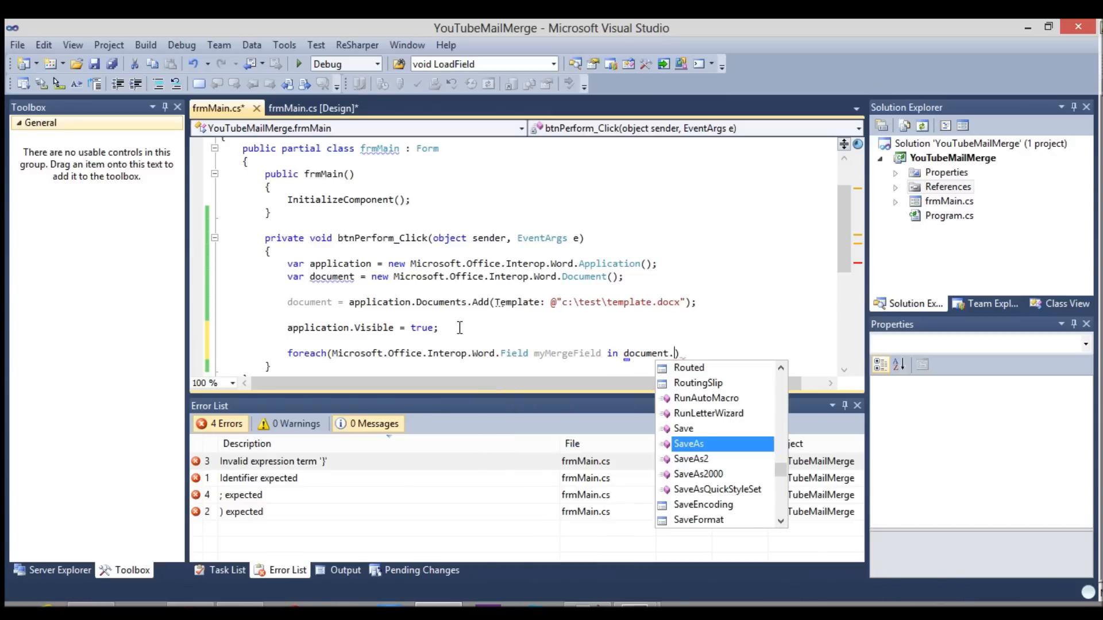
{"action": "type", "text": "fields"}
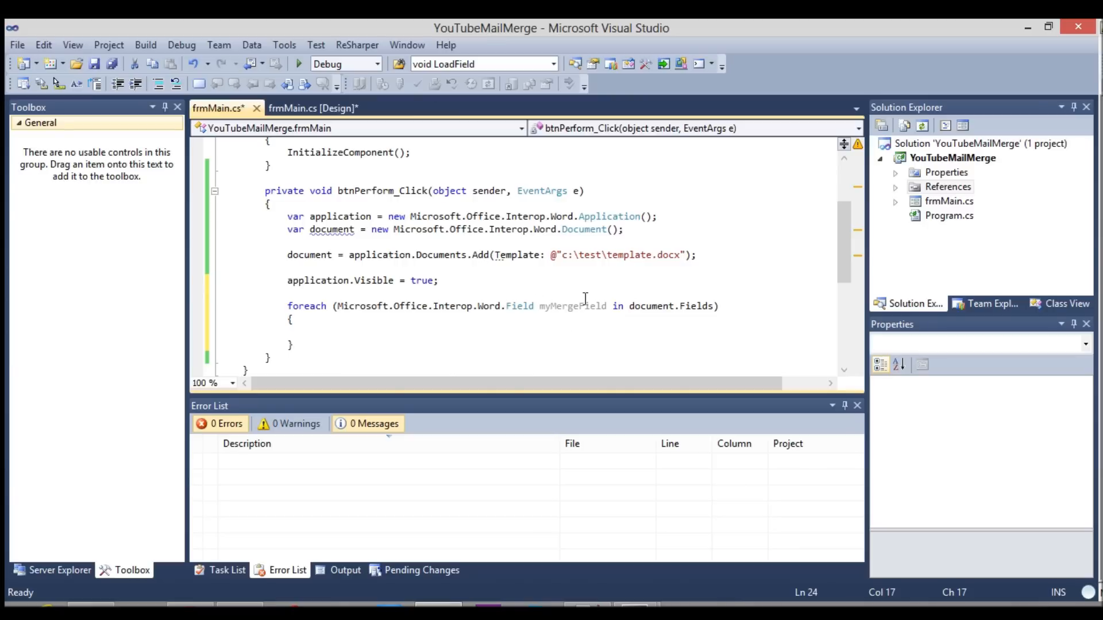
{"action": "mouse_move", "coordinate": [572, 305]}
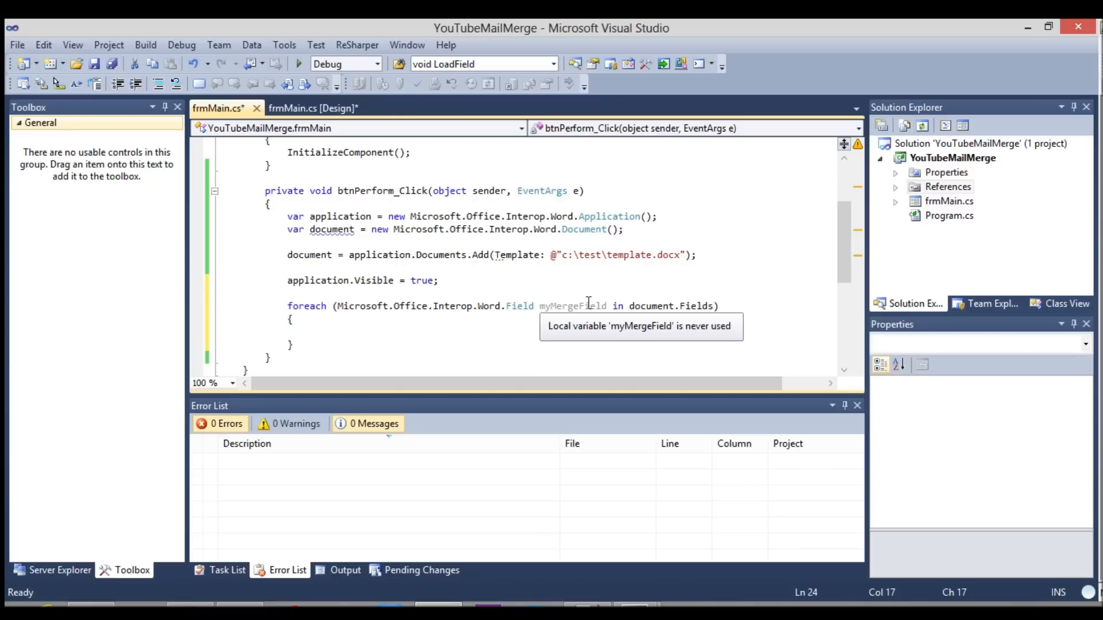
{"action": "double_click", "coordinate": [572, 305]}
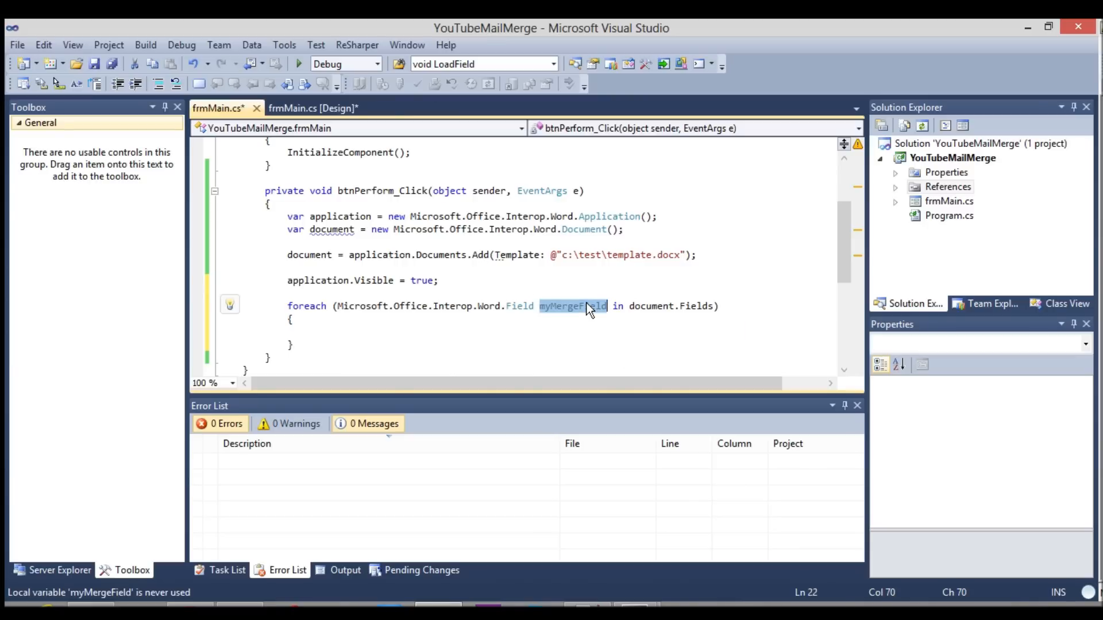
{"action": "type", "text": "field"}
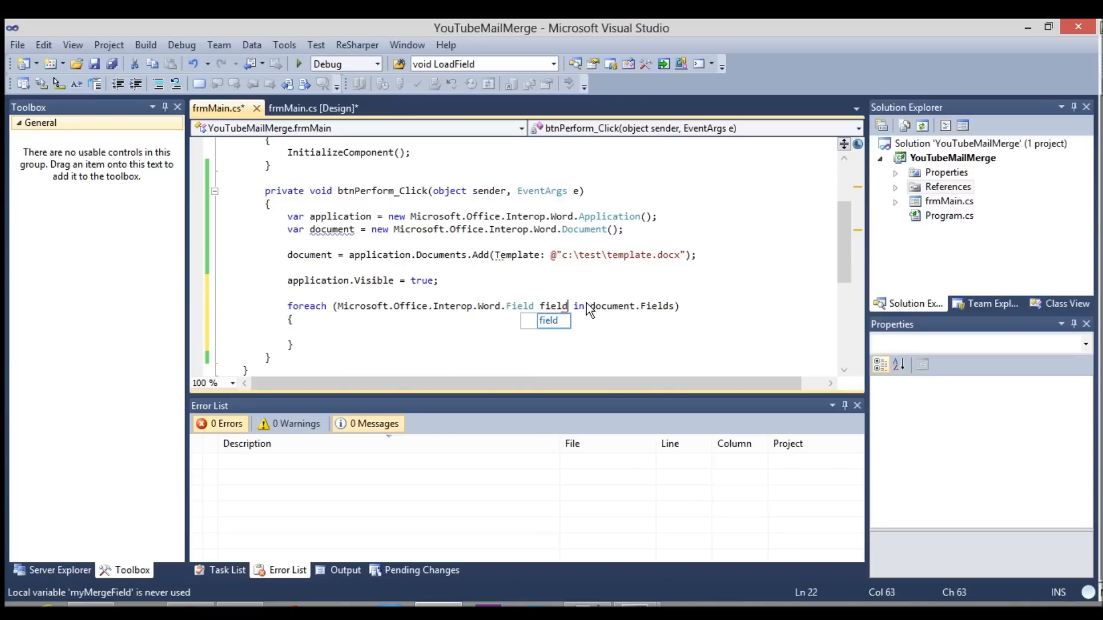
{"action": "left_click", "coordinate": [346, 327]}
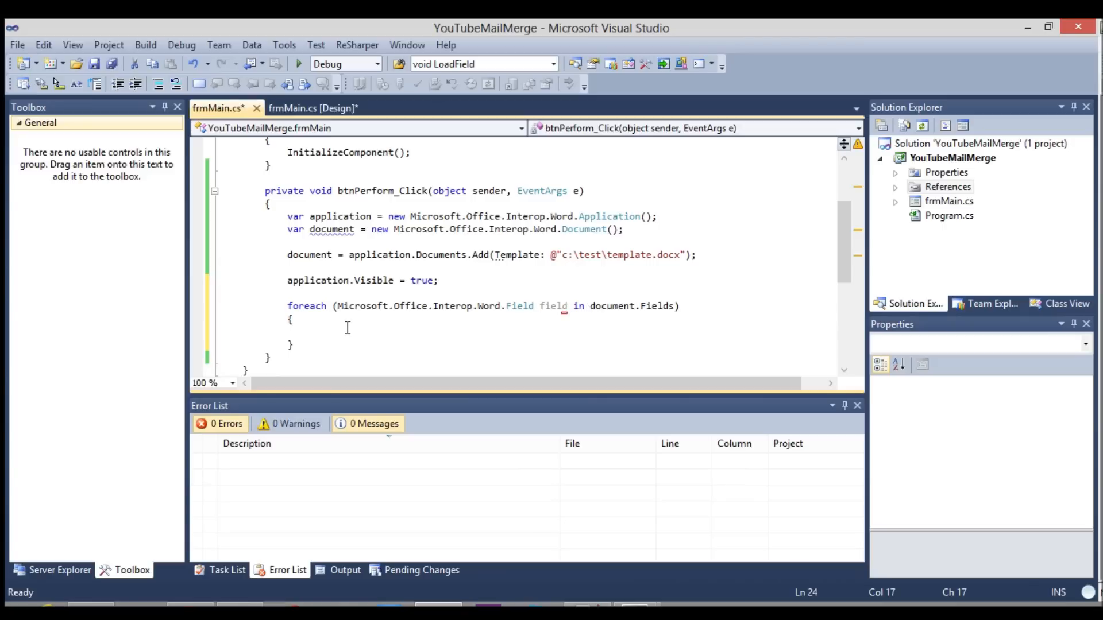
{"action": "left_click", "coordinate": [310, 330]}
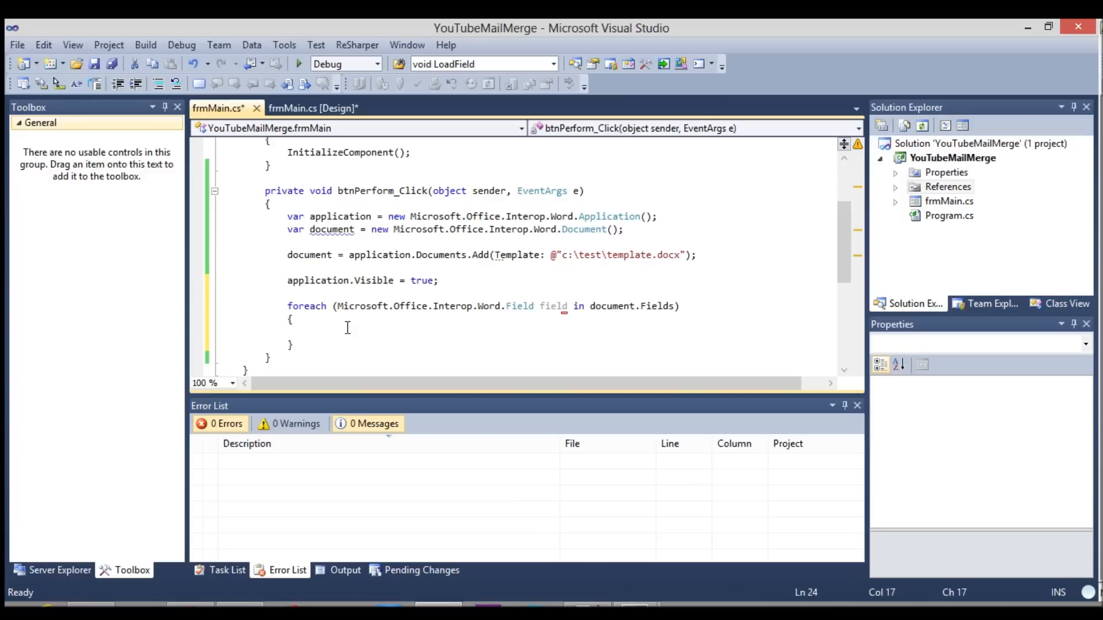
- Add if/else-if checks on field.Code.Text for "FirstName", "LastName" and "Amount"
{"action": "type", "text": "if("}
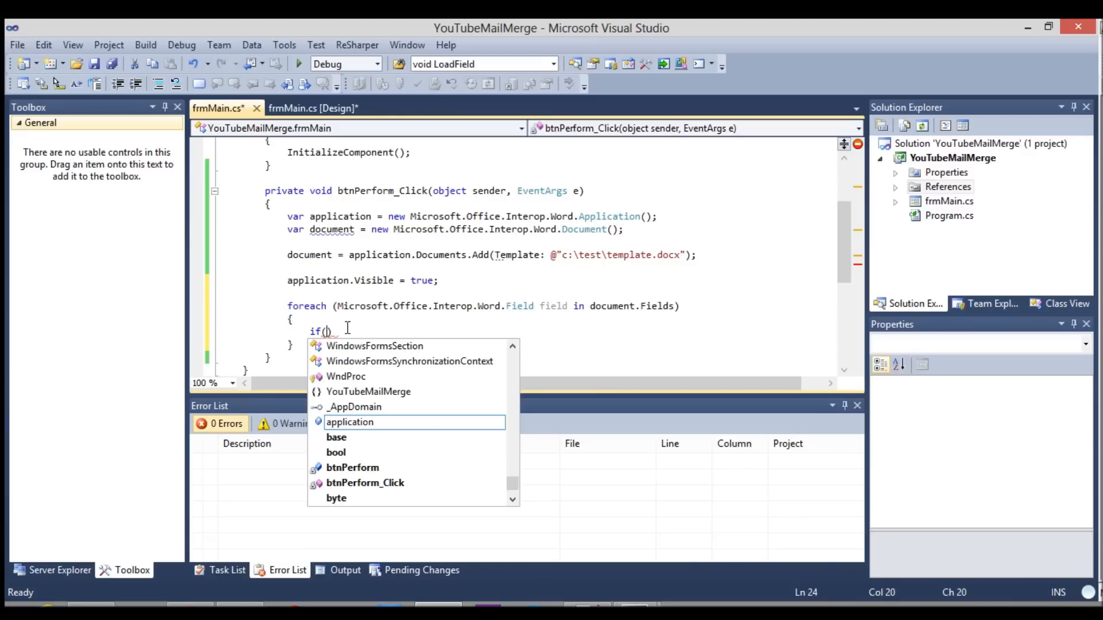
{"action": "type", "text": "field."}
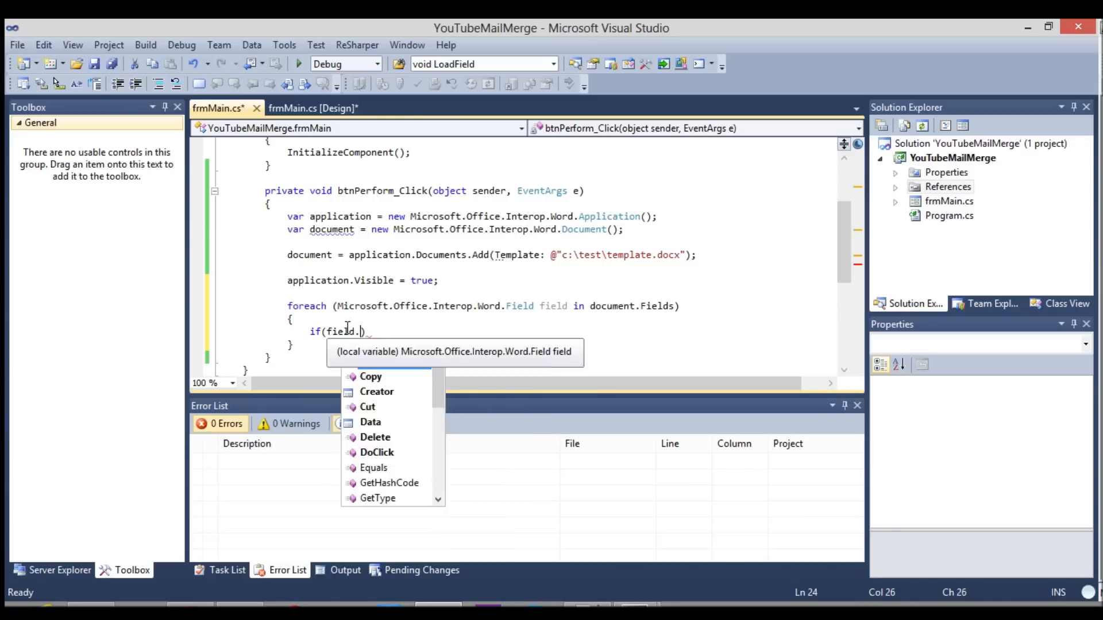
{"action": "type", "text": "Code.Text.Contains("}
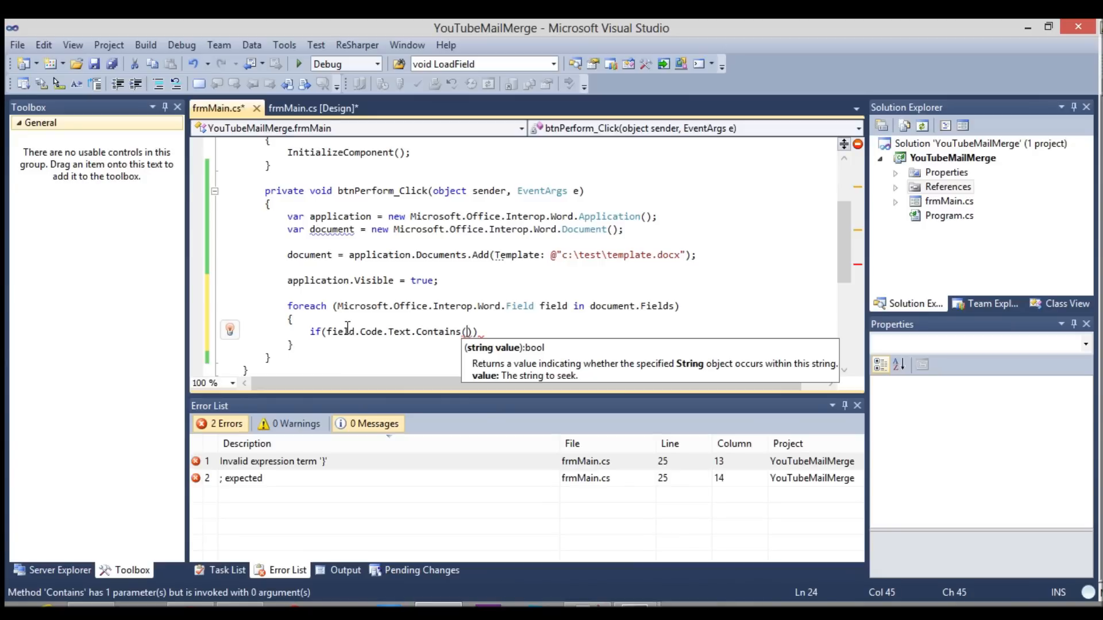
{"action": "type", "text": "\""}
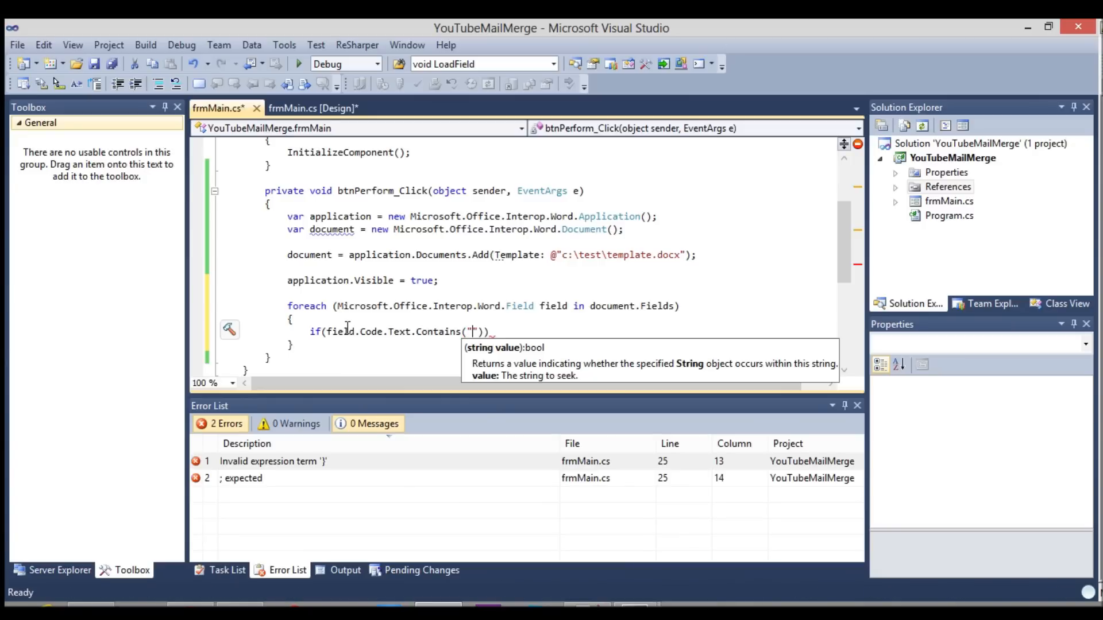
{"action": "type", "text": "FirstName"}
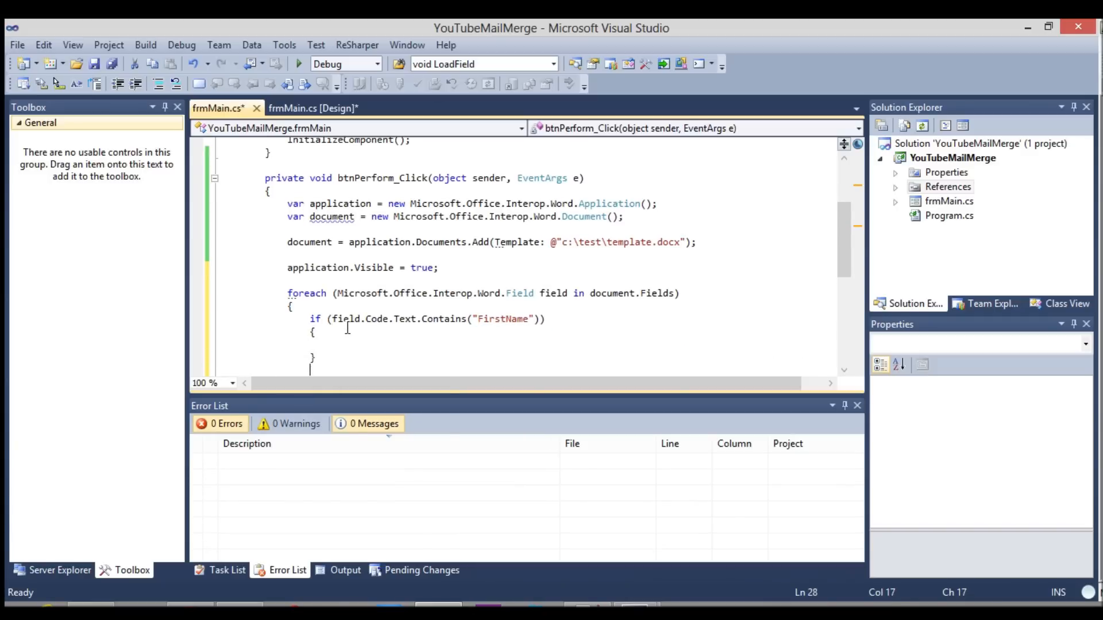
{"action": "type", "text": "else if ("}
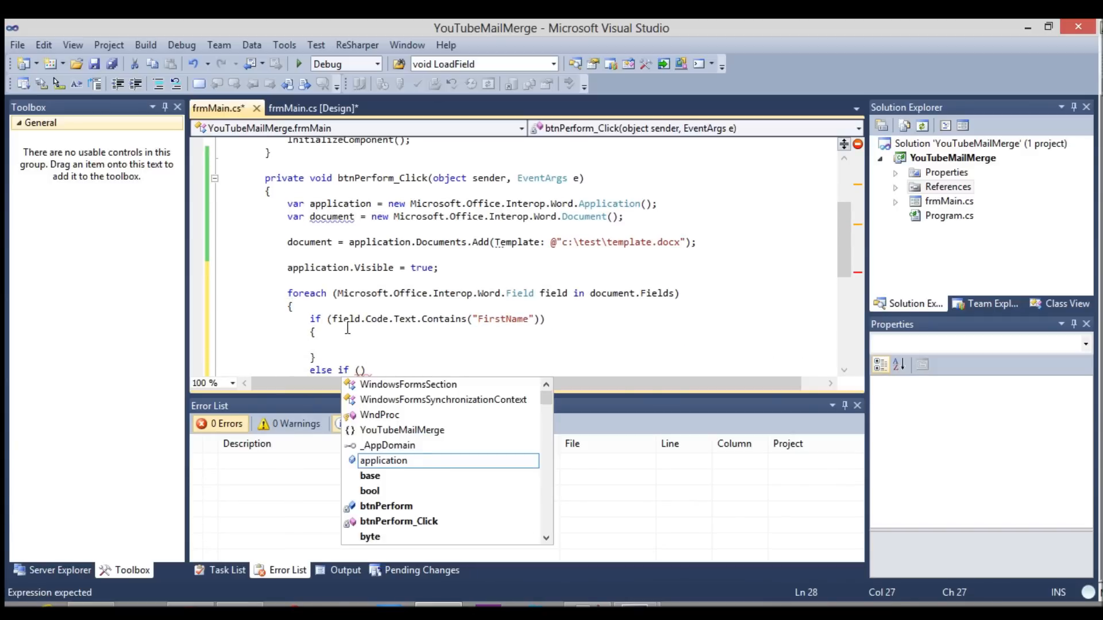
{"action": "type", "text": "field.Code.te"}
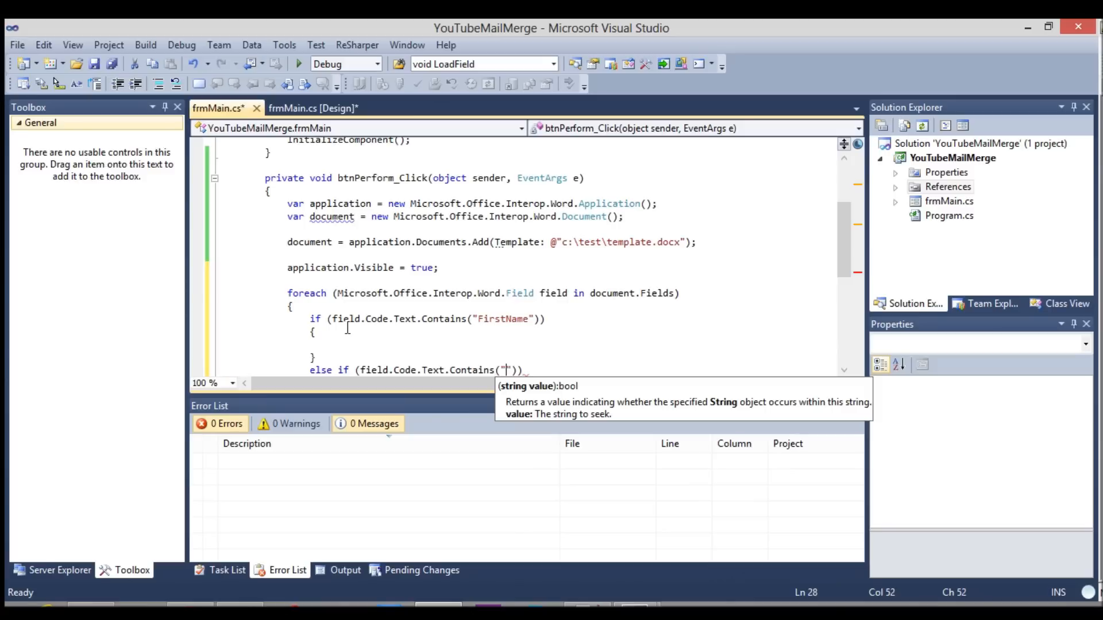
{"action": "type", "text": "LastName"}
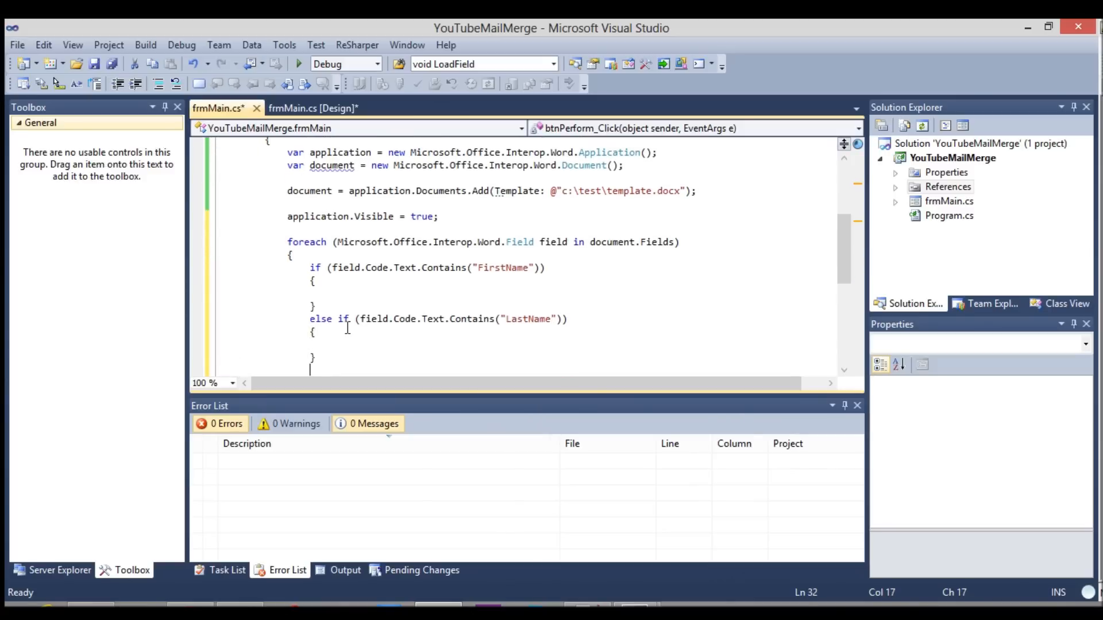
{"action": "type", "text": "else if(field.Code.Text.Contains(\"Amount\""}
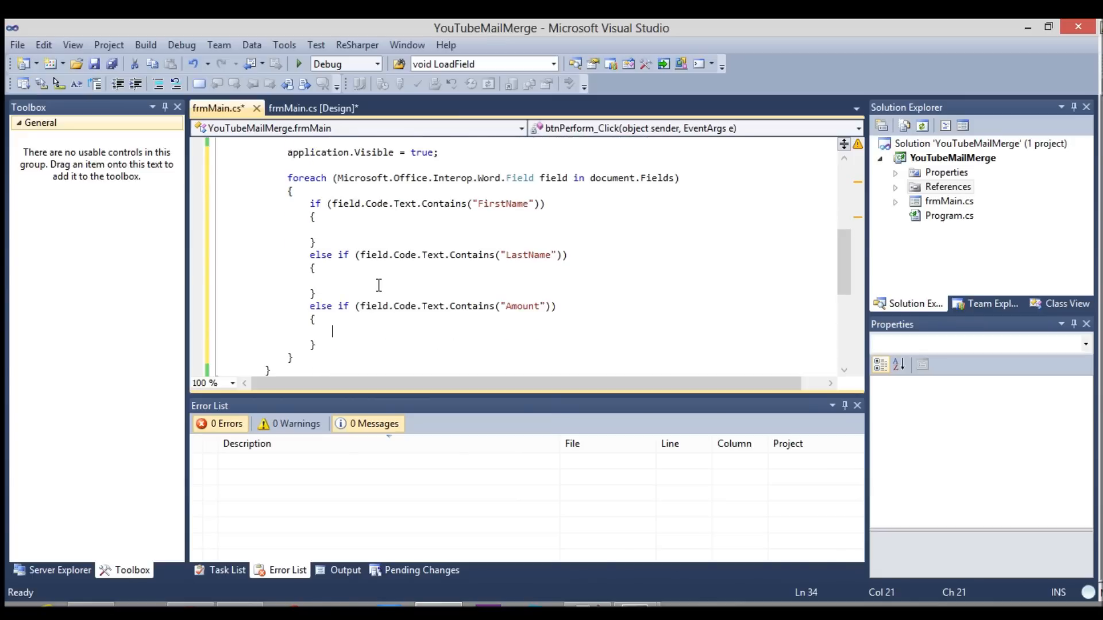
{"action": "scroll", "scroll_direction": "up", "scroll_amount": 3}
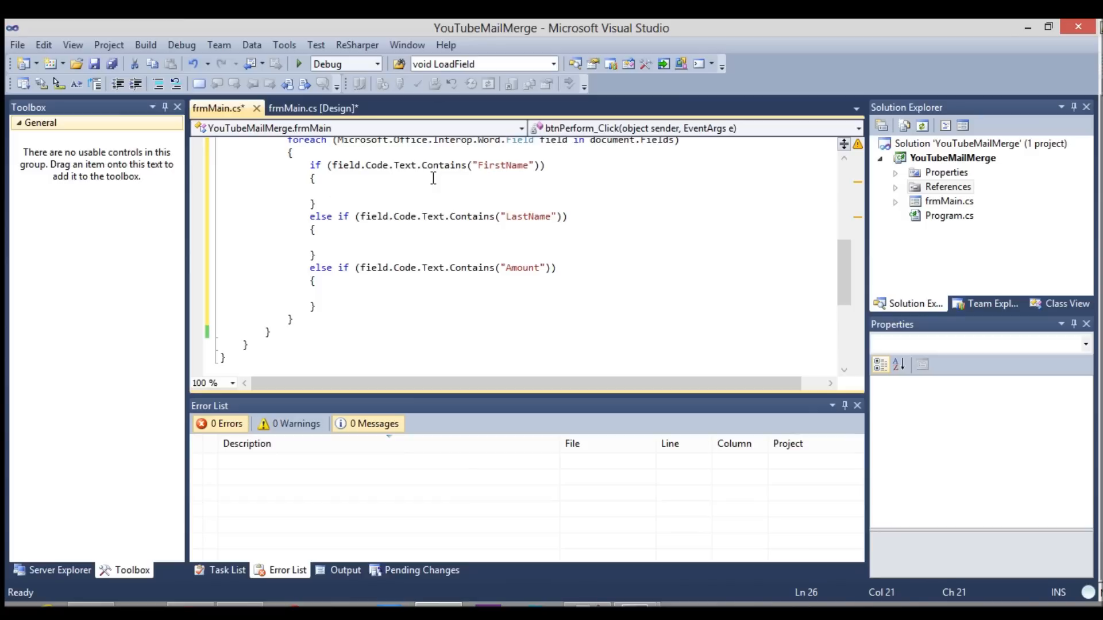
{"action": "left_click", "coordinate": [332, 190]}
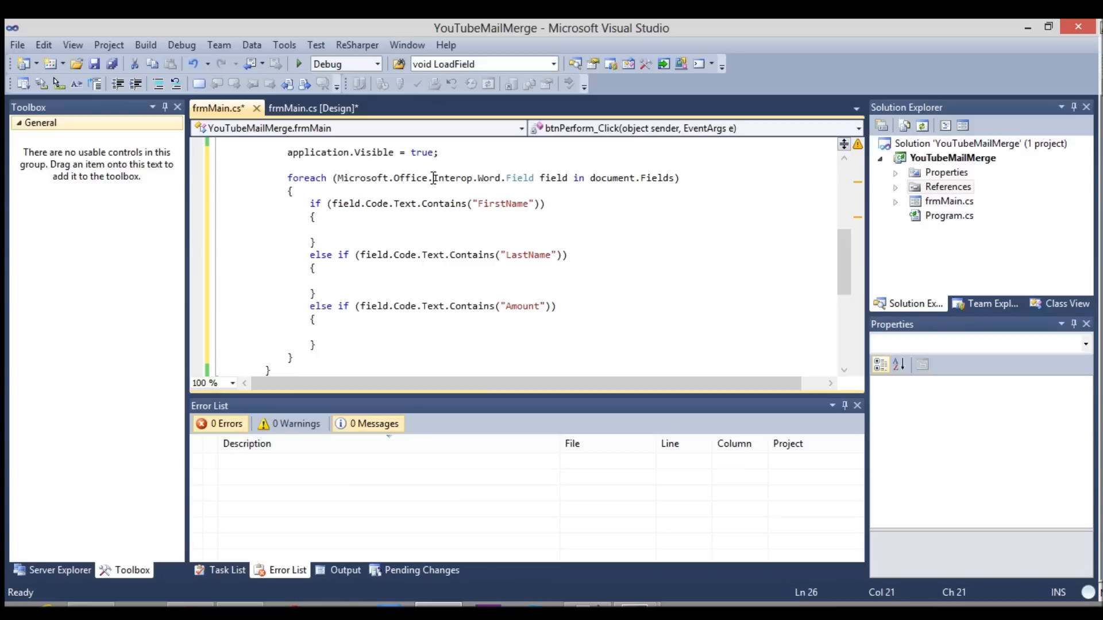
- Have the branches select their fields and type "John", "Doe" and "$325.62"
{"action": "type", "text": "field.se"}
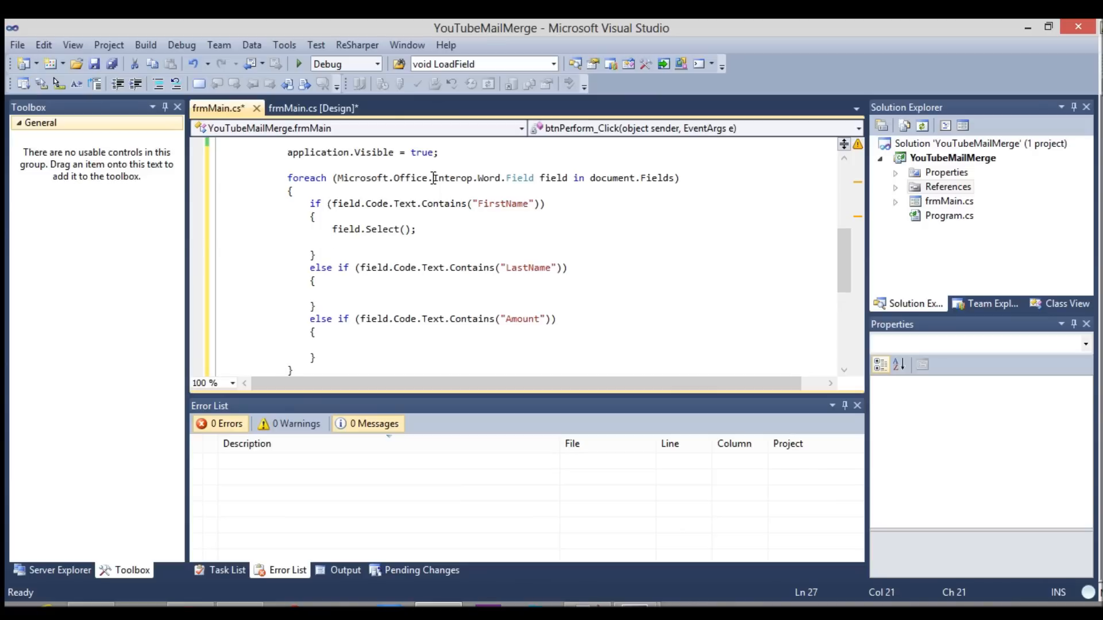
{"action": "type", "text": "application.Selection."}
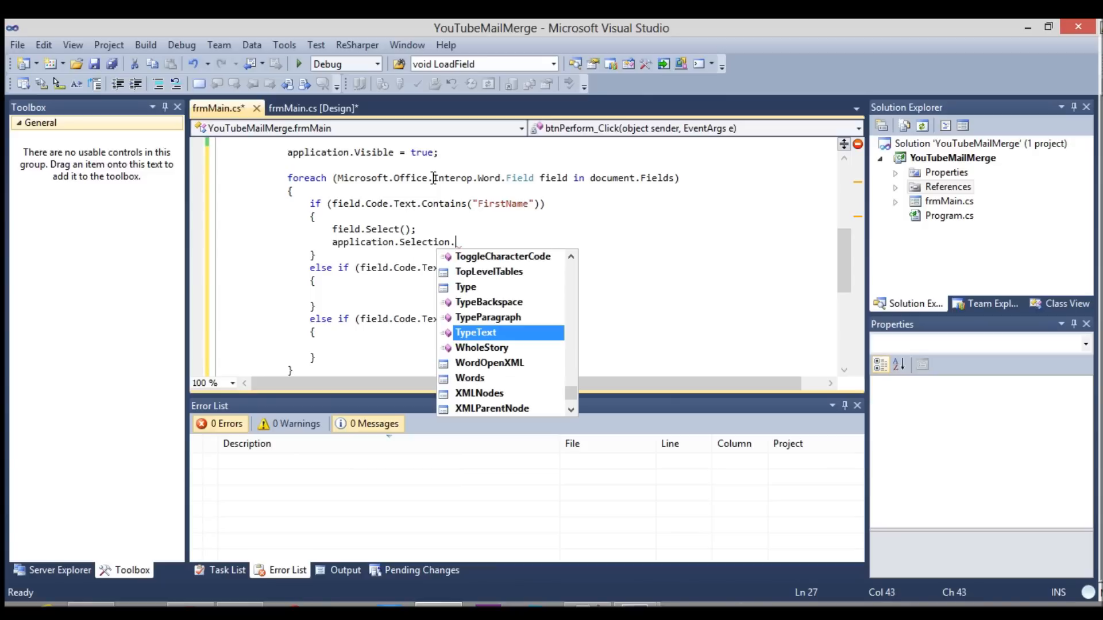
{"action": "type", "text": "typ"}
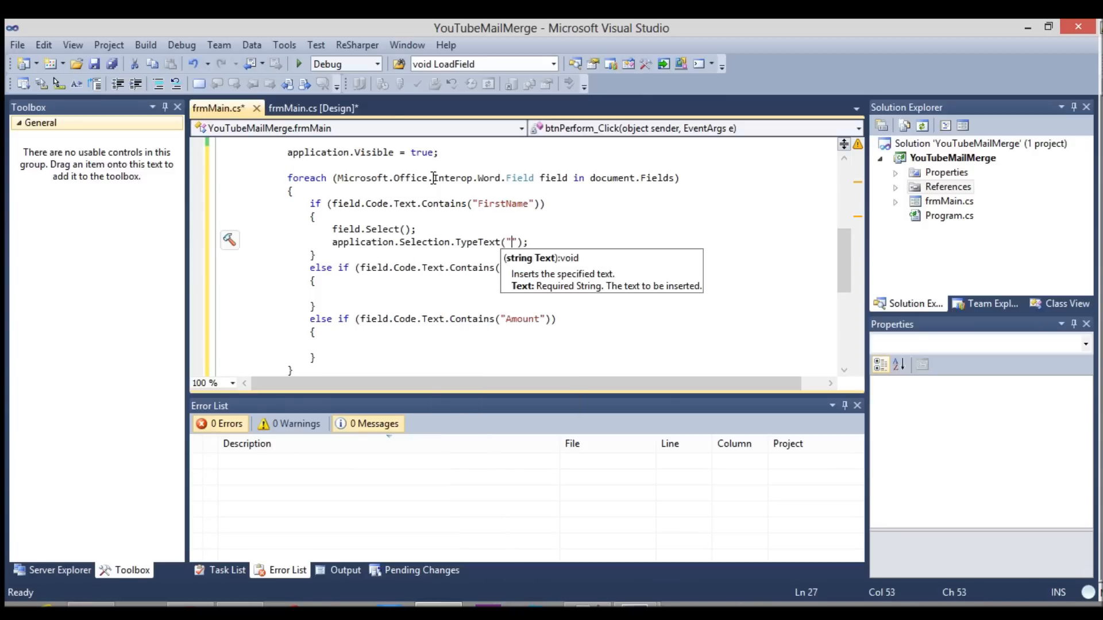
{"action": "type", "text": "John"}
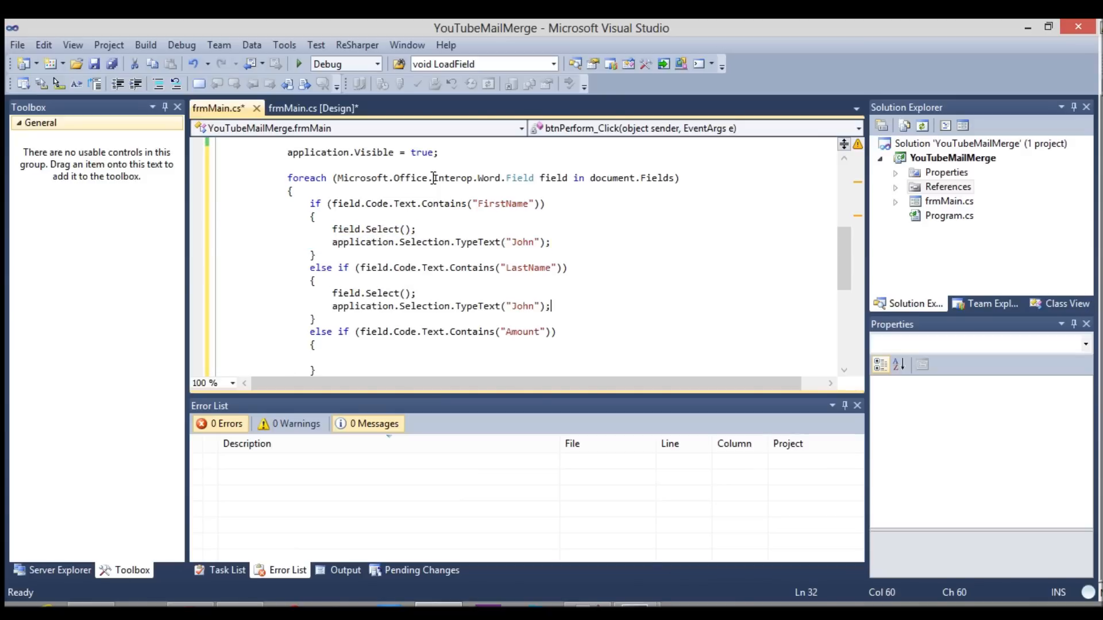
{"action": "double_click", "coordinate": [522, 305]}
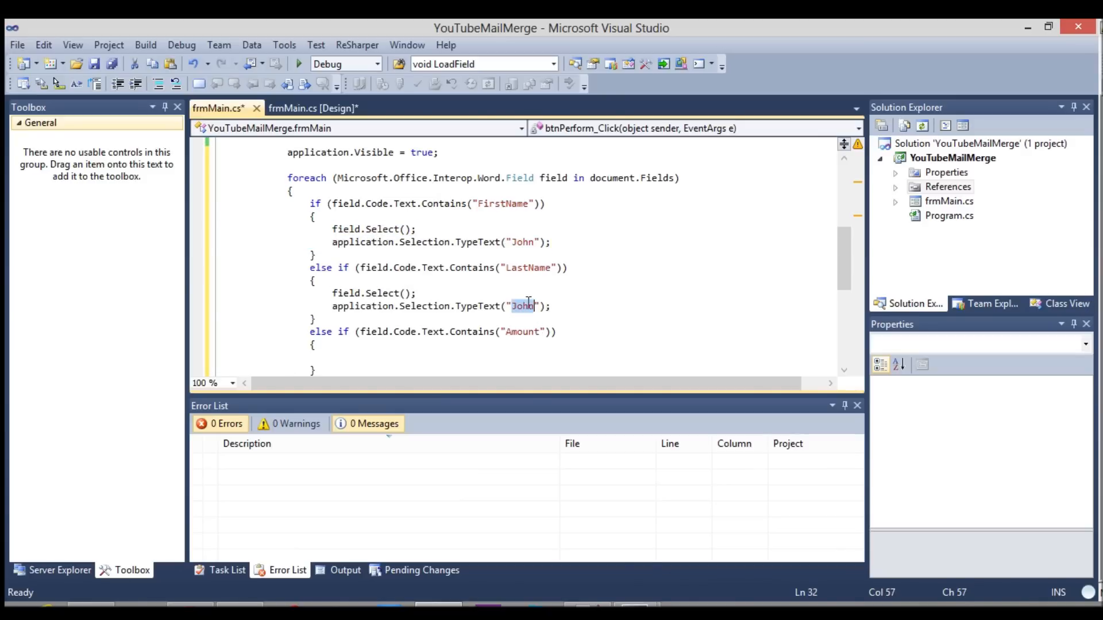
{"action": "type", "text": "Doe"}
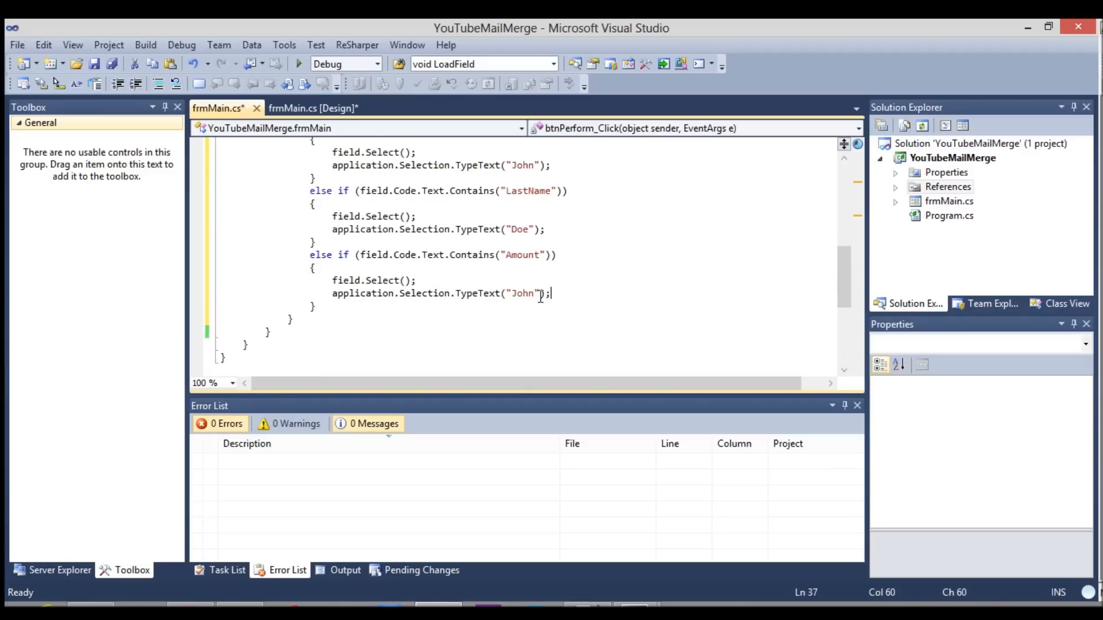
{"action": "type", "text": "$"}
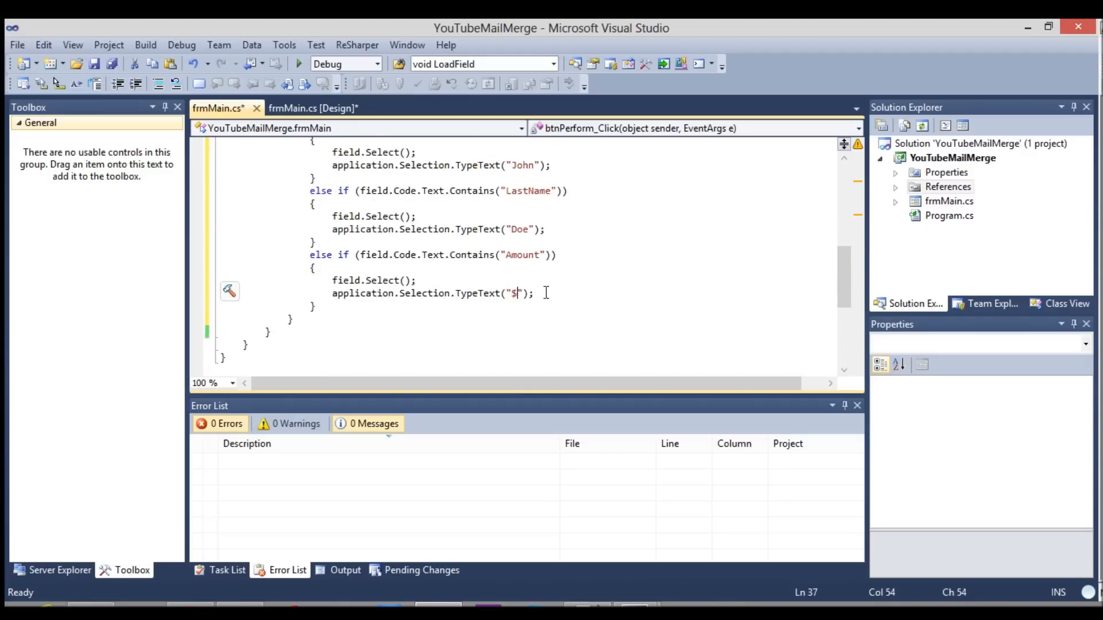
{"action": "type", "text": "325.62"}
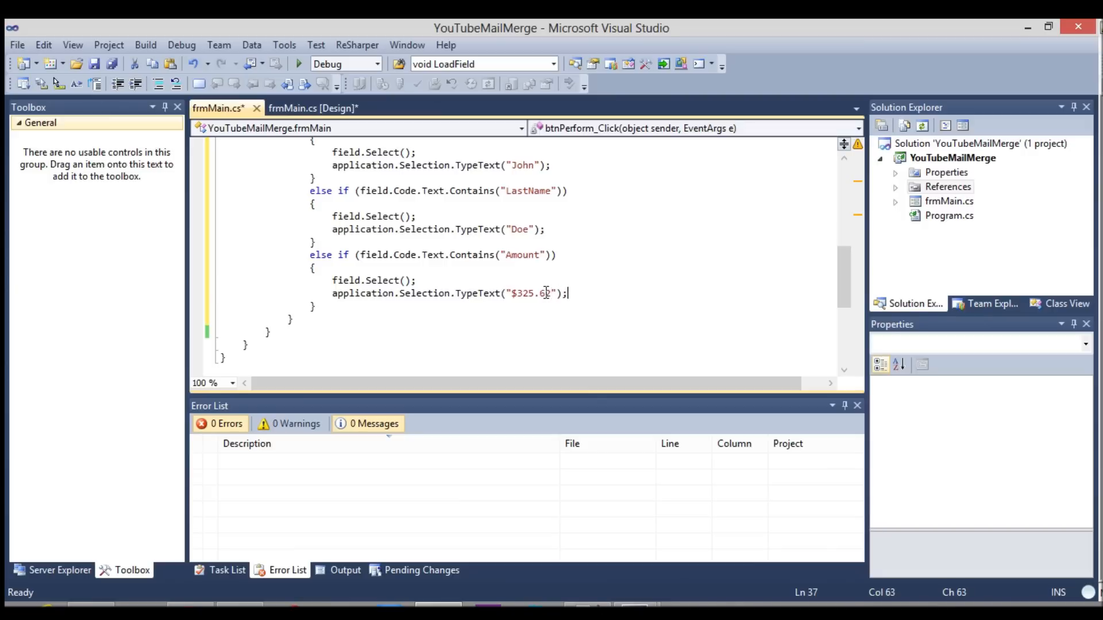
- Scroll through the mail merge code to review the John, Doe and $325.62 field branches
{"action": "scroll", "scroll_direction": "up", "scroll_amount": 3}
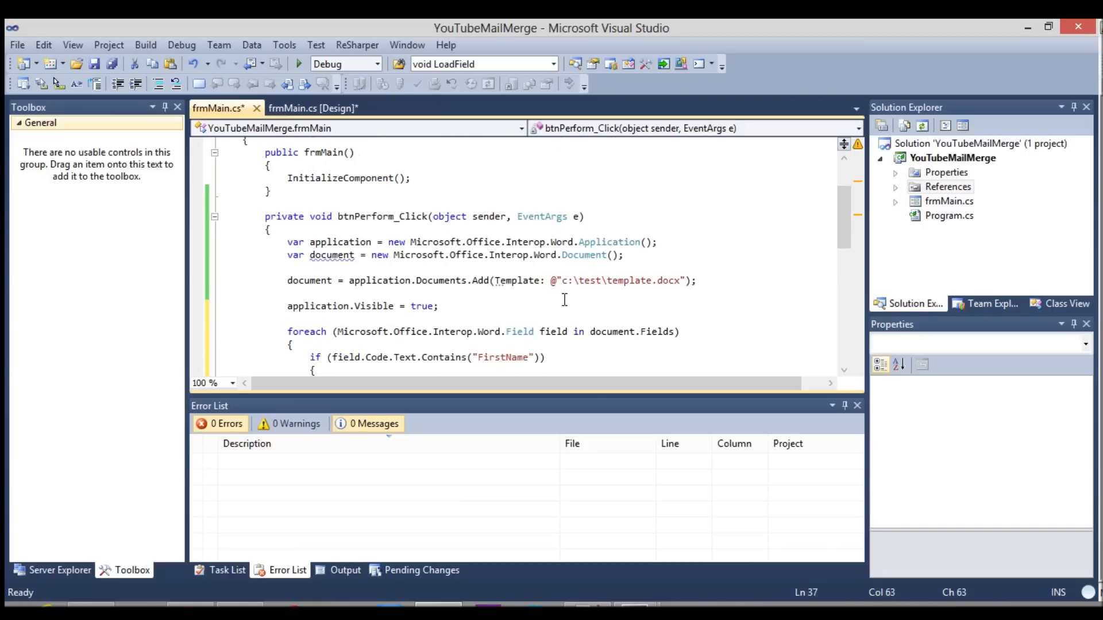
{"action": "scroll", "scroll_direction": "down", "scroll_amount": 3}
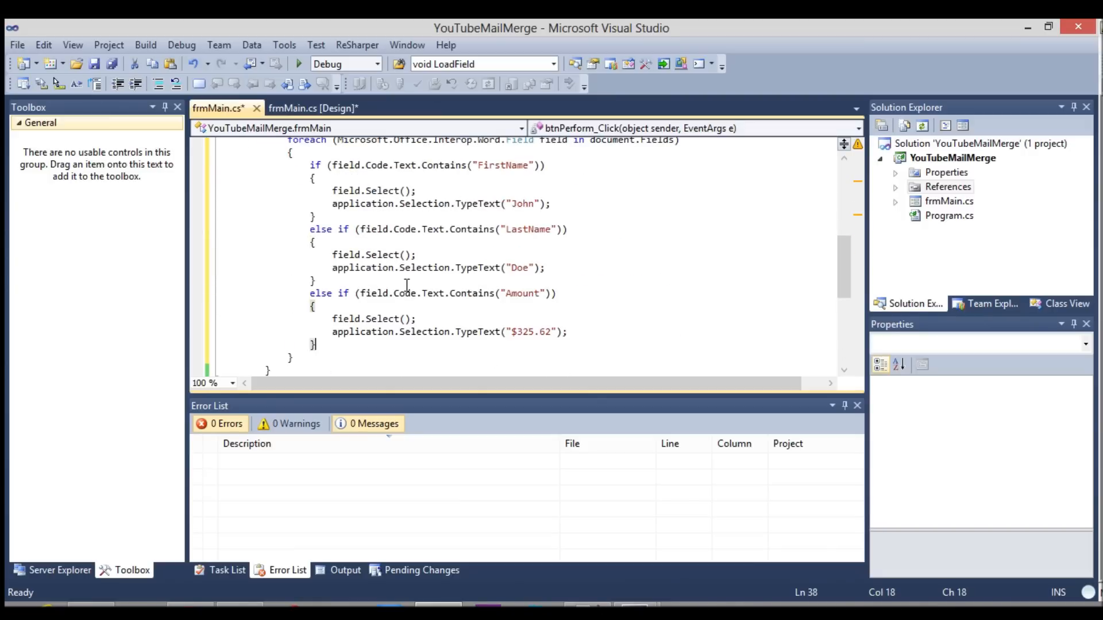
{"action": "scroll", "scroll_direction": "up", "scroll_amount": 3}
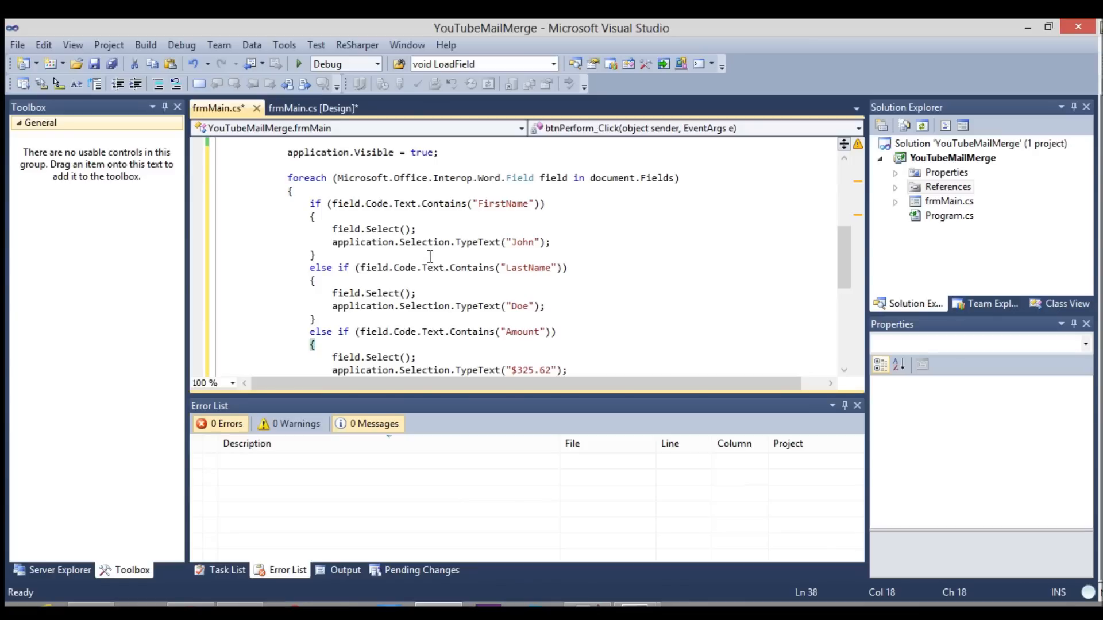
{"action": "mouse_move", "coordinate": [520, 306]}
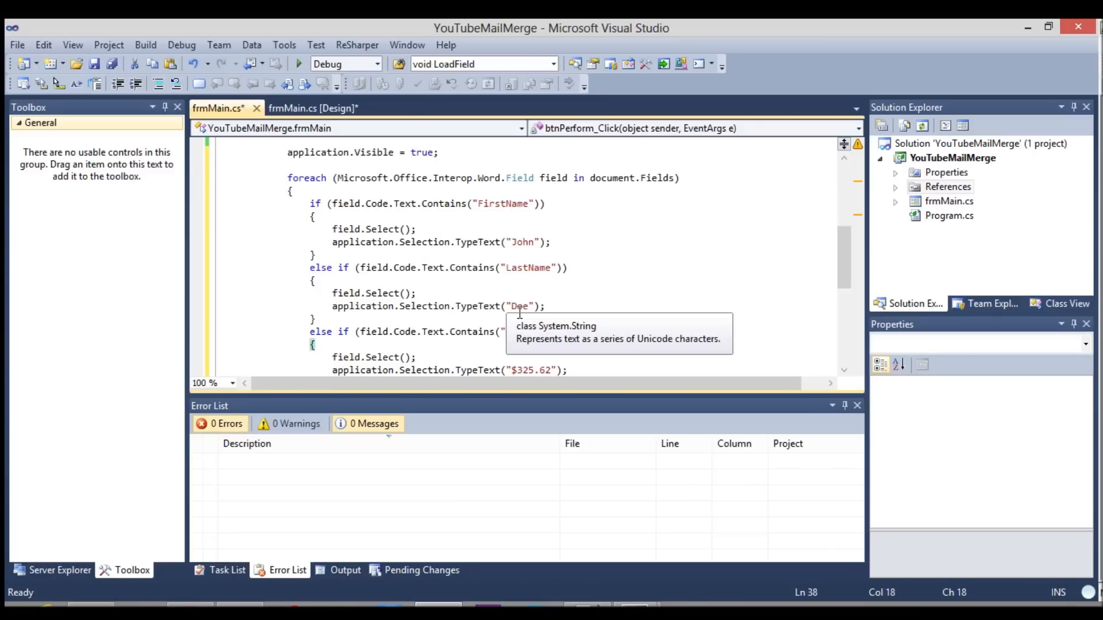
{"action": "mouse_move", "coordinate": [508, 204]}
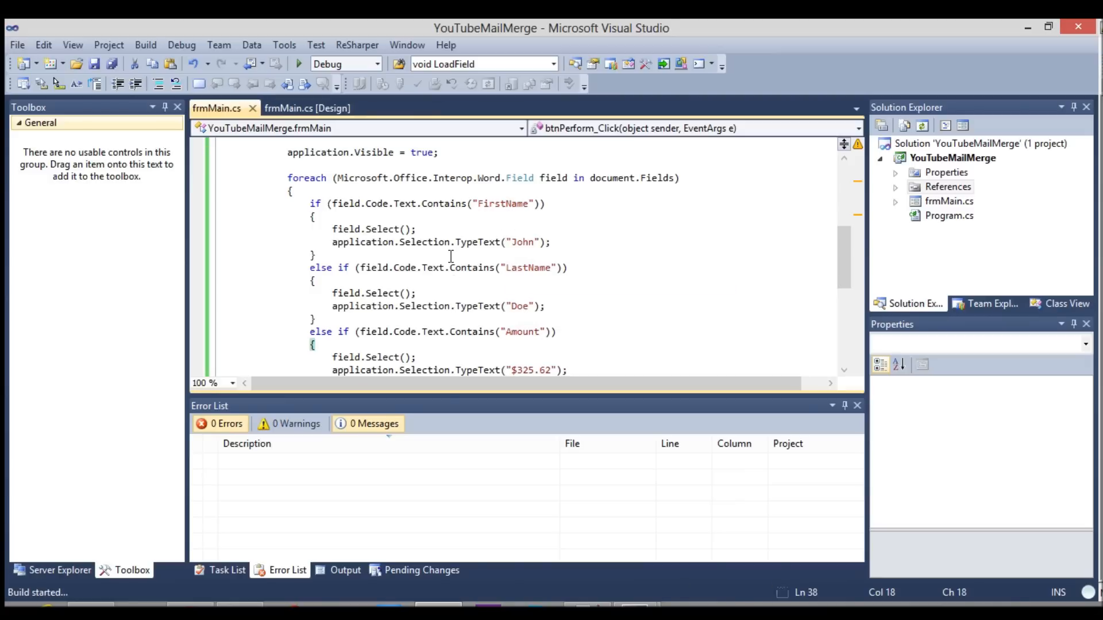
- Run the merge, confirm John, Doe and $325.62 in Word, then close Word and the form
{"action": "left_click", "coordinate": [299, 63]}
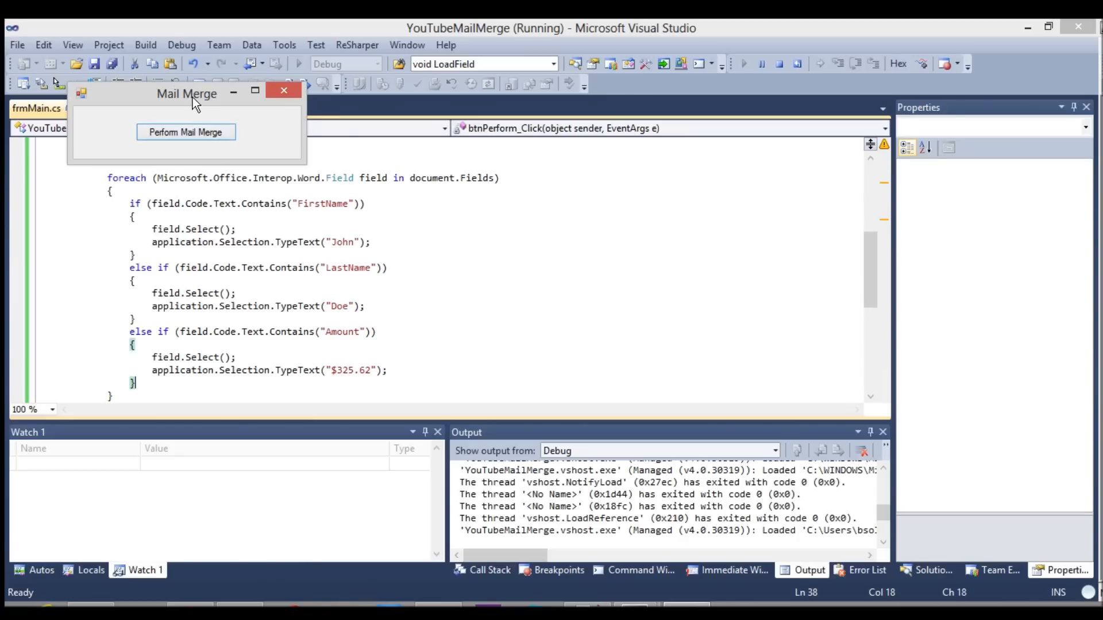
{"action": "left_click", "coordinate": [186, 132]}
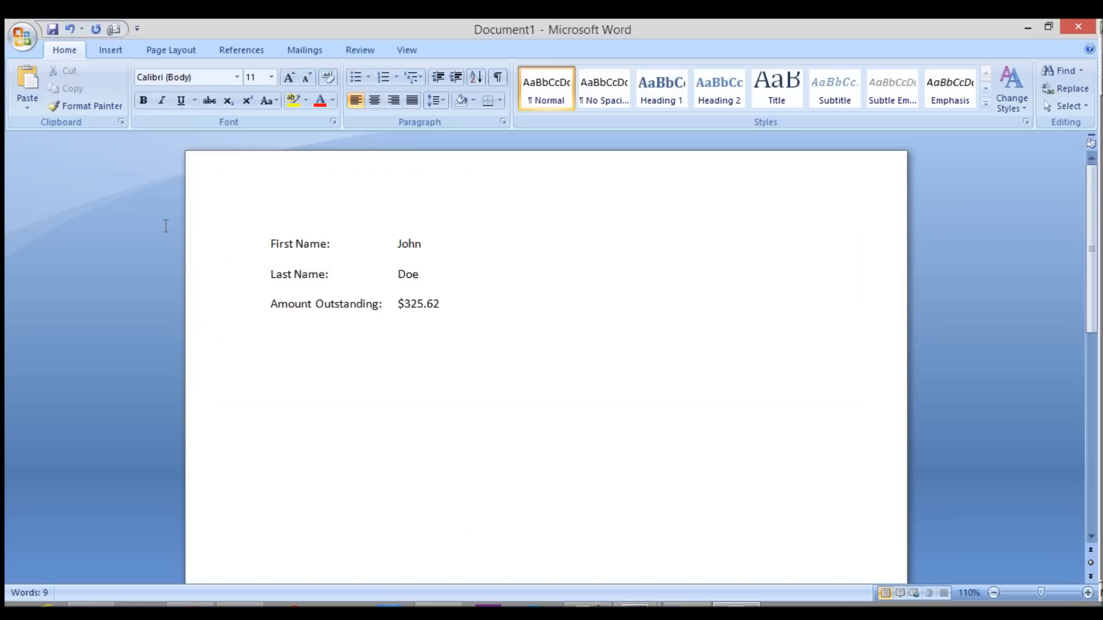
{"action": "left_click", "coordinate": [439, 303]}
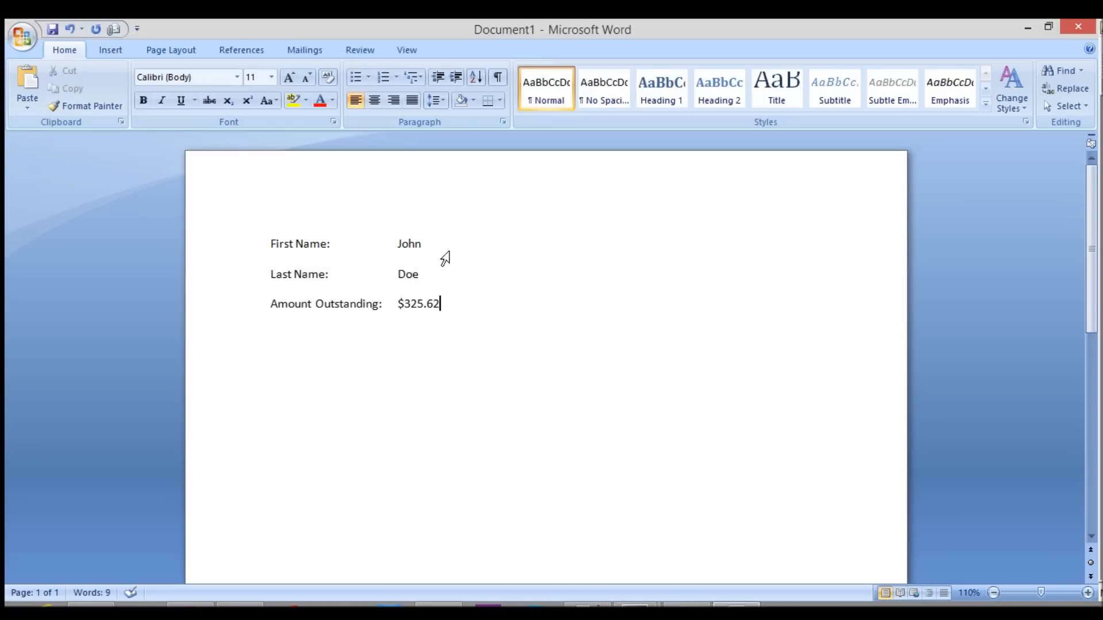
{"action": "mouse_move", "coordinate": [17, 60]}
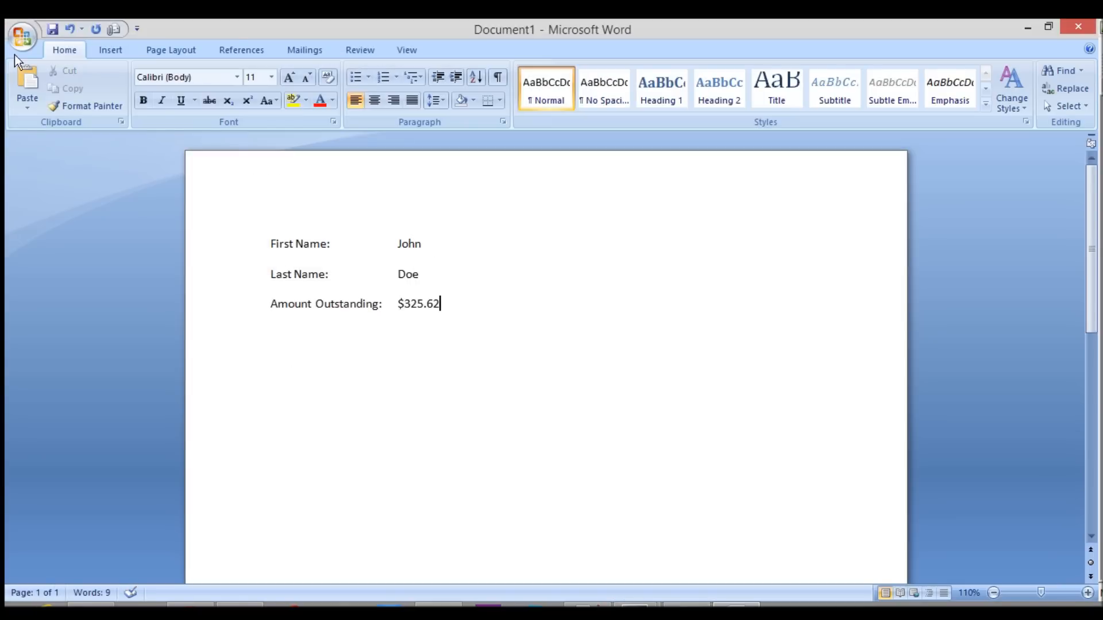
{"action": "left_click", "coordinate": [1078, 27]}
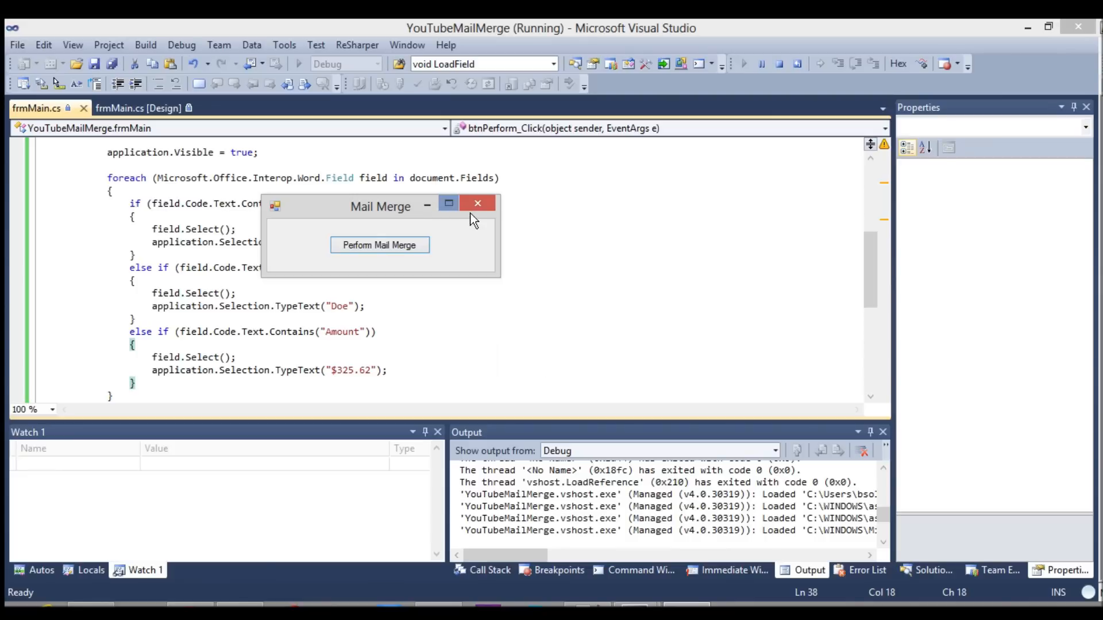
{"action": "left_click", "coordinate": [477, 203]}
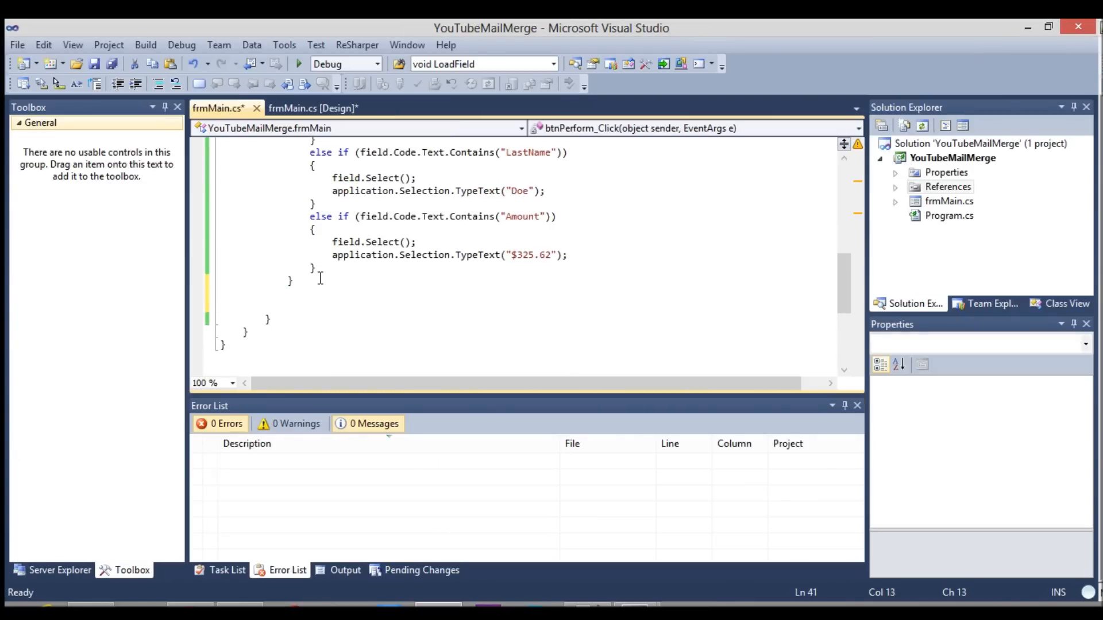
- After the foreach loop, add document.SaveAs with FileName @"c:\test\testsave.docx"
{"action": "type", "text": "document.SaveAs();"}
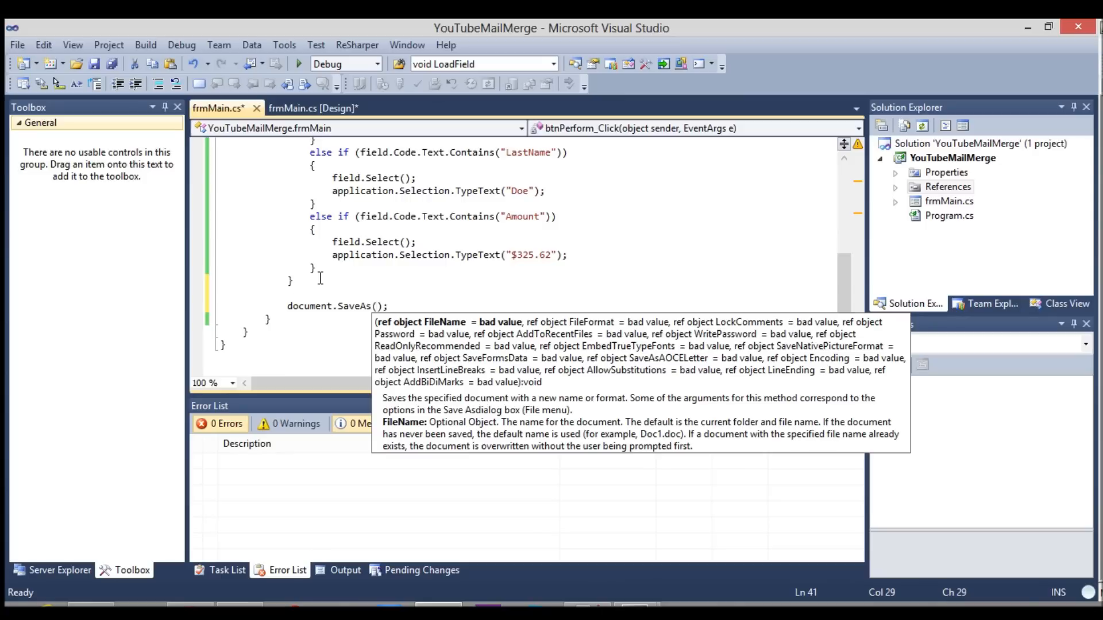
{"action": "left_click", "coordinate": [379, 305]}
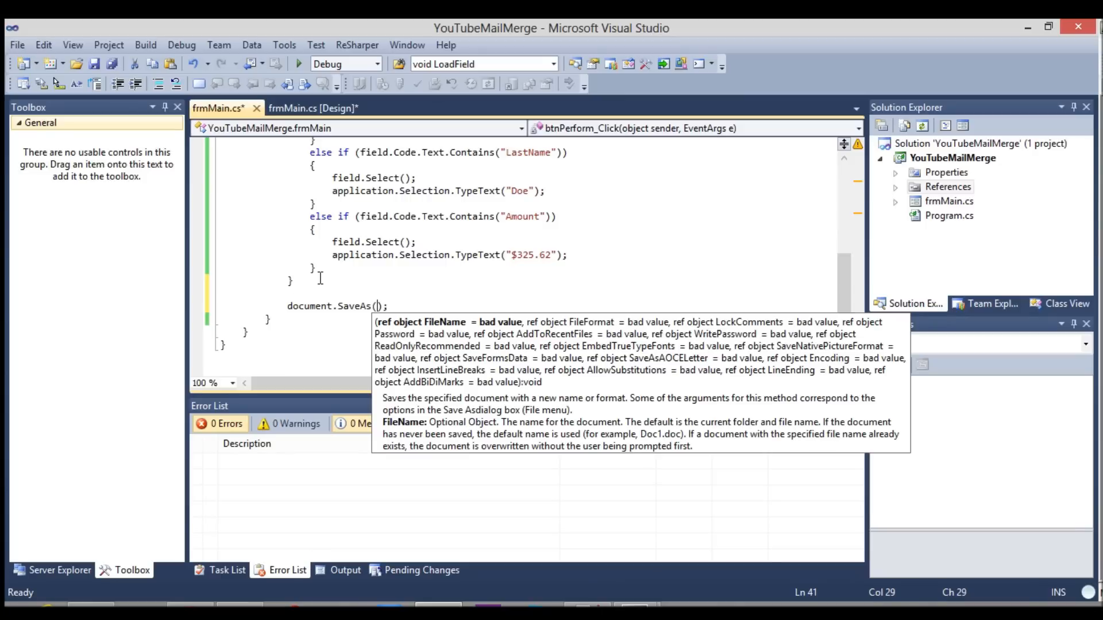
{"action": "type", "text": "filena"}
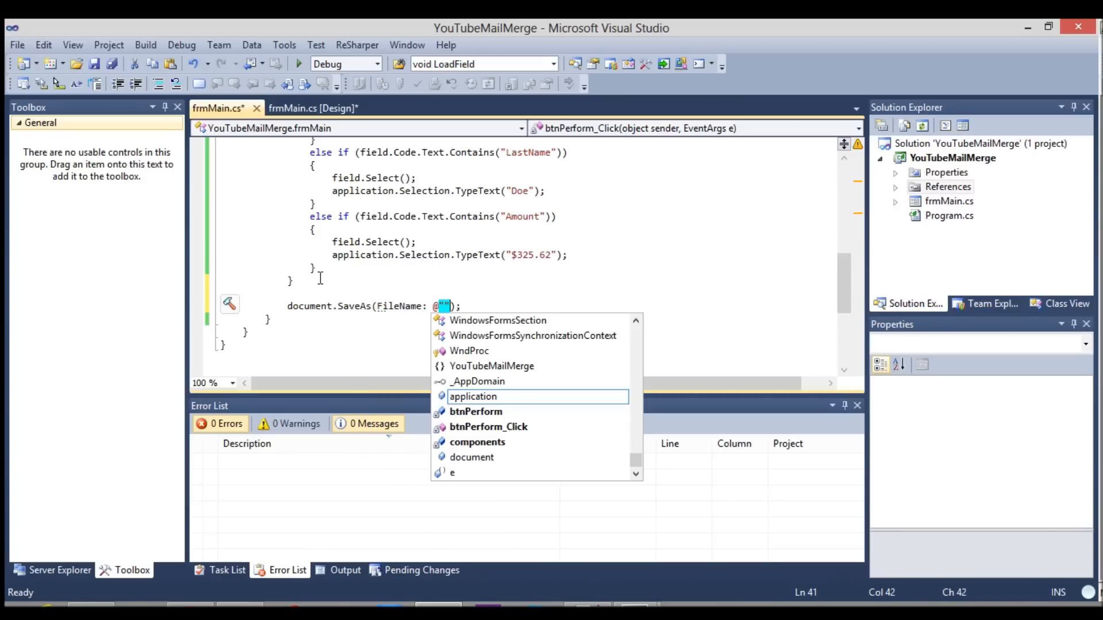
{"action": "type", "text": "c:\\"}
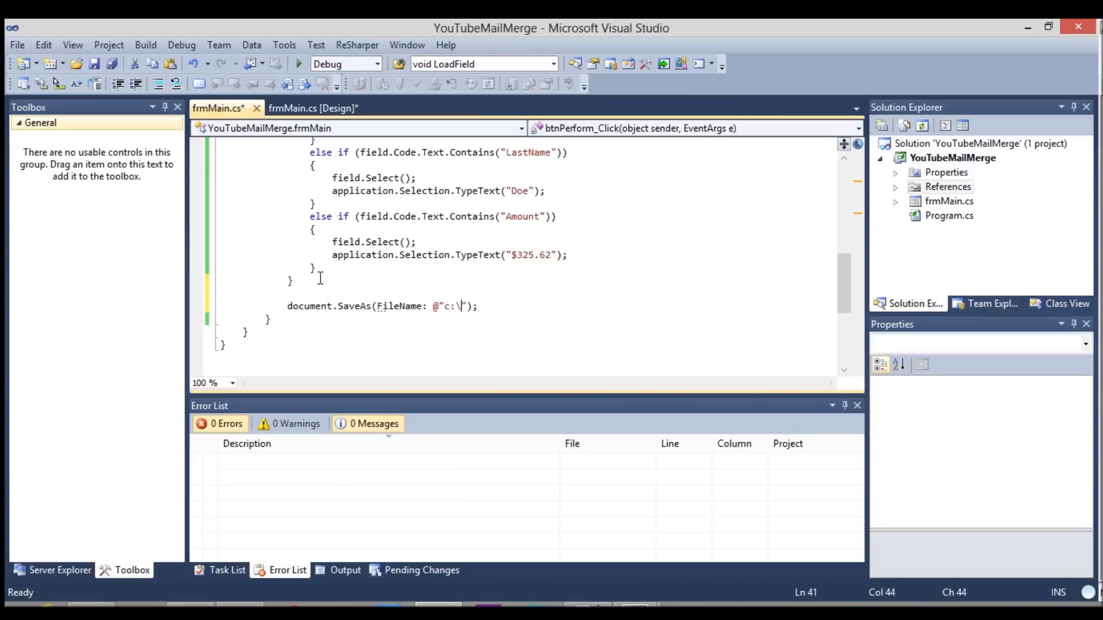
{"action": "type", "text": "test\\t"}
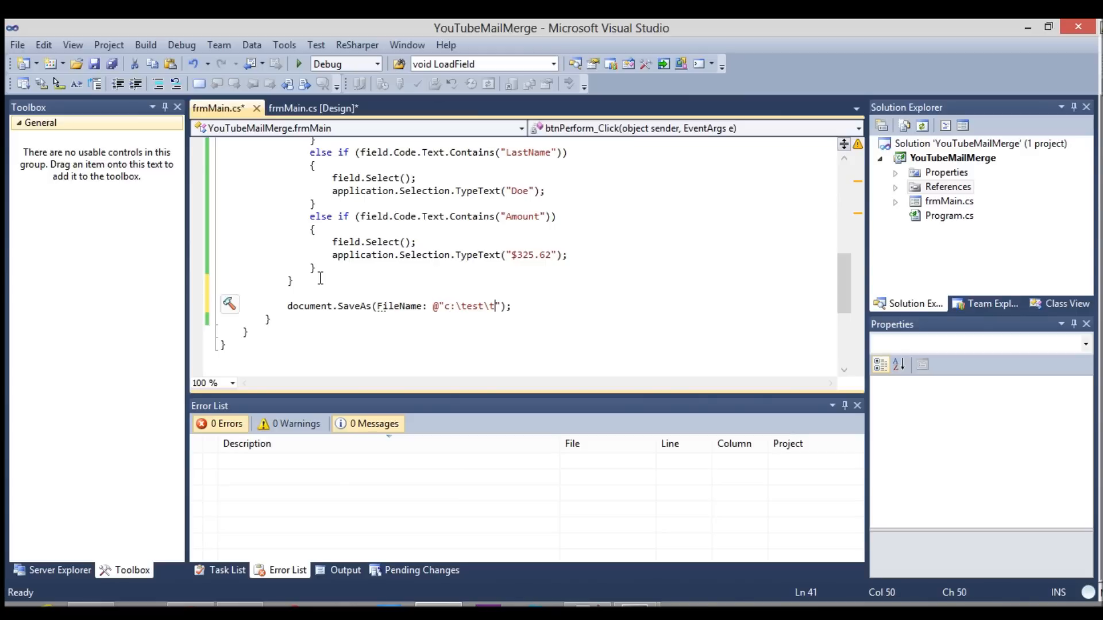
{"action": "type", "text": "estsave"}
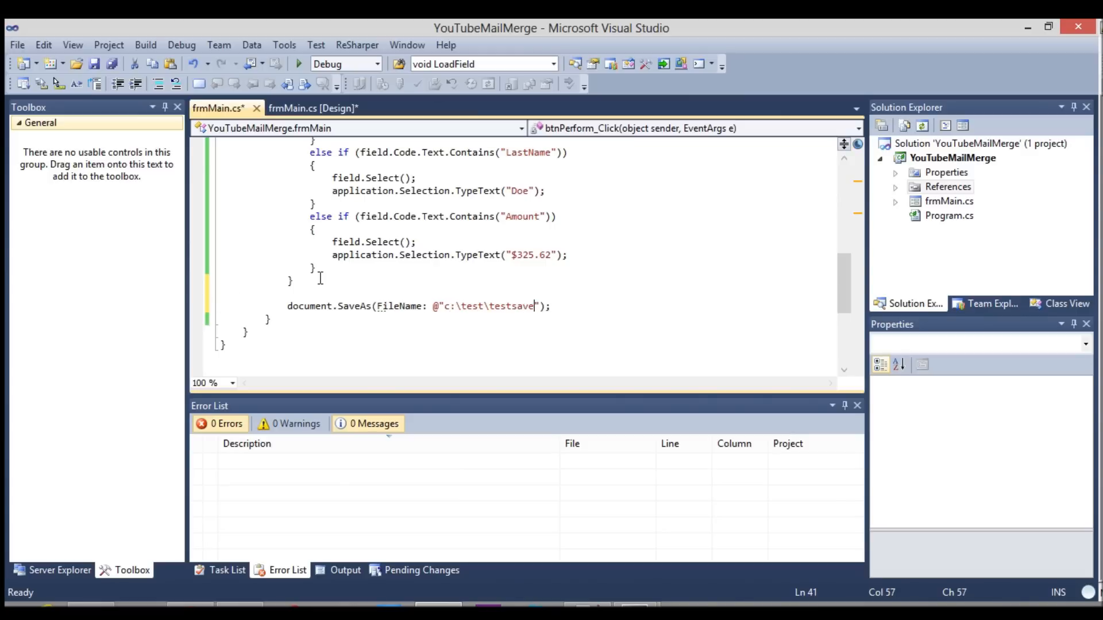
{"action": "type", "text": ".docx"}
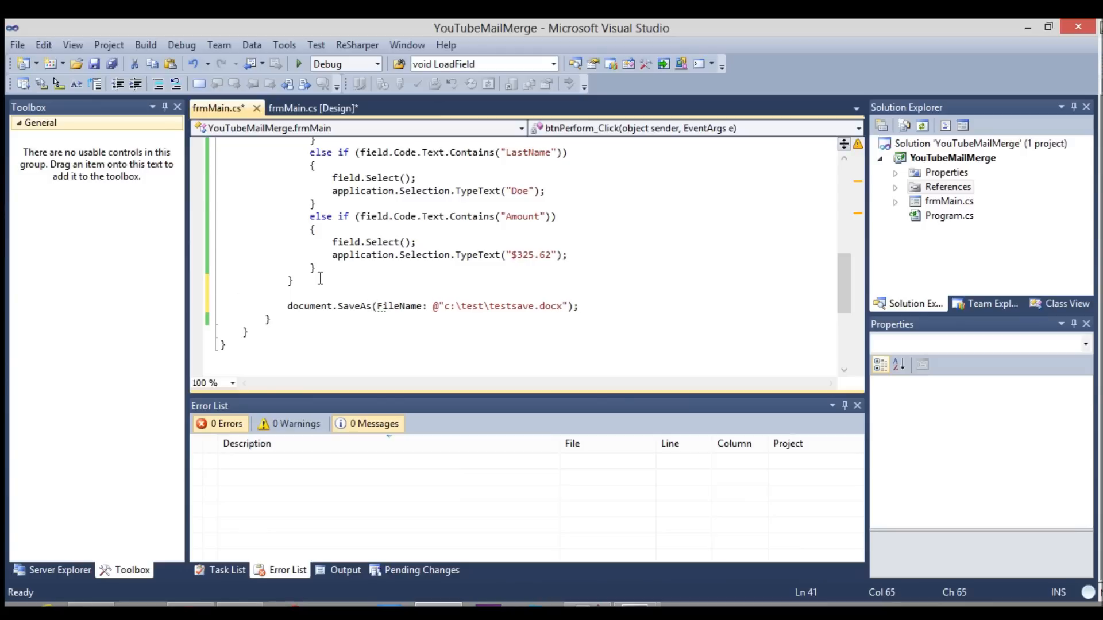
- Add the document.Close() and application.Quit() calls and review the finished handler
{"action": "scroll", "scroll_direction": "up", "scroll_amount": 3}
{"action": "type", "text": "document.Close();"}
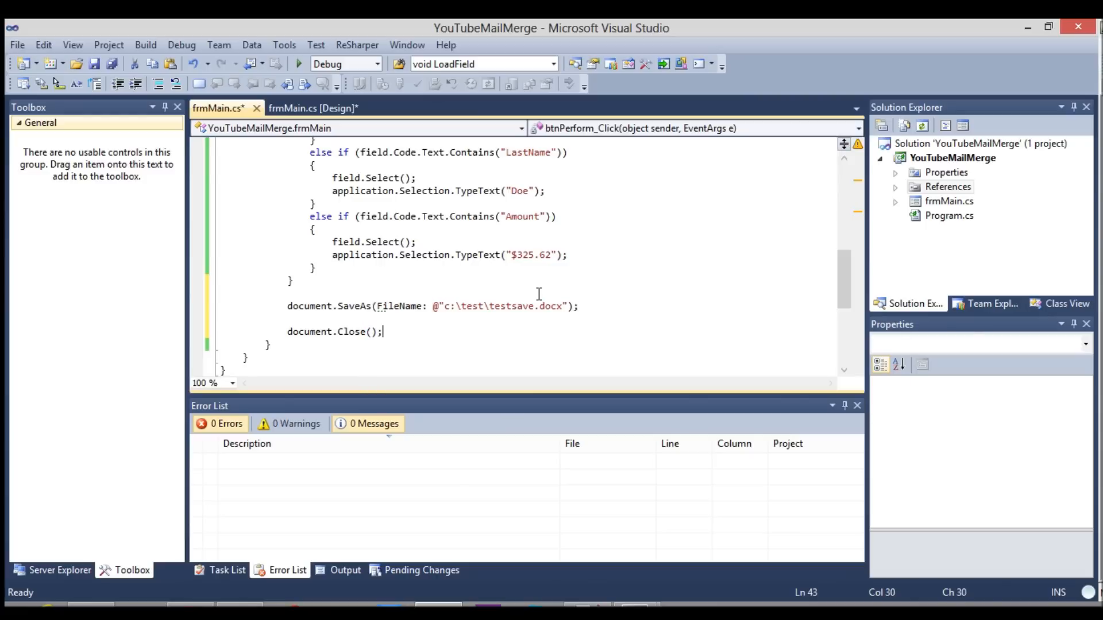
{"action": "type", "text": "application.close"}
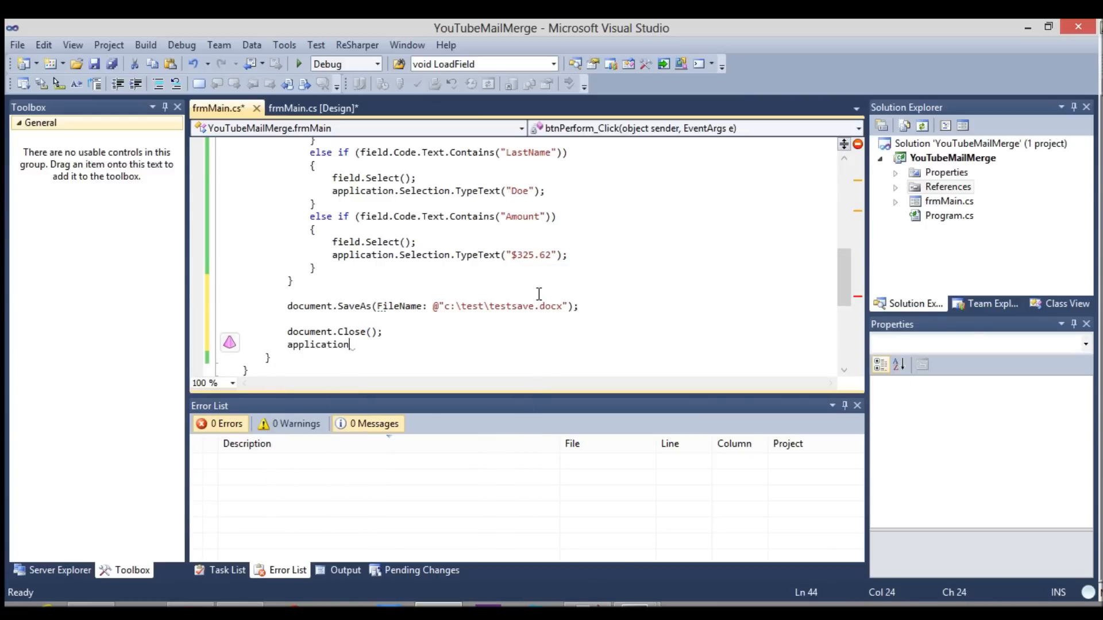
{"action": "type", "text": "."}
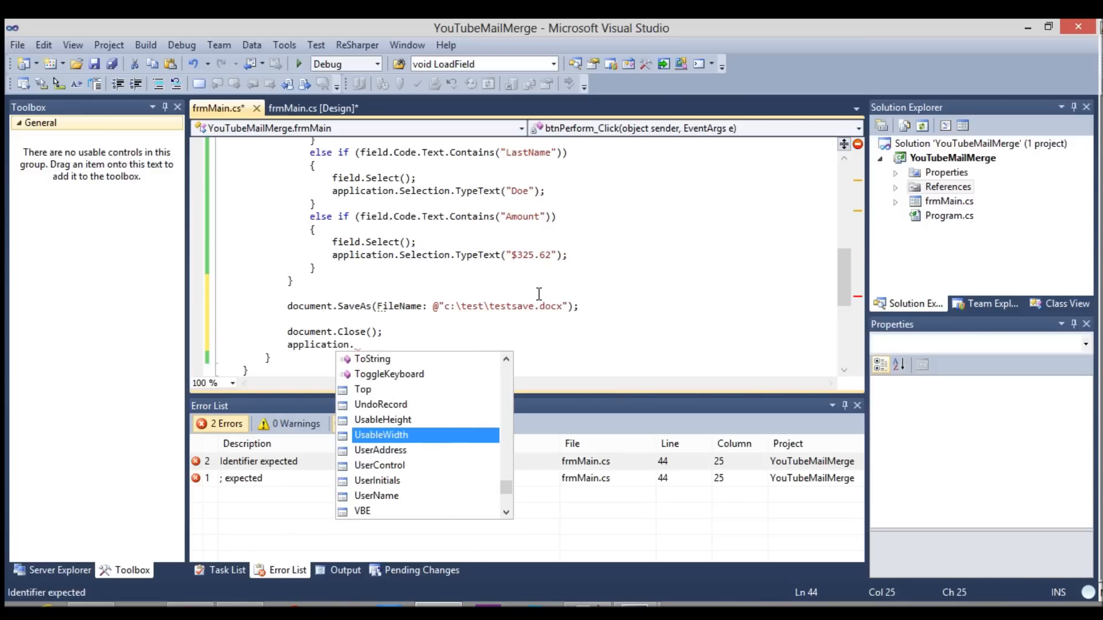
{"action": "scroll", "scroll_direction": "down", "scroll_amount": 3}
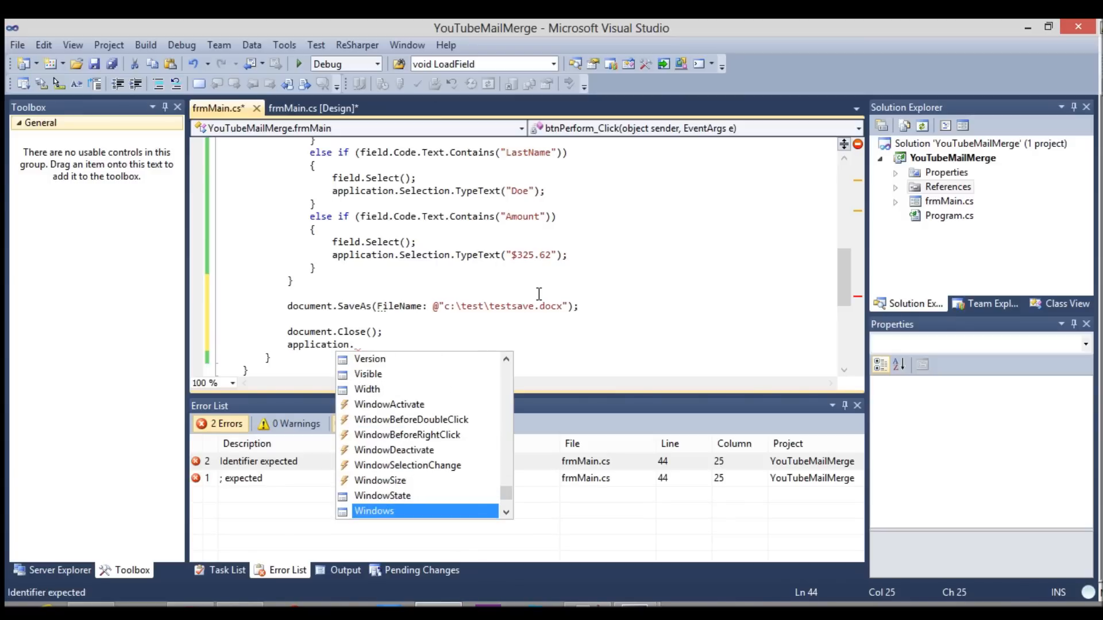
{"action": "scroll", "scroll_direction": "up", "scroll_amount": 3}
{"action": "type", "text": "Quit();"}
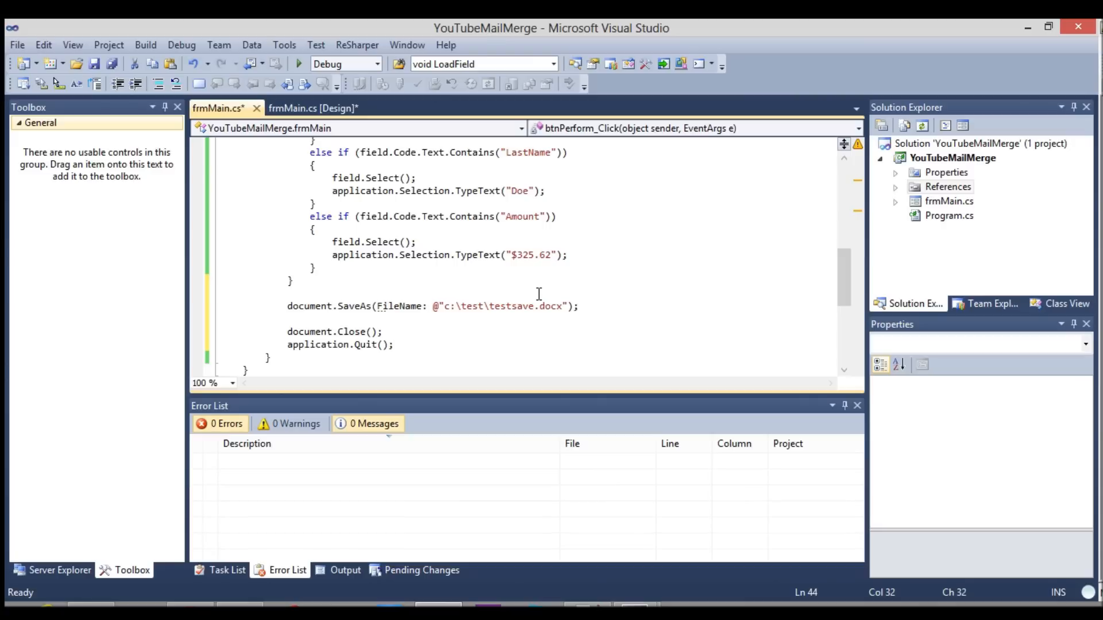
- Start debugging the app and perform the mail merge from the form
{"action": "left_click", "coordinate": [297, 63]}
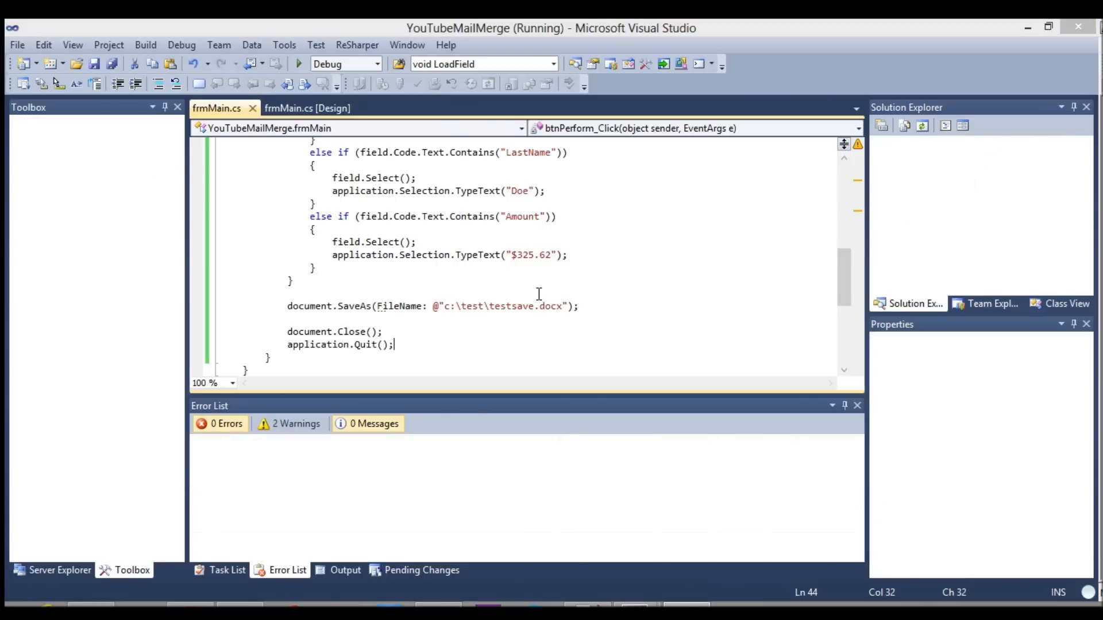
{"action": "left_click", "coordinate": [298, 64]}
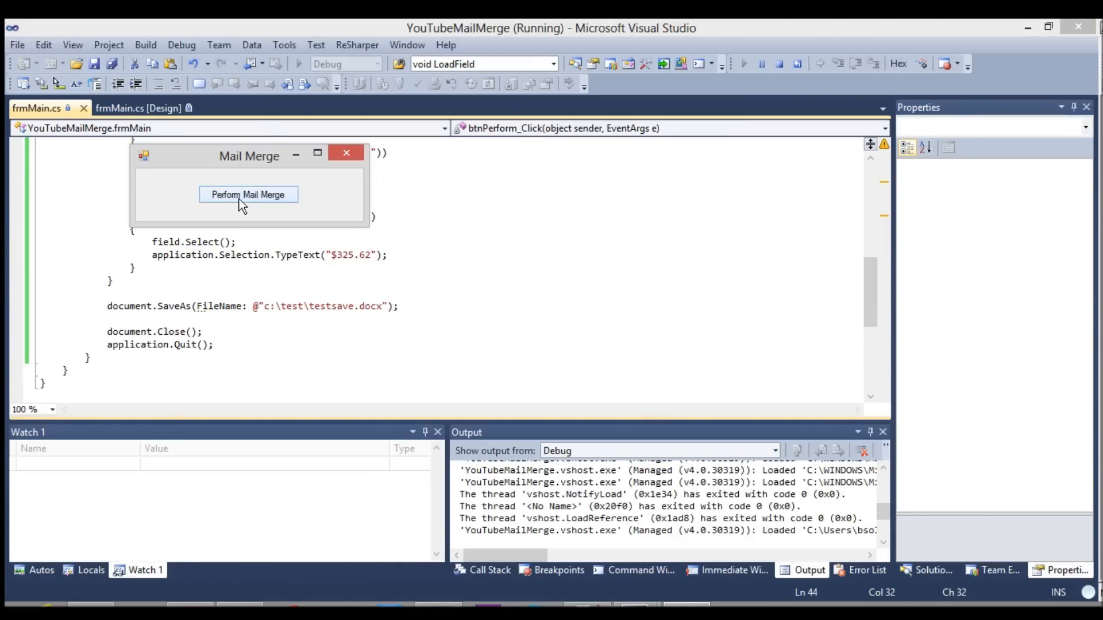
{"action": "left_click", "coordinate": [248, 195]}
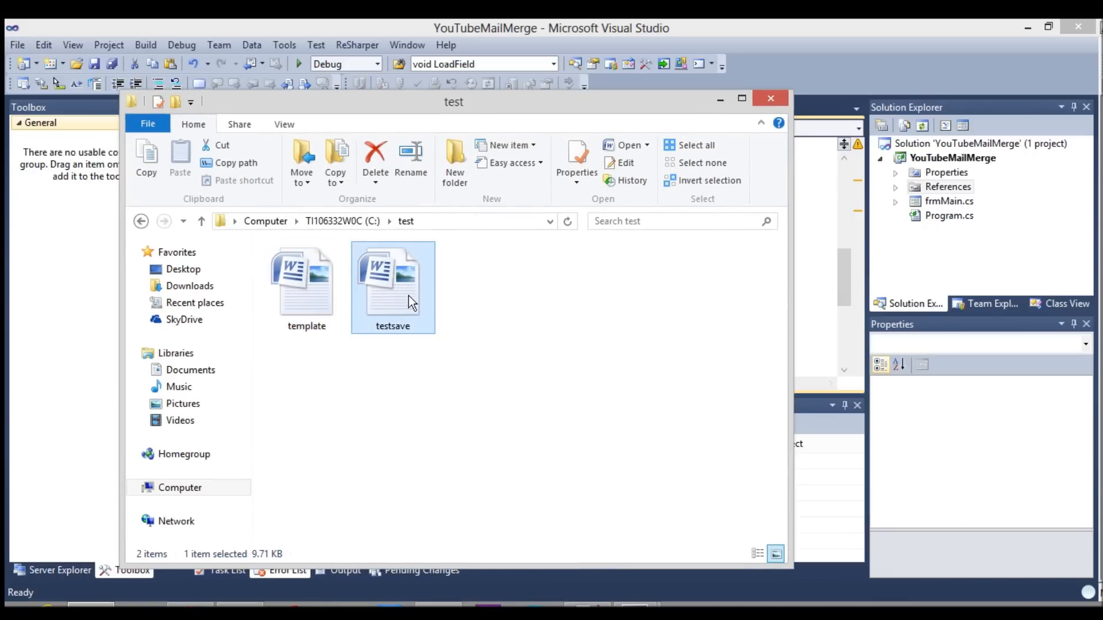
- Open testsave from the C:\test folder, then close the folder window
{"action": "double_click", "coordinate": [392, 271]}
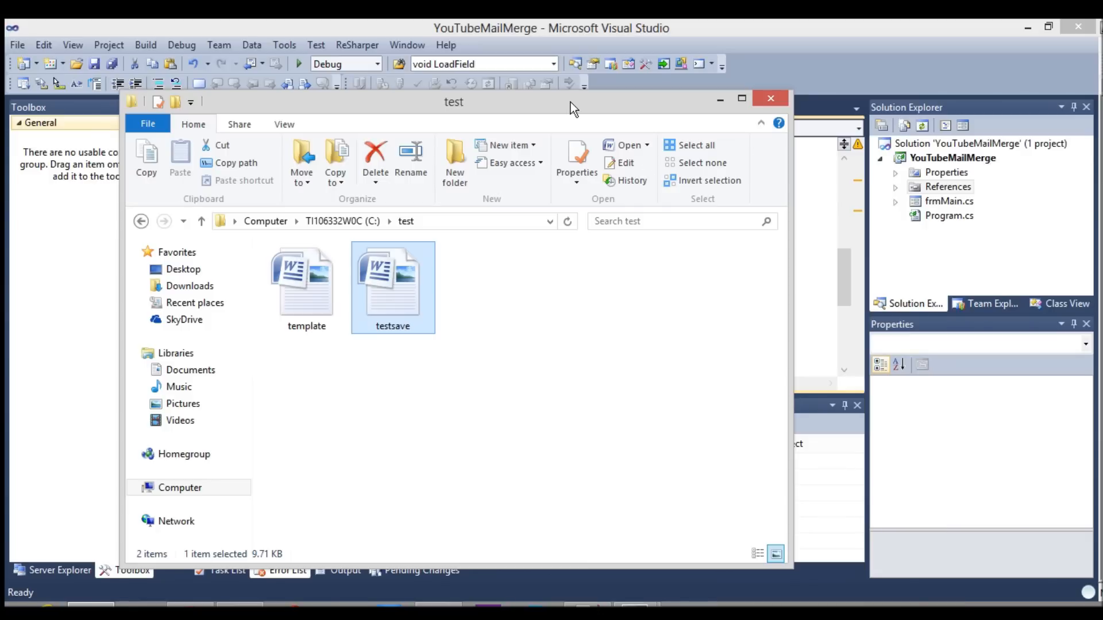
{"action": "mouse_move", "coordinate": [769, 98]}
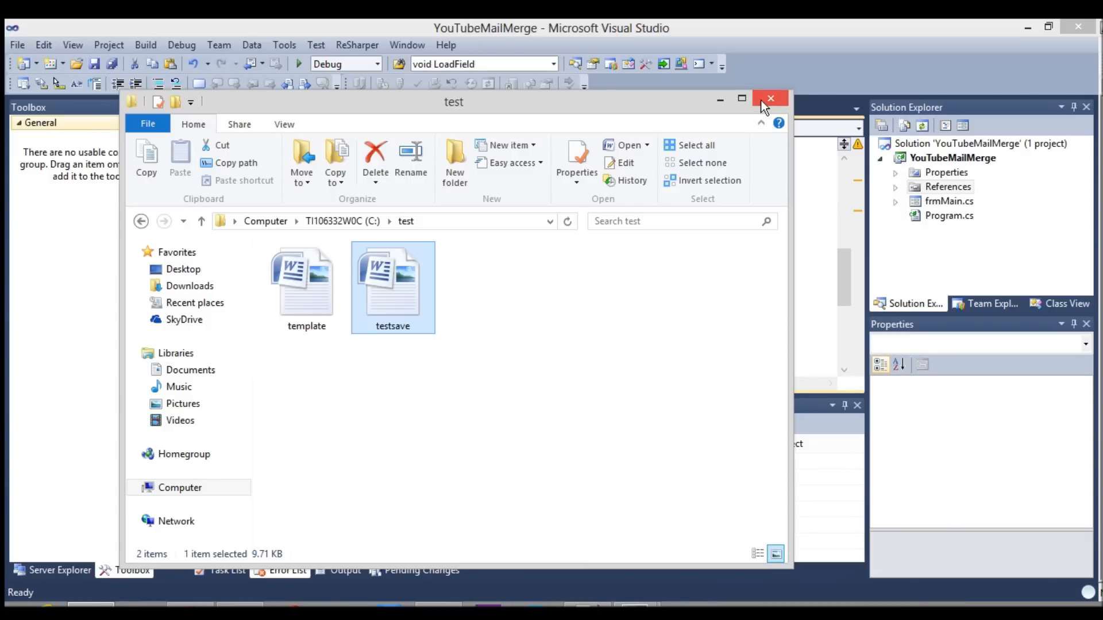
{"action": "left_click", "coordinate": [770, 98]}
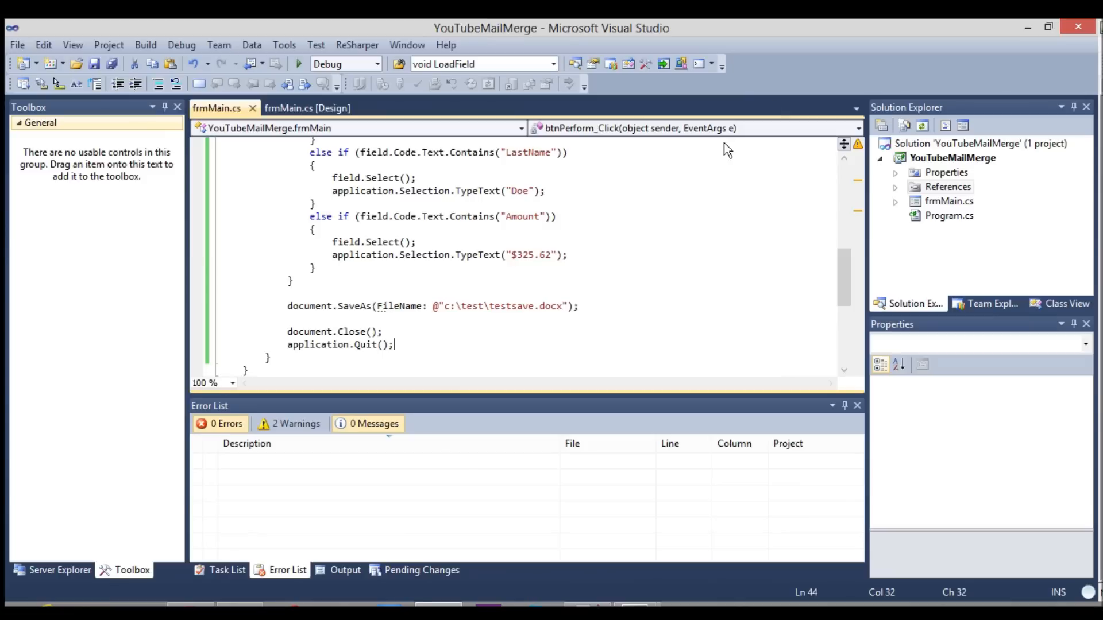
{"action": "scroll", "scroll_direction": "up", "scroll_amount": 3}
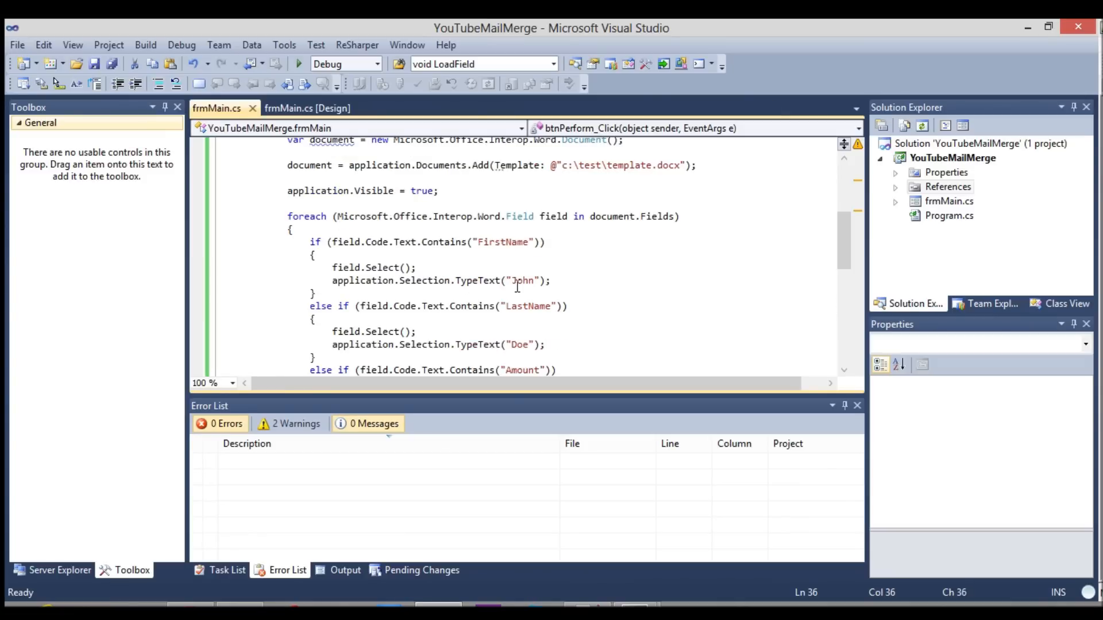
{"action": "double_click", "coordinate": [521, 280]}
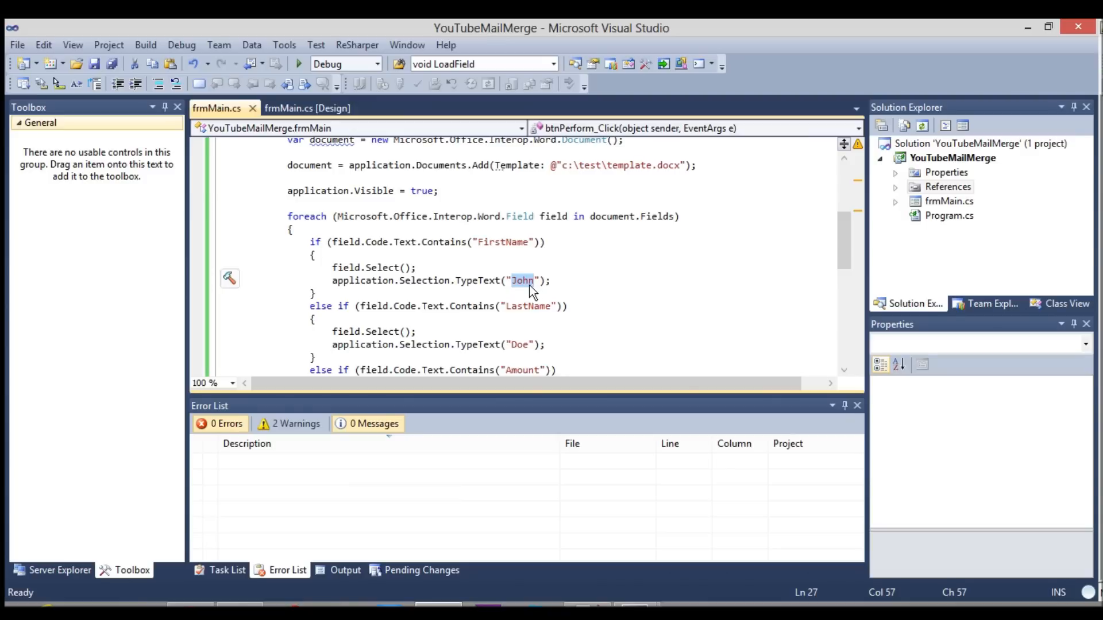
{"action": "key", "text": "Delete"}
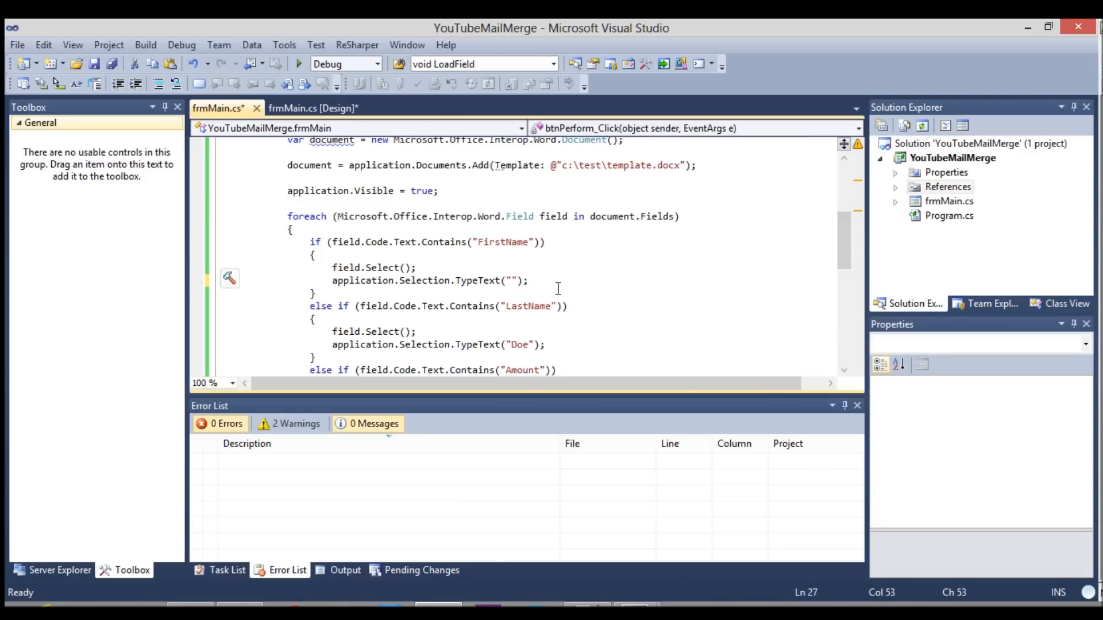
{"action": "type", "text": "Jo"}
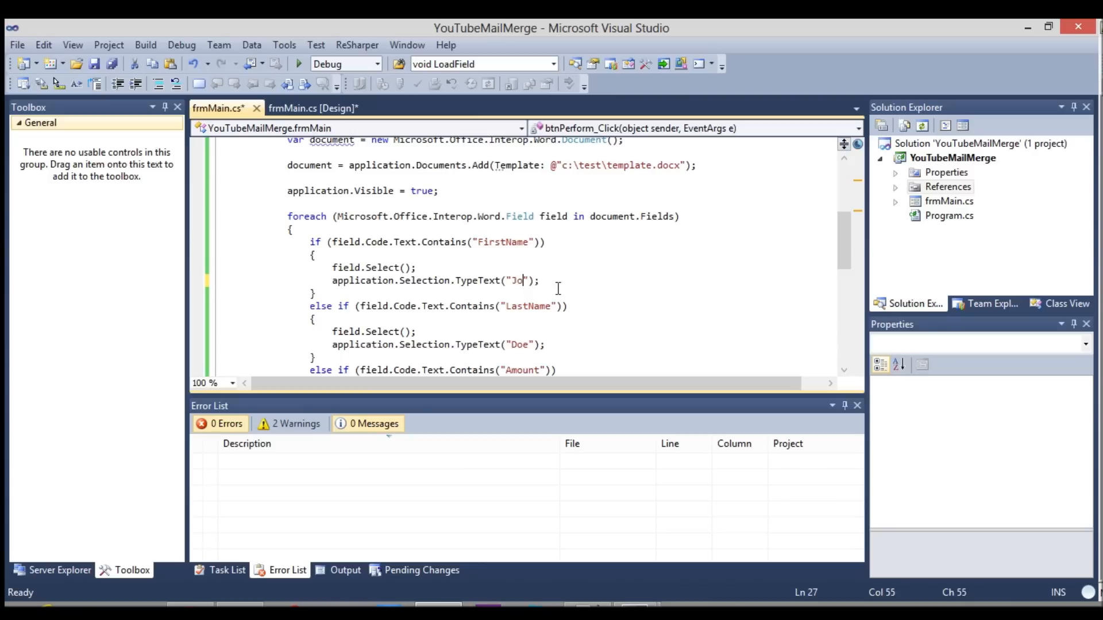
{"action": "type", "text": "hn"}
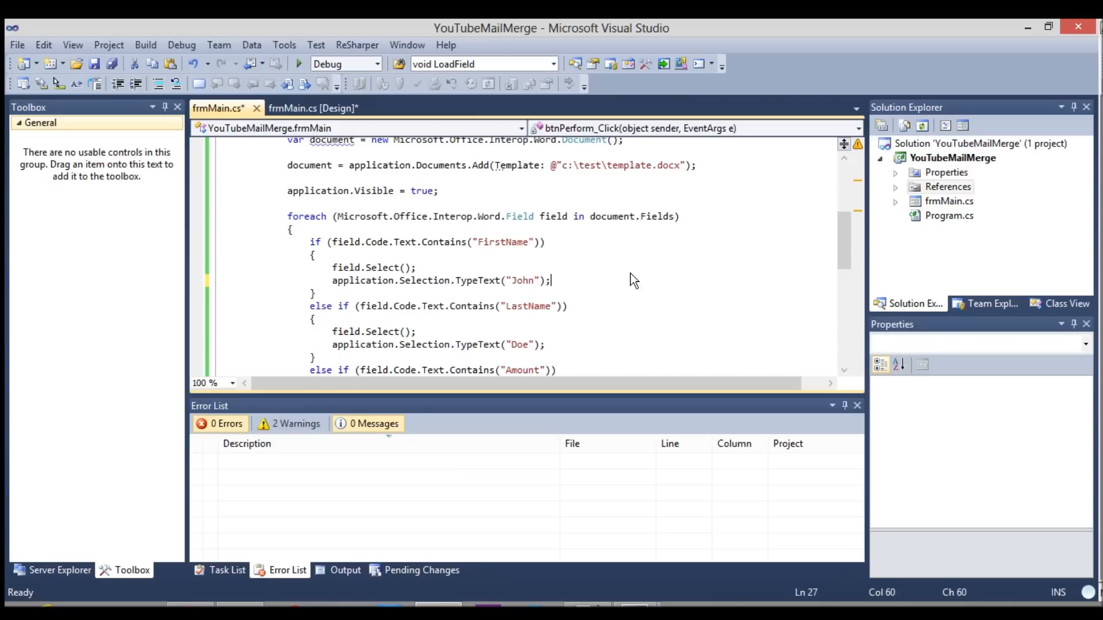
{"action": "mouse_move", "coordinate": [617, 261]}
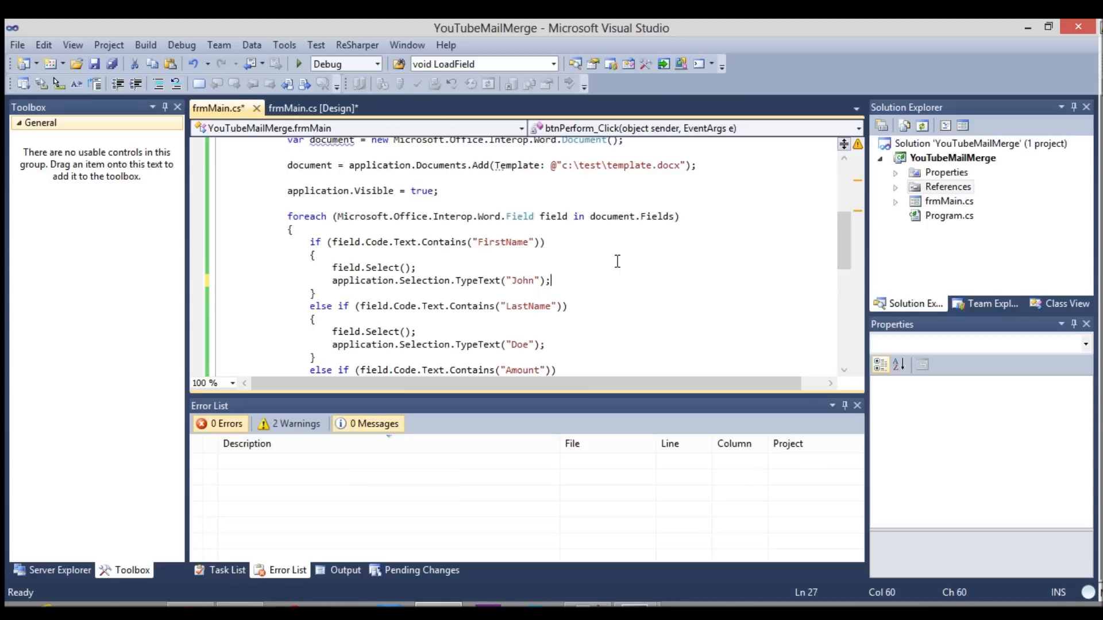
{"action": "mouse_move", "coordinate": [755, 220]}
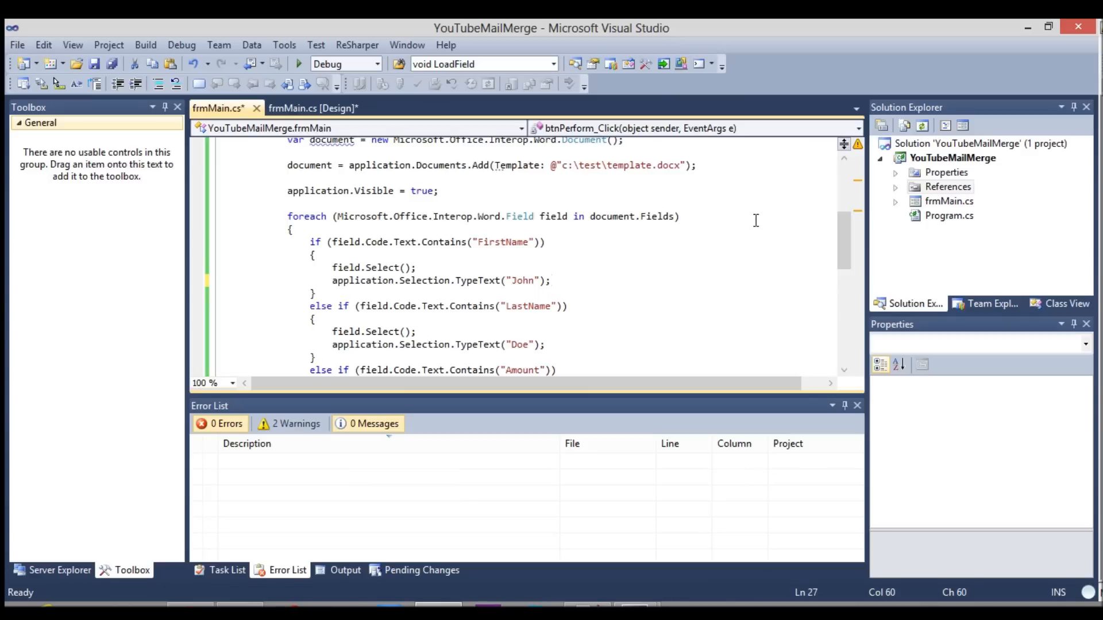